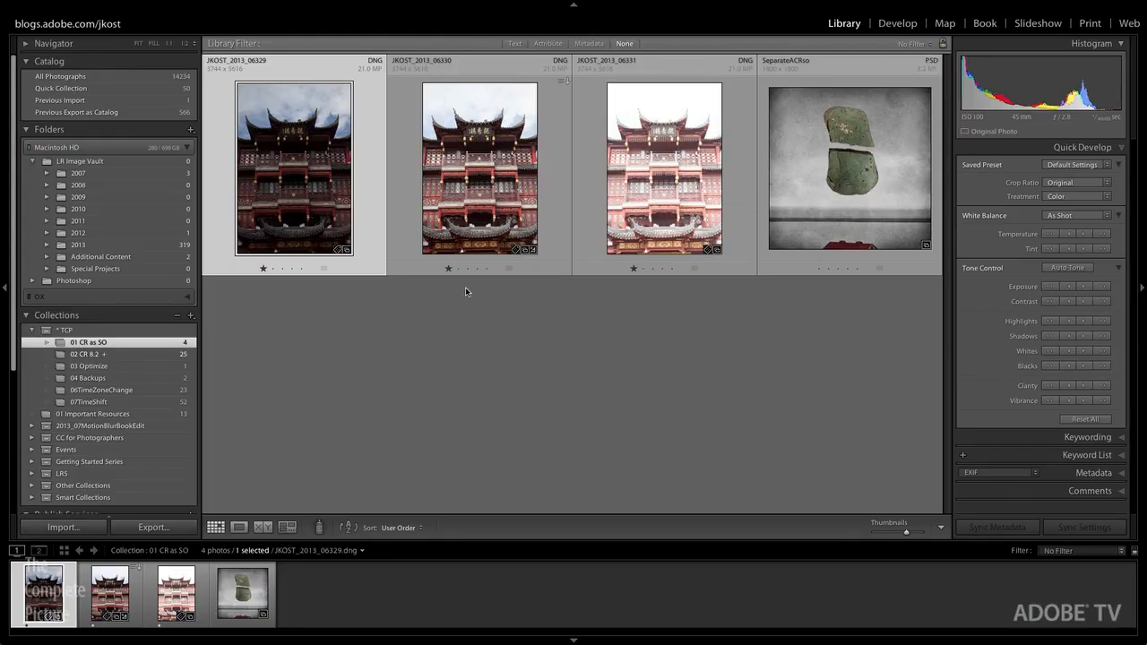
pyautogui.moveTo(455, 297)
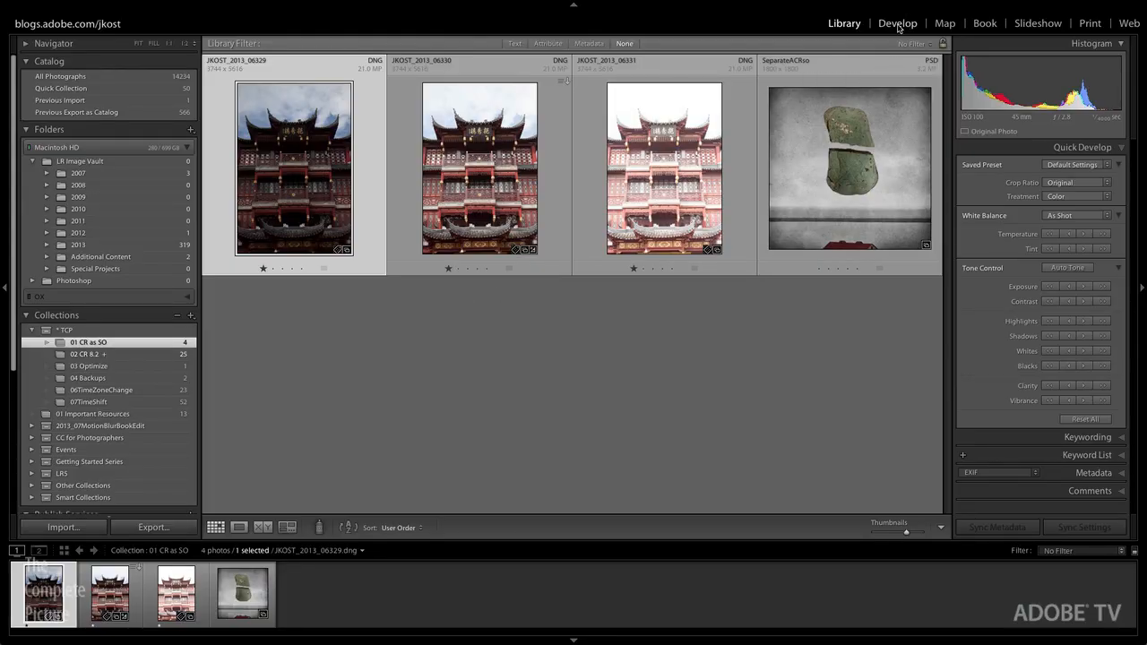
# Enable profile corrections and chromatic aberration removal on the pagoda photo, then apply Upright Auto
pyautogui.click(898, 21)
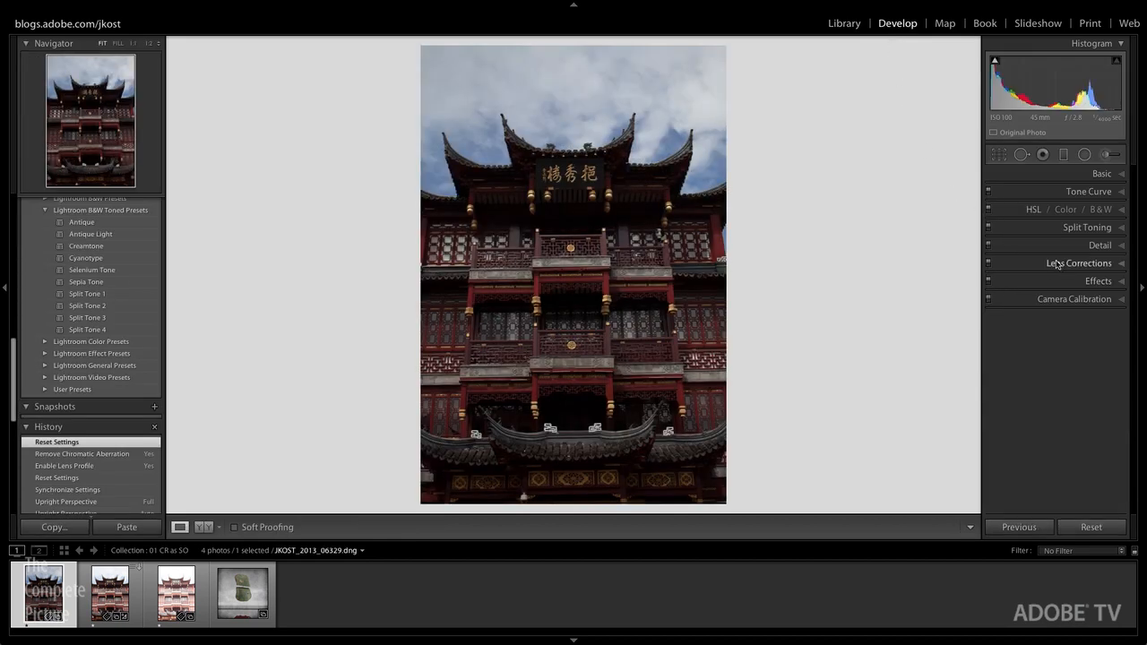
pyautogui.click(1078, 261)
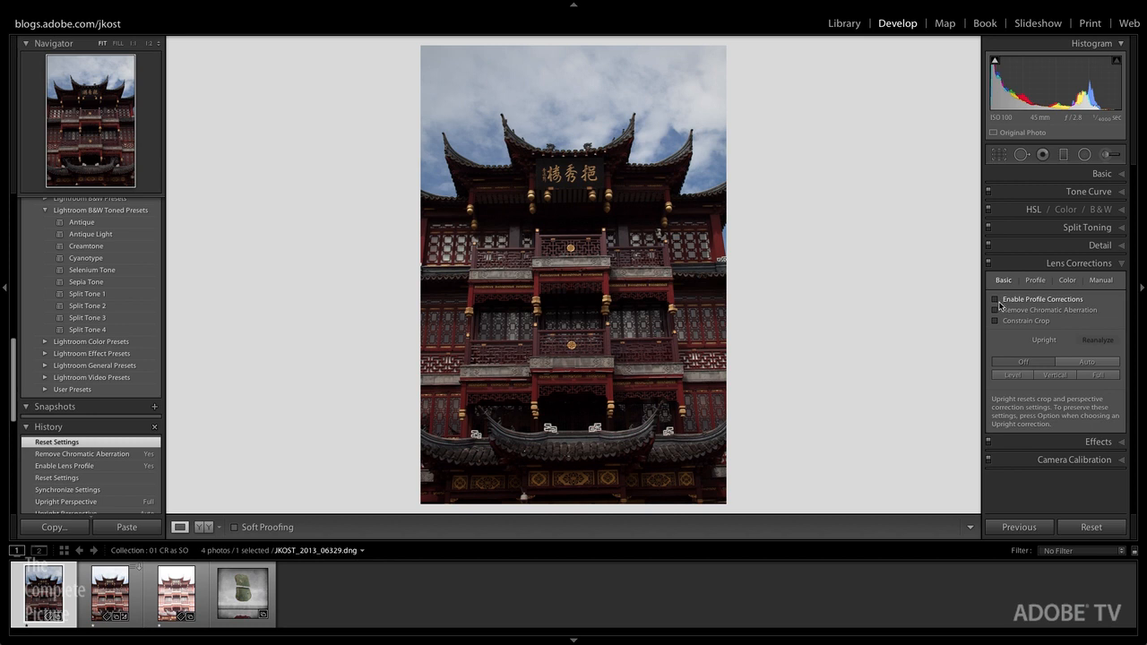
pyautogui.click(995, 299)
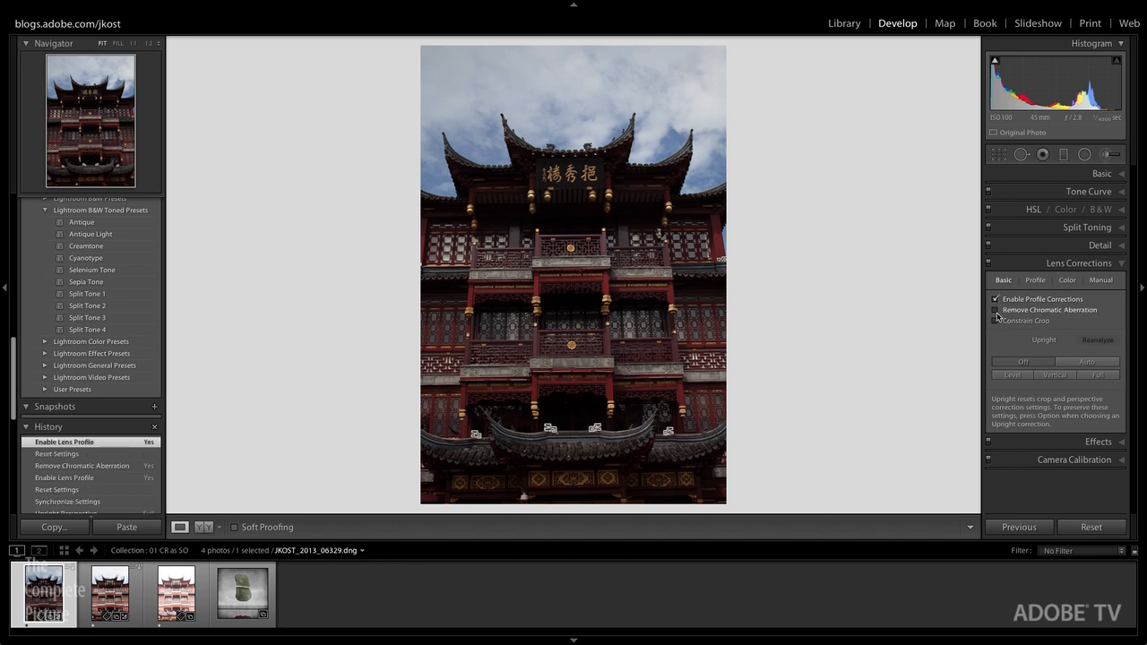
pyautogui.click(995, 308)
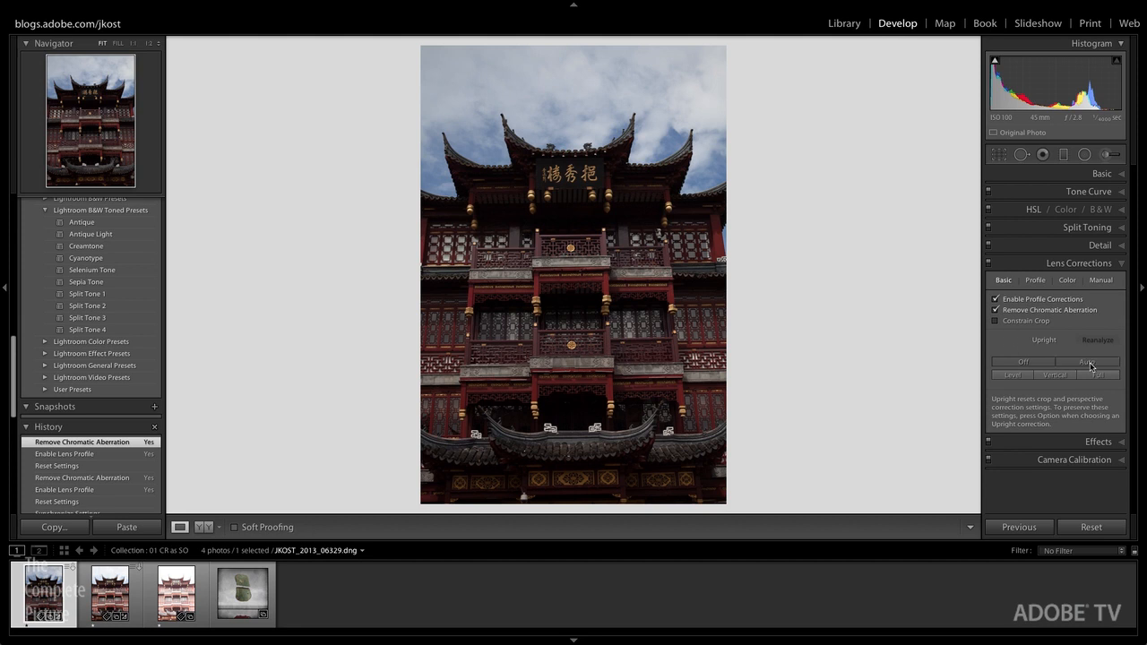
pyautogui.click(1089, 362)
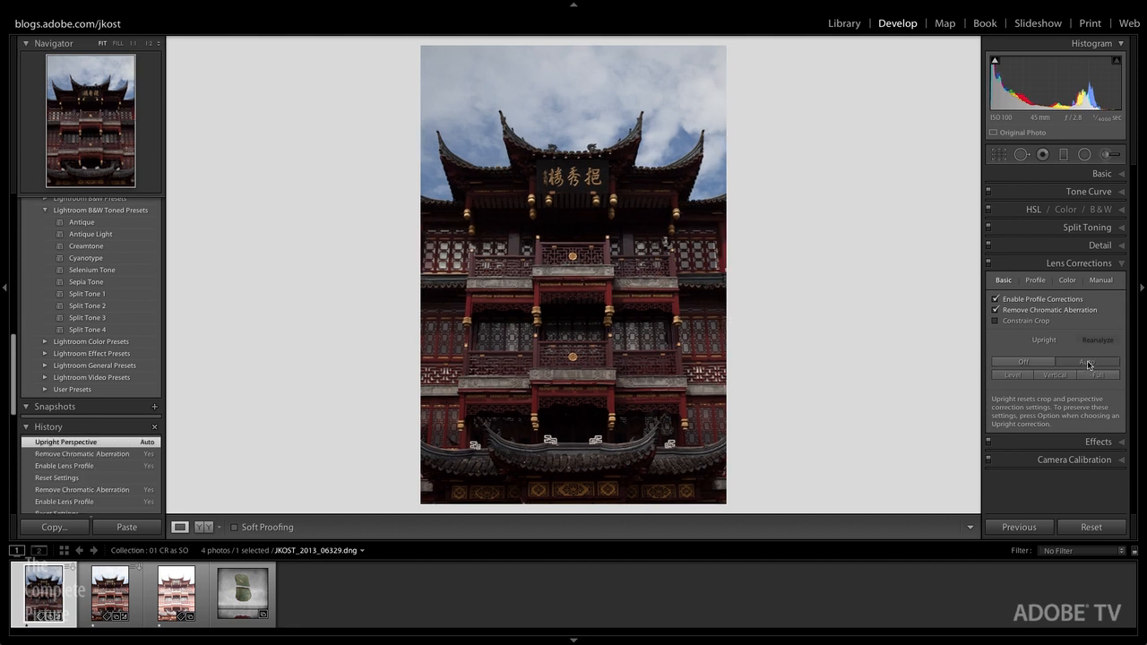
pyautogui.moveTo(1089, 362)
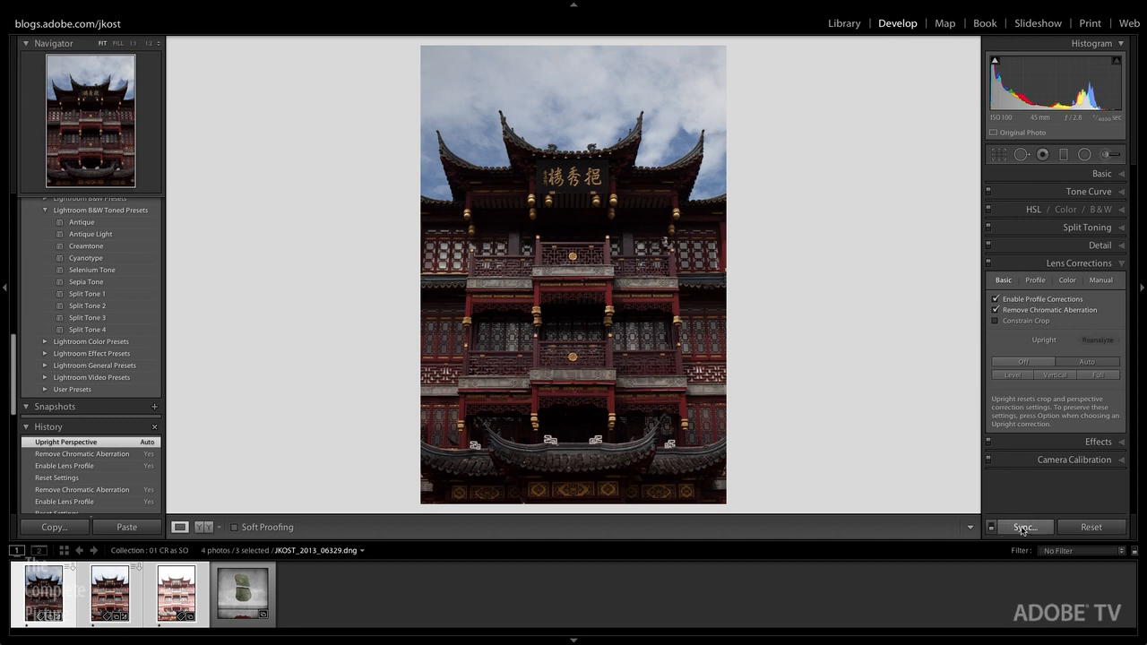
# Synchronize the lens correction and upright settings to the other exposures and return to the Library grid
pyautogui.click(1025, 527)
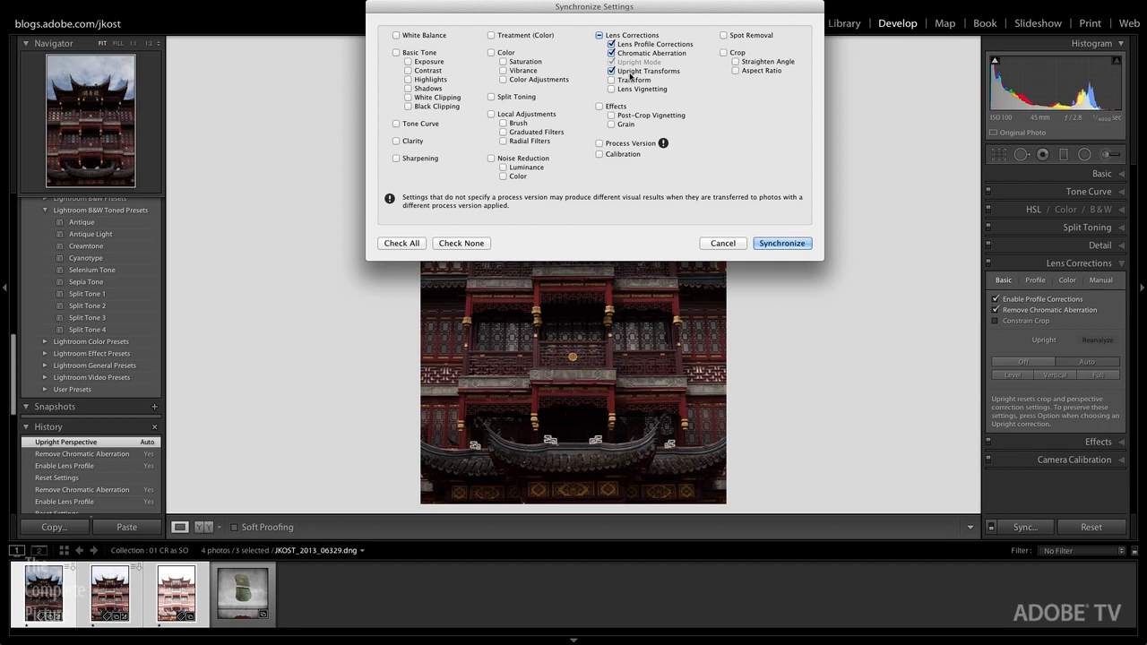
pyautogui.click(609, 72)
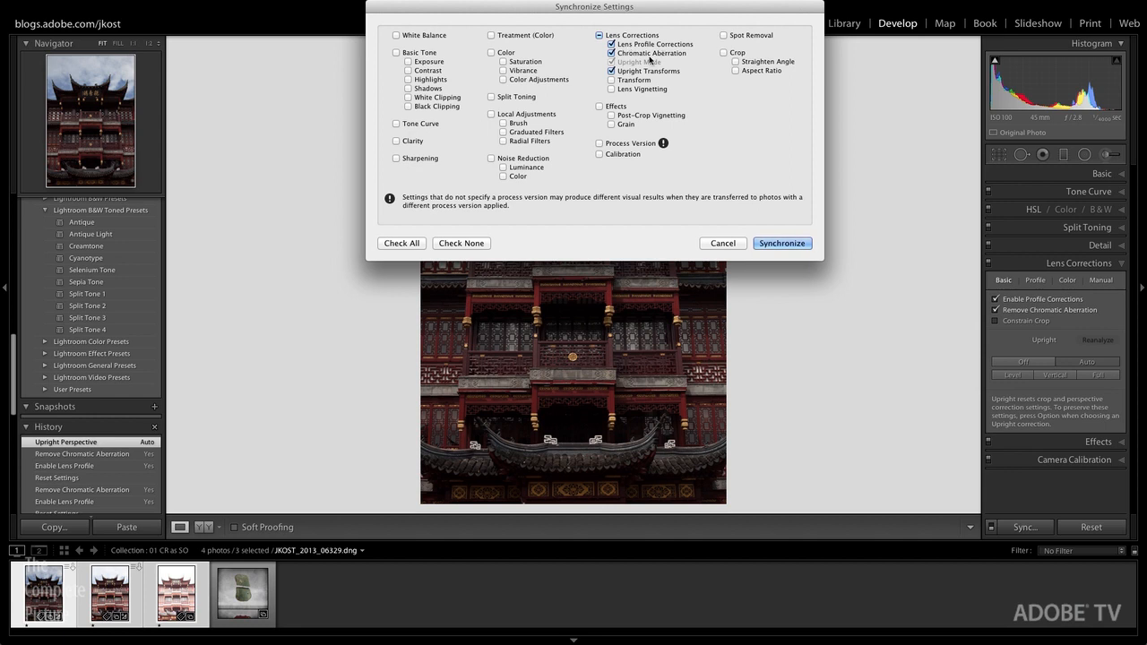
pyautogui.click(781, 243)
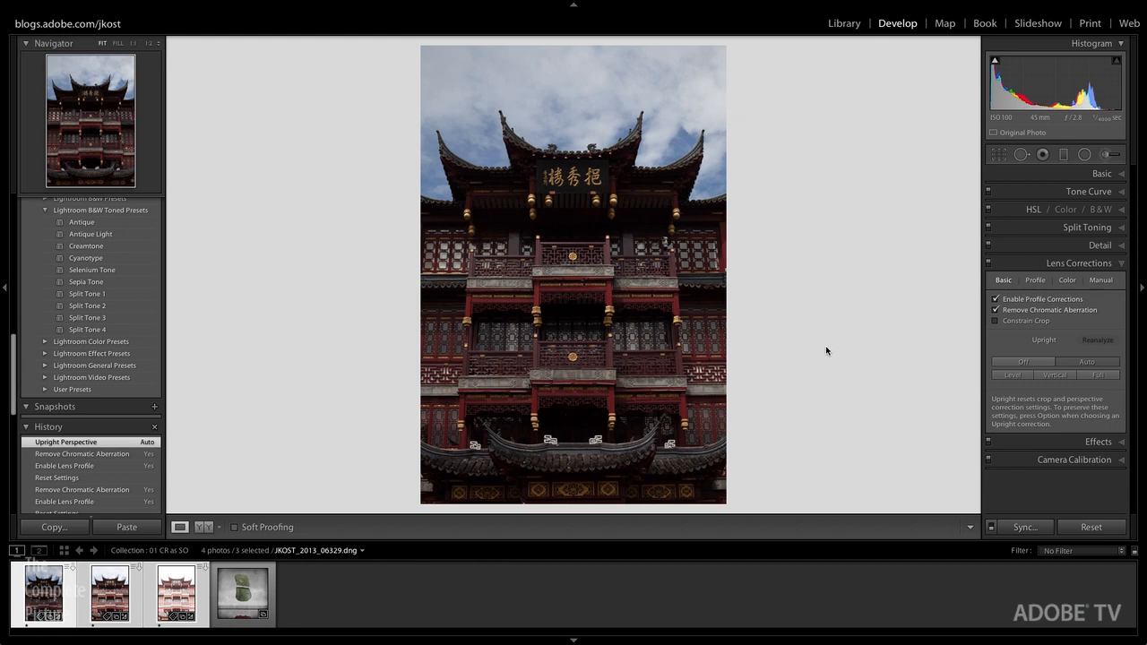
pyautogui.click(845, 22)
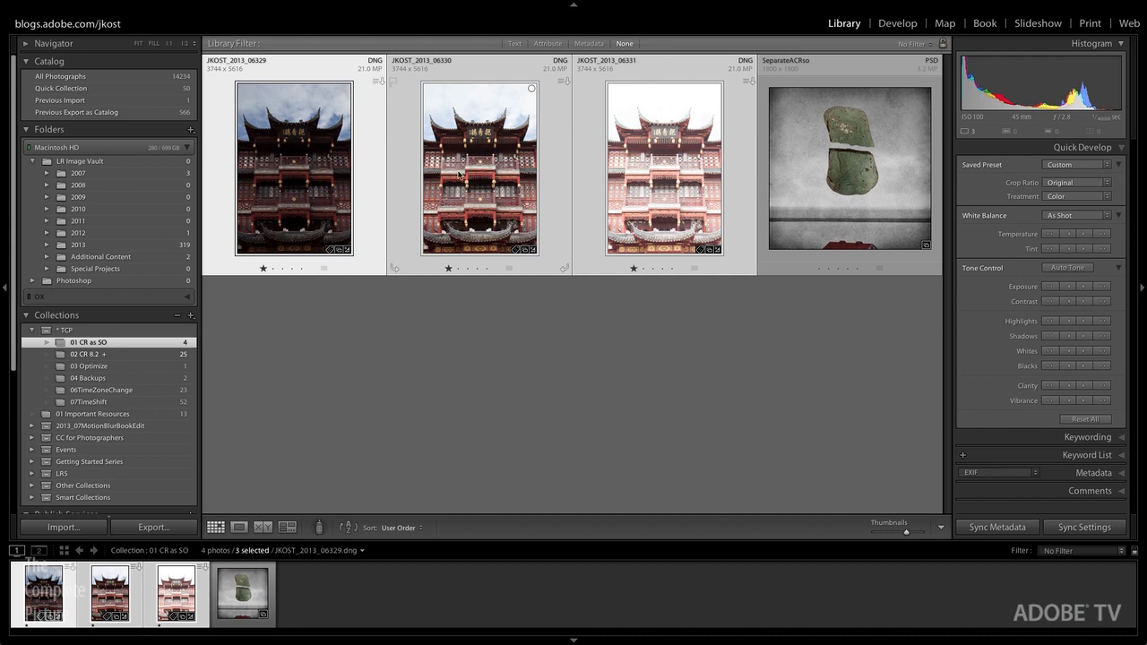
# Send the selected exposures to Photoshop via Edit In > Merge to HDR Pro
pyautogui.rightClick(466, 170)
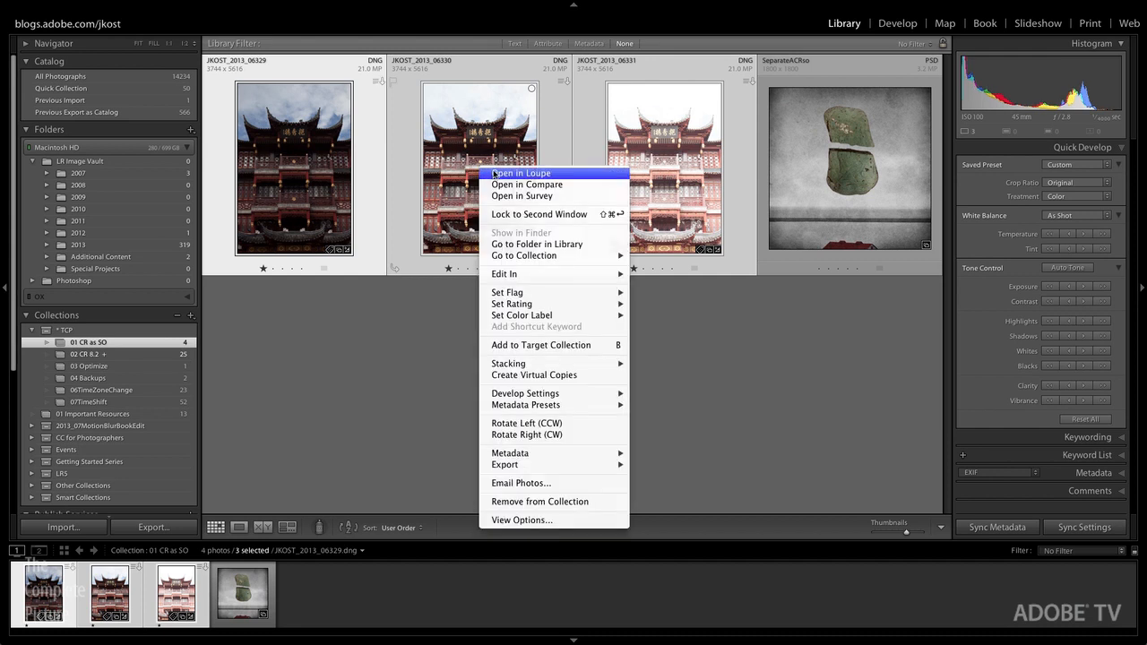
pyautogui.moveTo(505, 272)
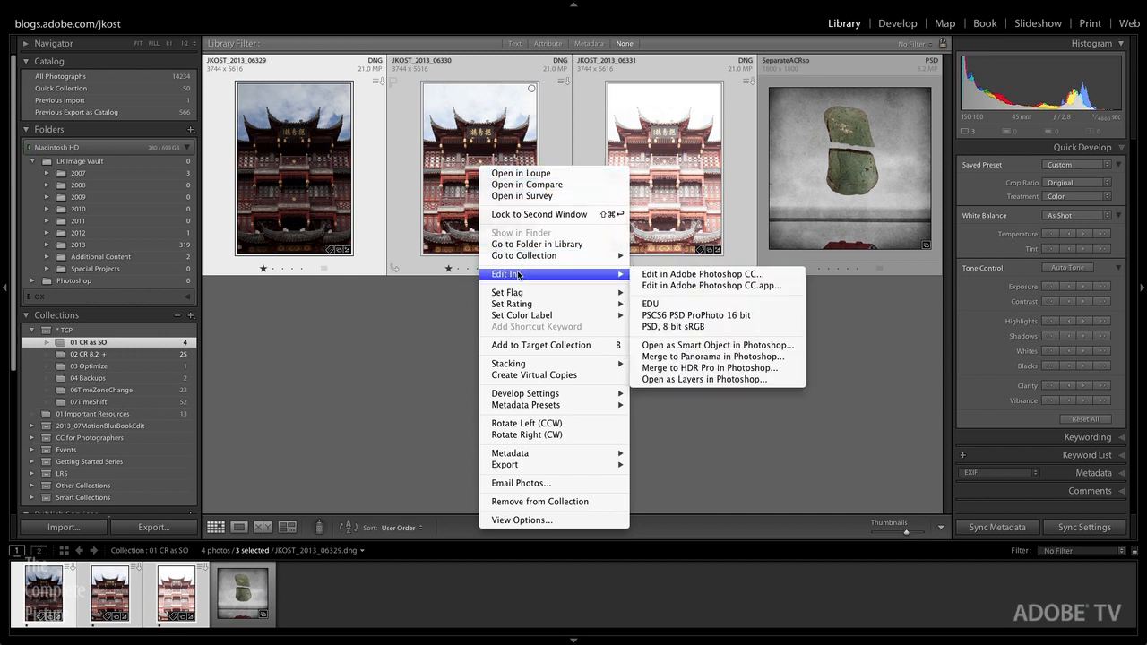
pyautogui.moveTo(710, 368)
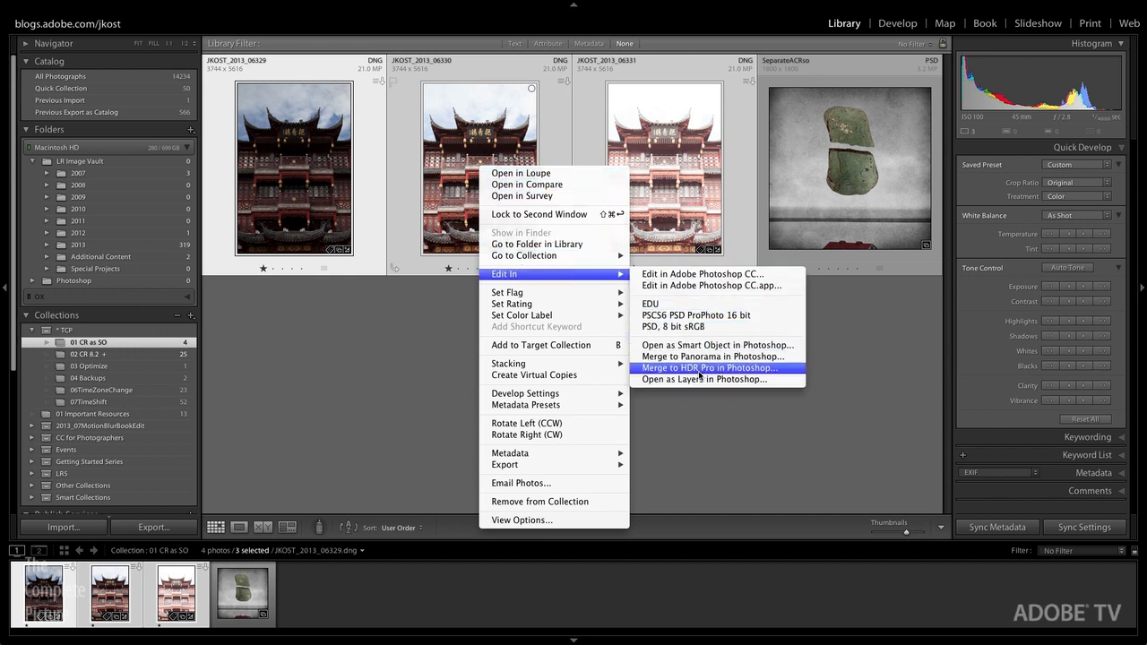
pyautogui.click(710, 367)
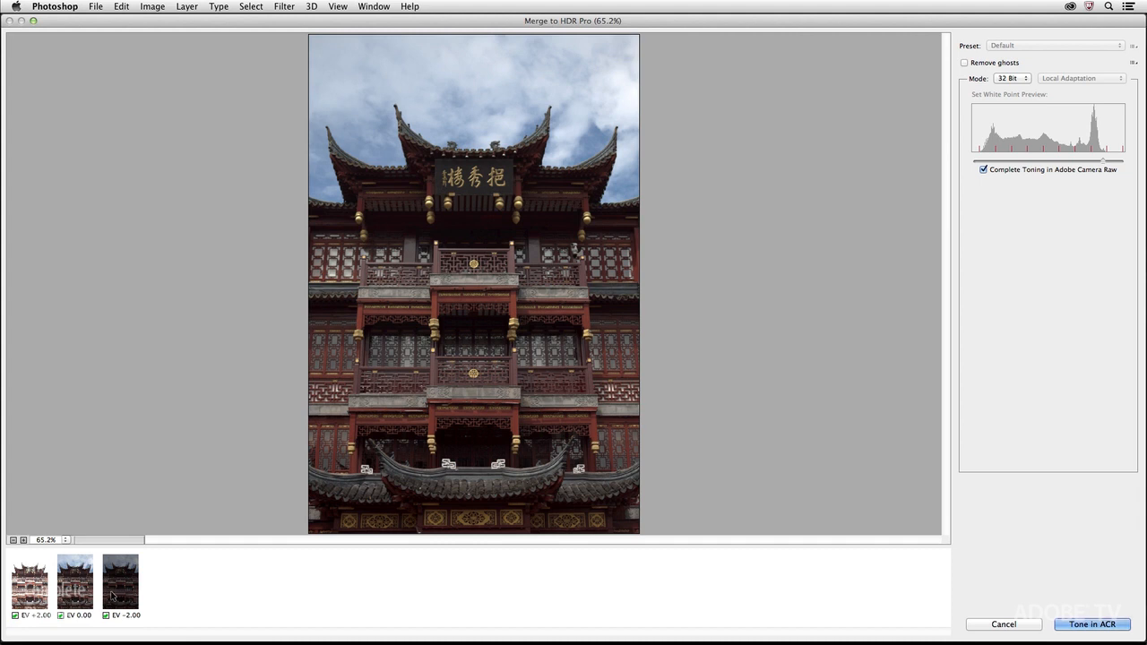
pyautogui.moveTo(487, 359)
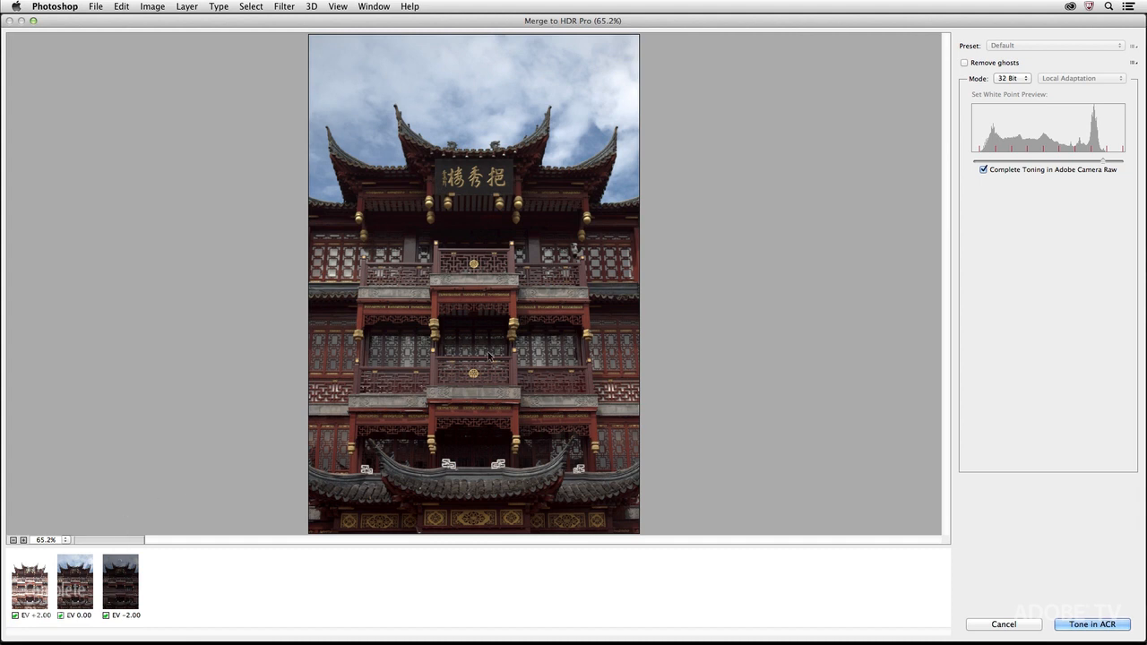
pyautogui.moveTo(498, 369)
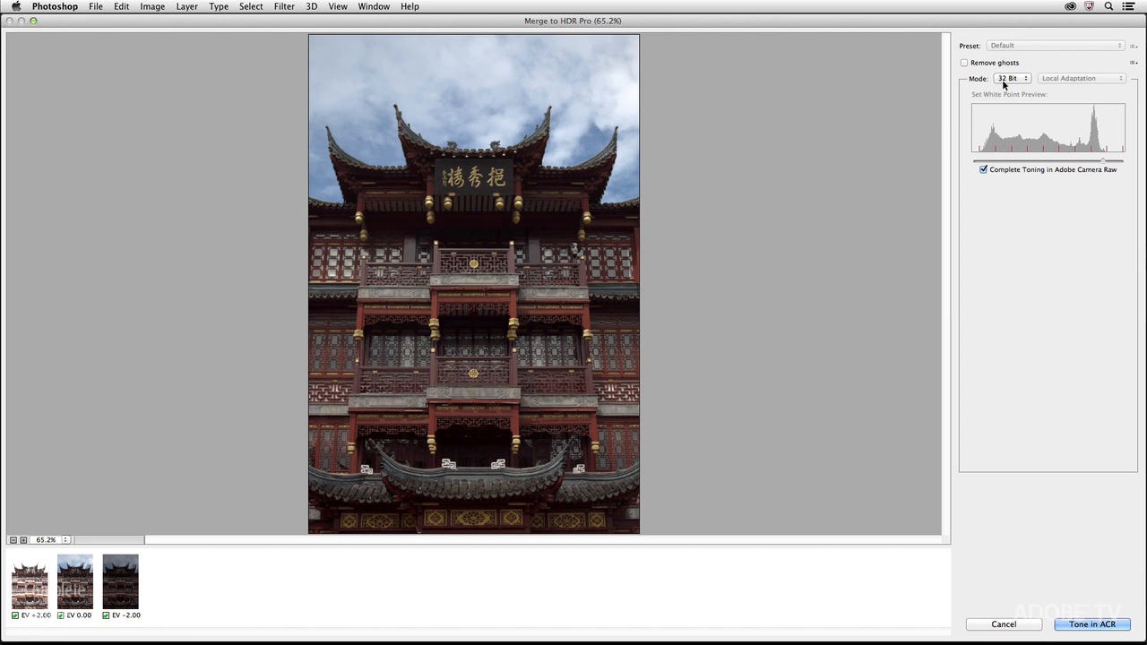
# Set the HDR merge to 32-bit with Remove Ghosts on and create the file for toning in Camera Raw
pyautogui.click(1016, 79)
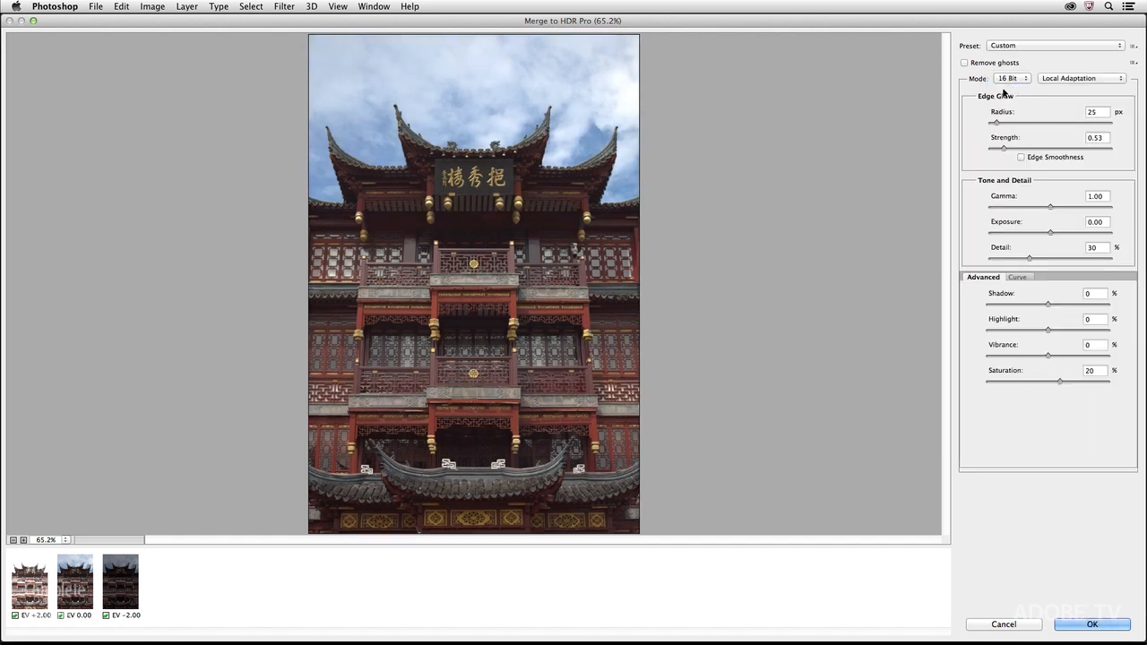
pyautogui.moveTo(1023, 102)
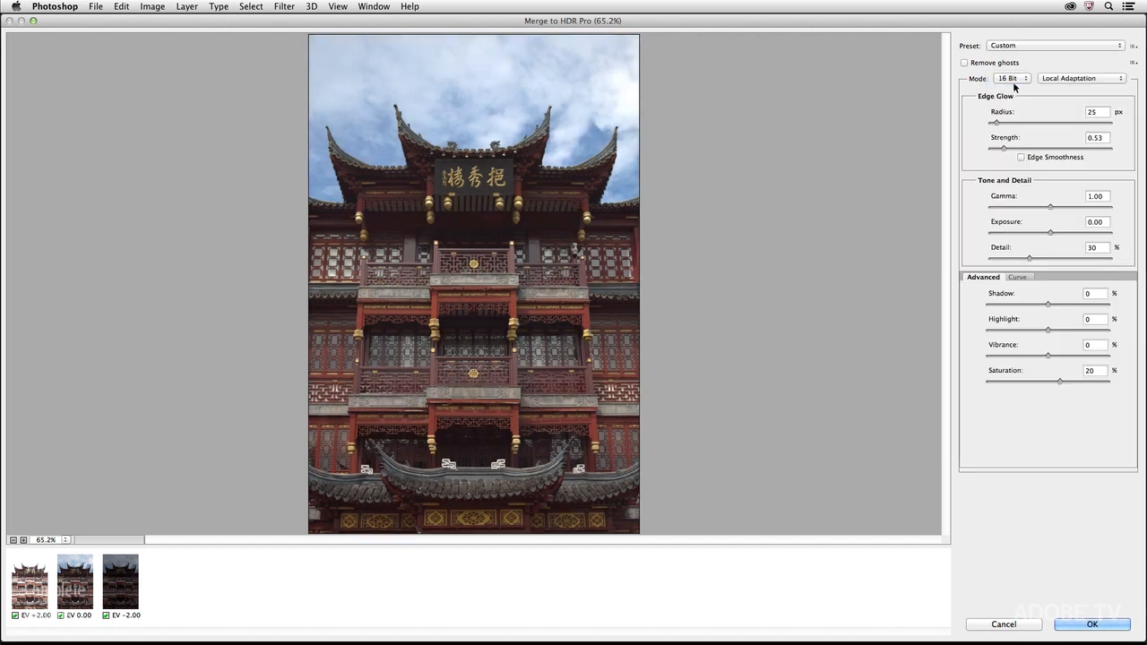
pyautogui.moveTo(1016, 201)
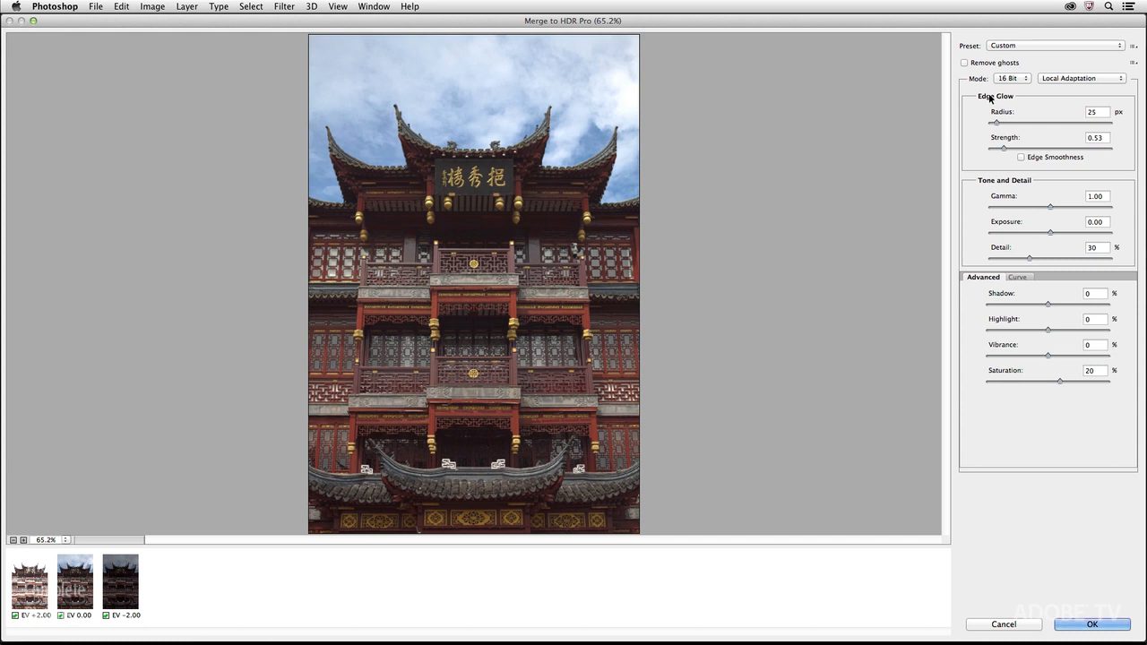
pyautogui.moveTo(1136, 211)
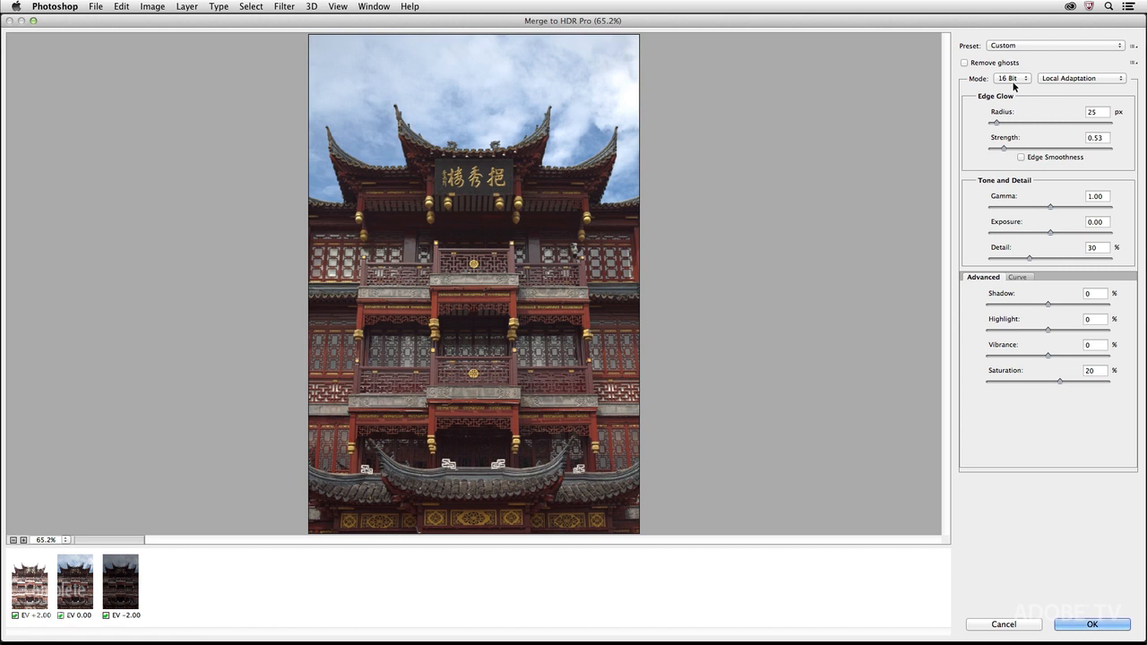
pyautogui.moveTo(975, 61)
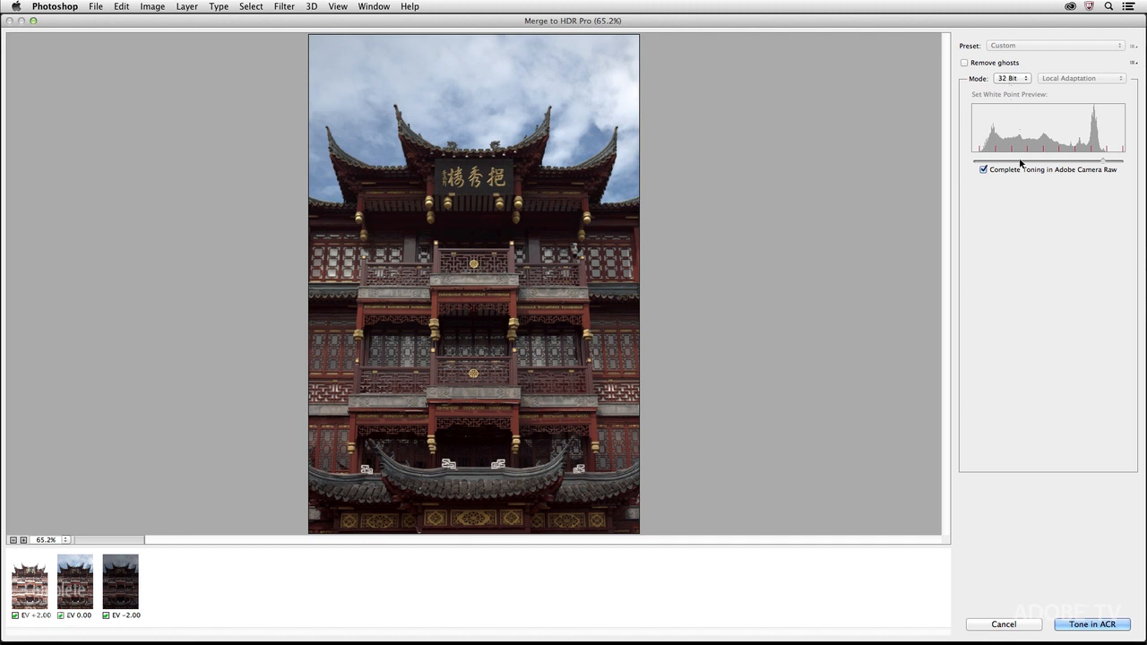
pyautogui.moveTo(985, 183)
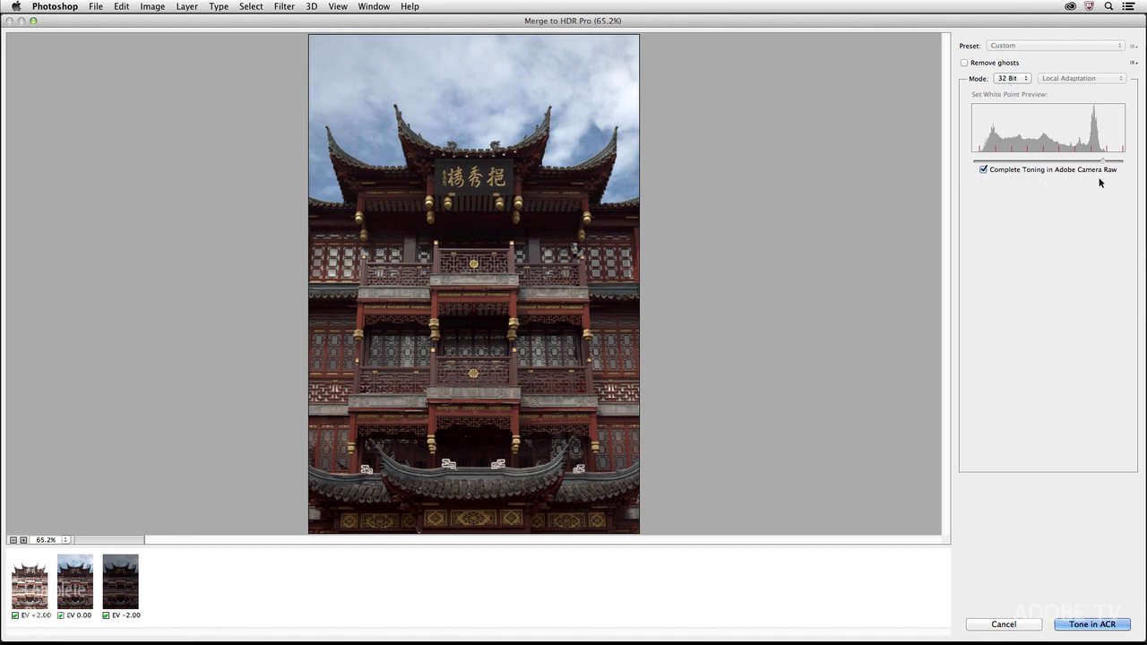
pyautogui.moveTo(1075, 179)
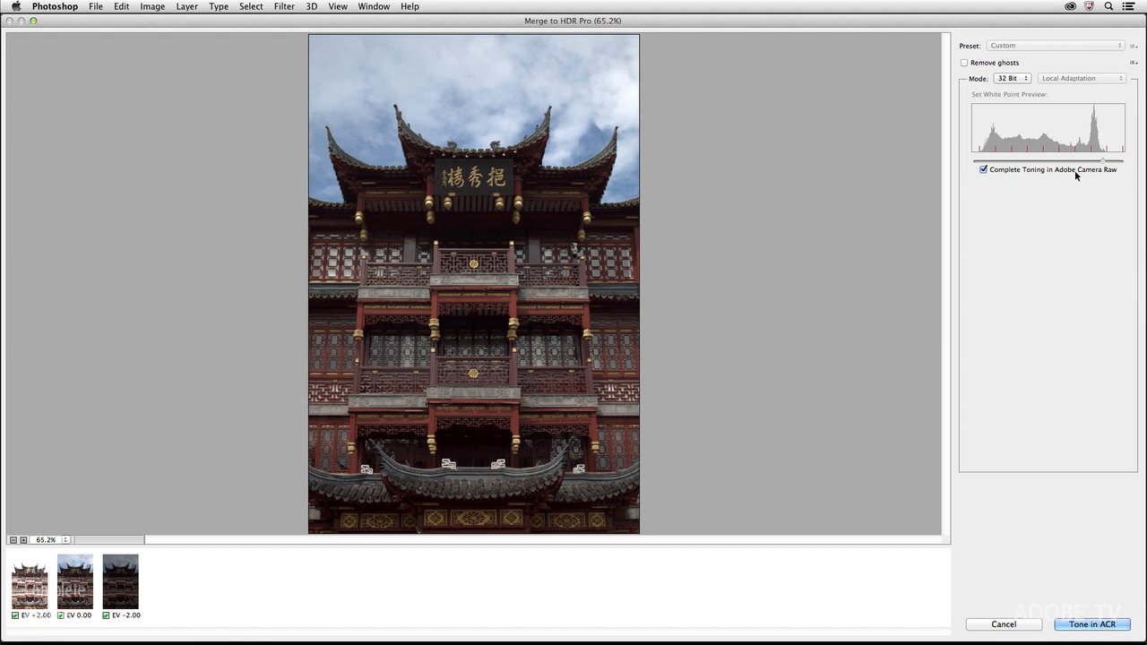
pyautogui.click(964, 61)
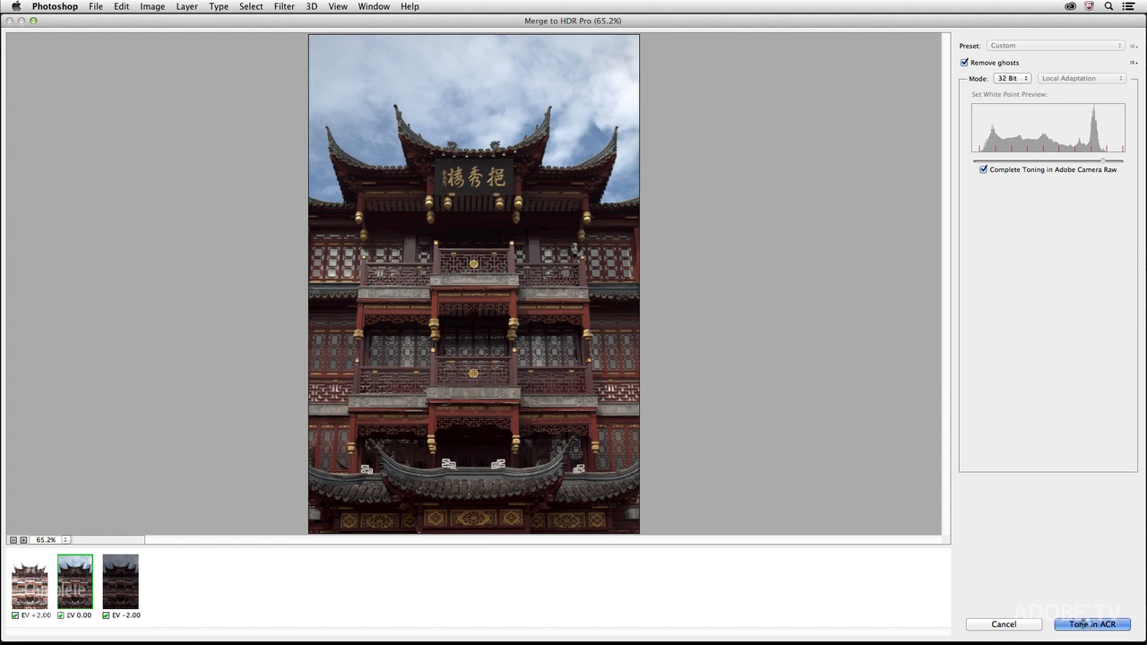
pyautogui.click(1089, 623)
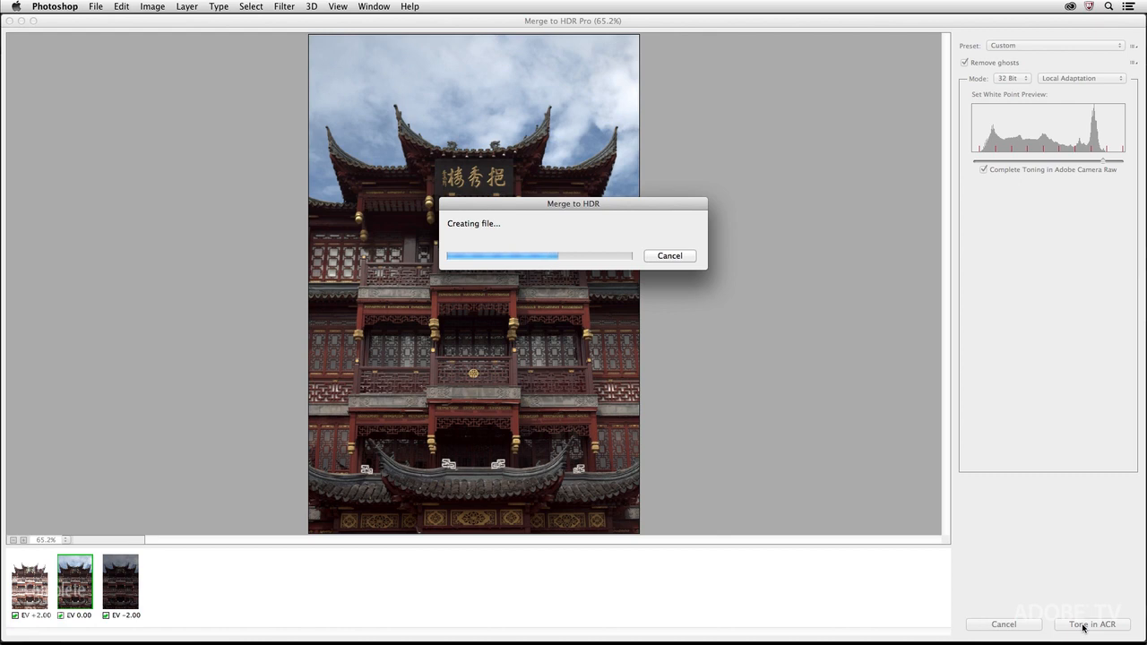
# Raise the Shadows to +57 and lower the Highlights to -70 in the Basic panel
pyautogui.click(1093, 623)
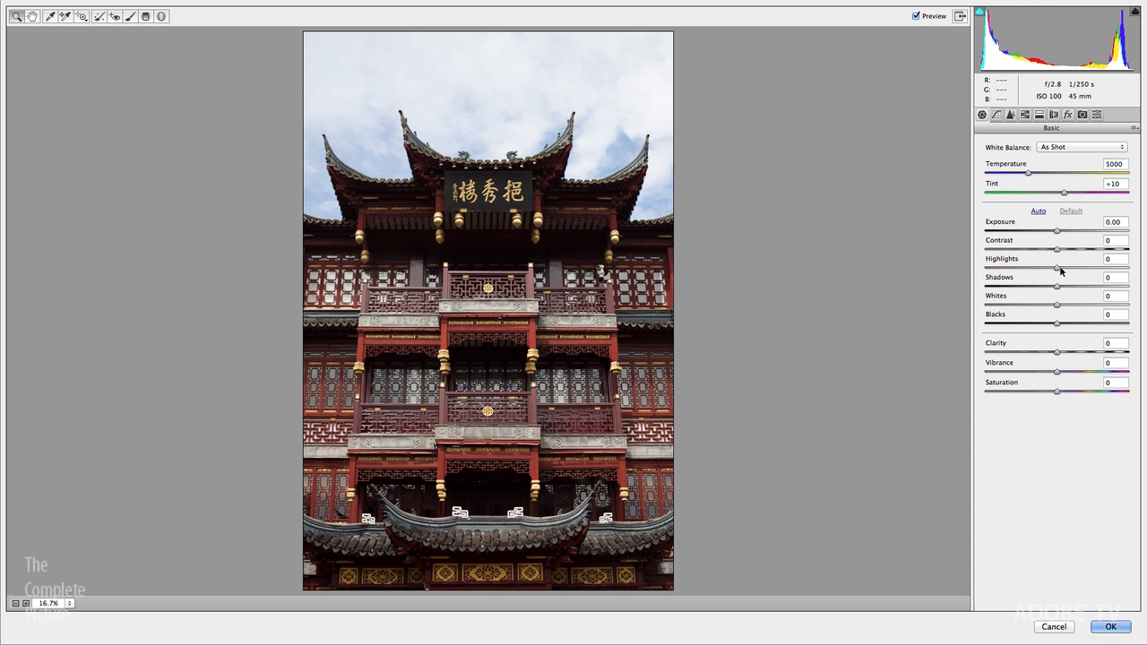
pyautogui.moveTo(1057, 287); pyautogui.dragTo(1060, 286)
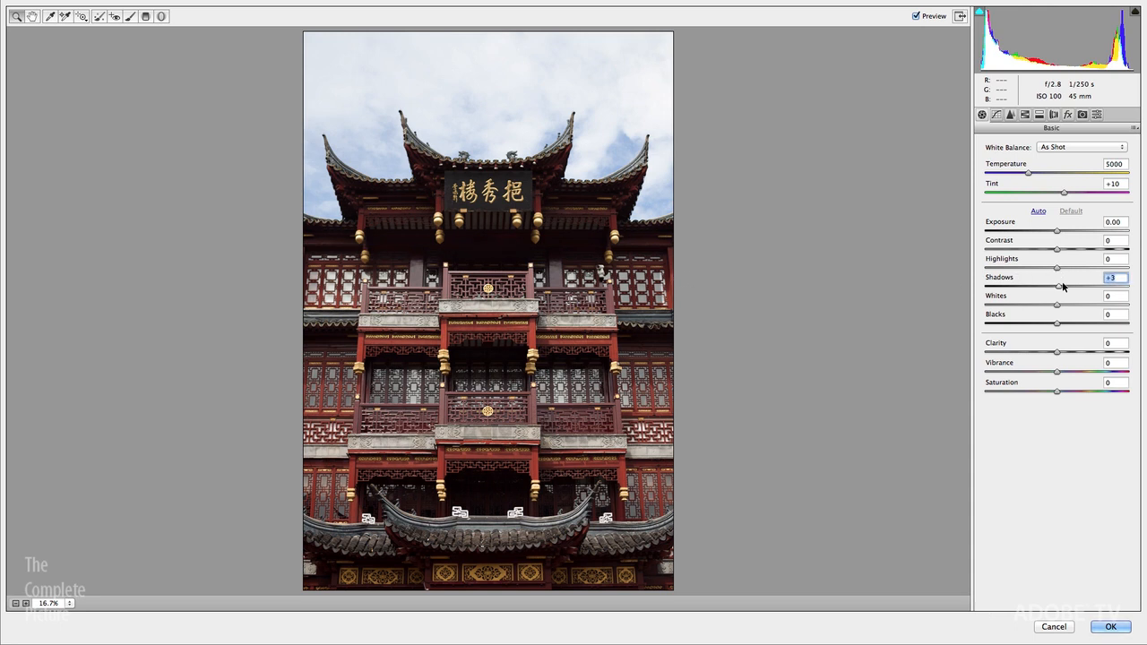
pyautogui.moveTo(1061, 286); pyautogui.dragTo(1125, 287)
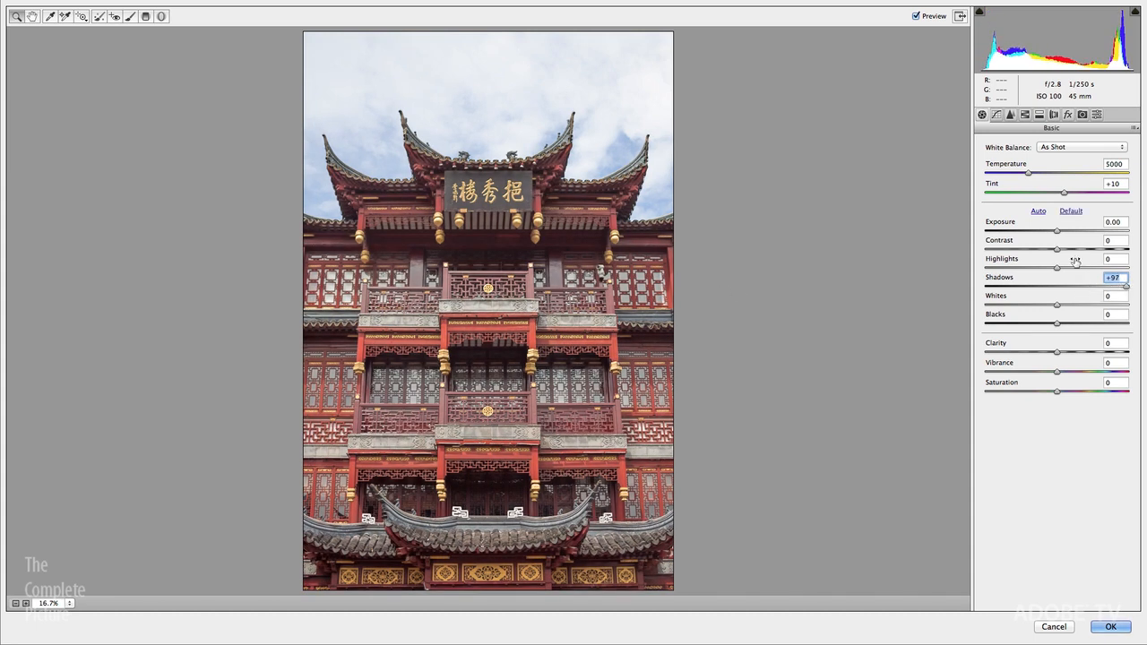
pyautogui.moveTo(1057, 269); pyautogui.dragTo(1035, 268)
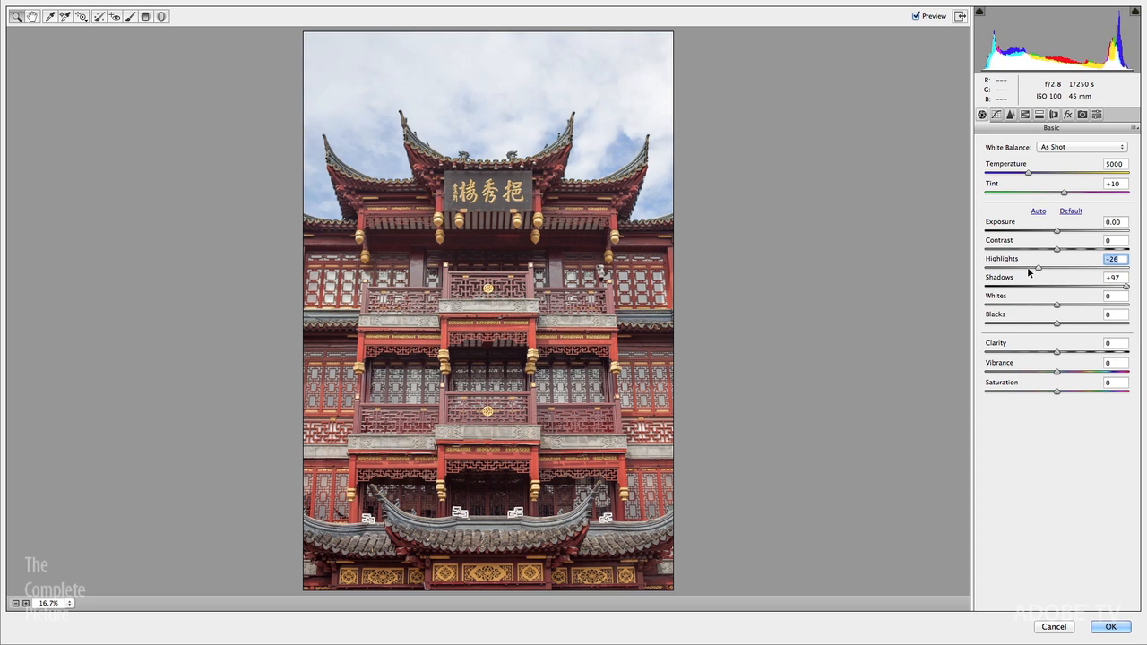
pyautogui.moveTo(1036, 268); pyautogui.dragTo(1005, 269)
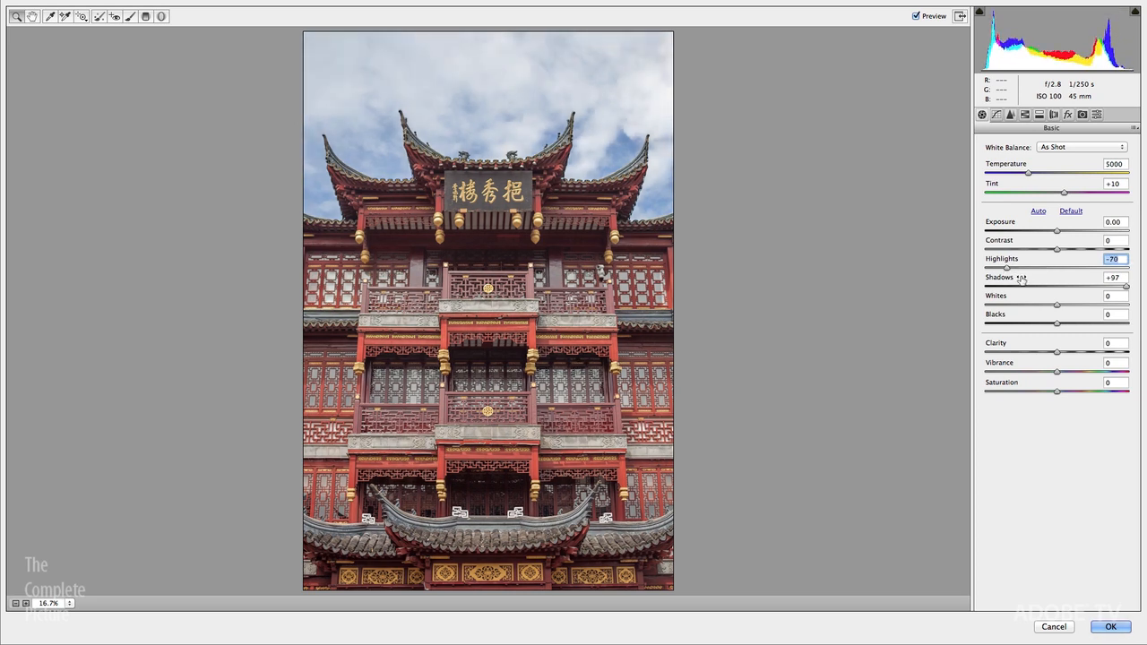
pyautogui.moveTo(1025, 277)
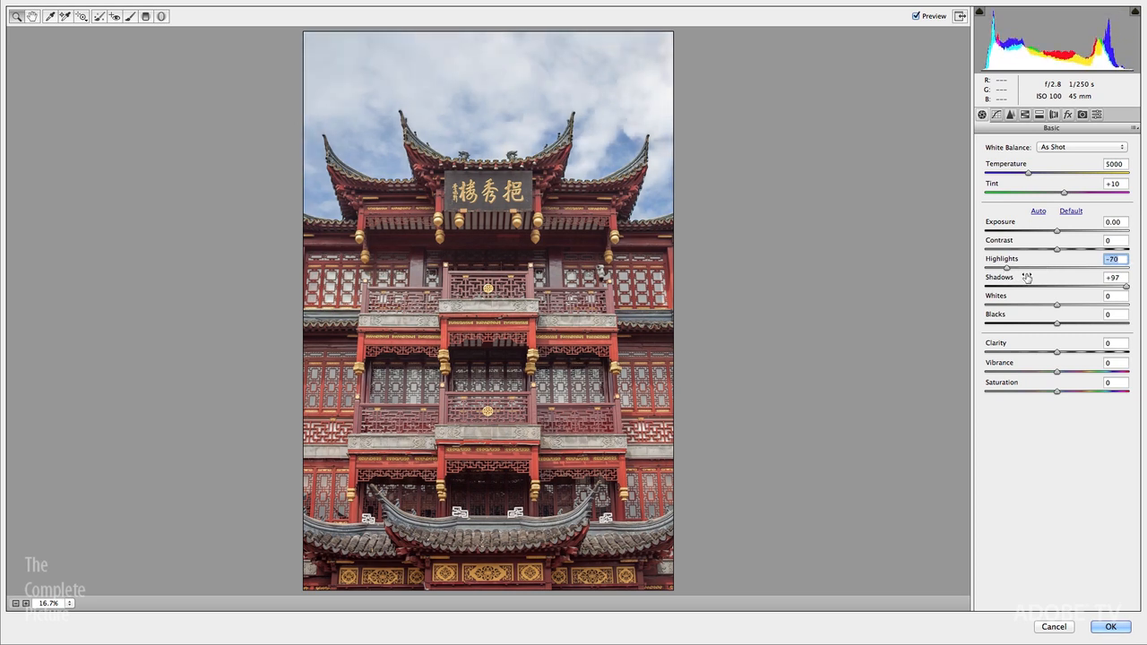
pyautogui.moveTo(996, 155)
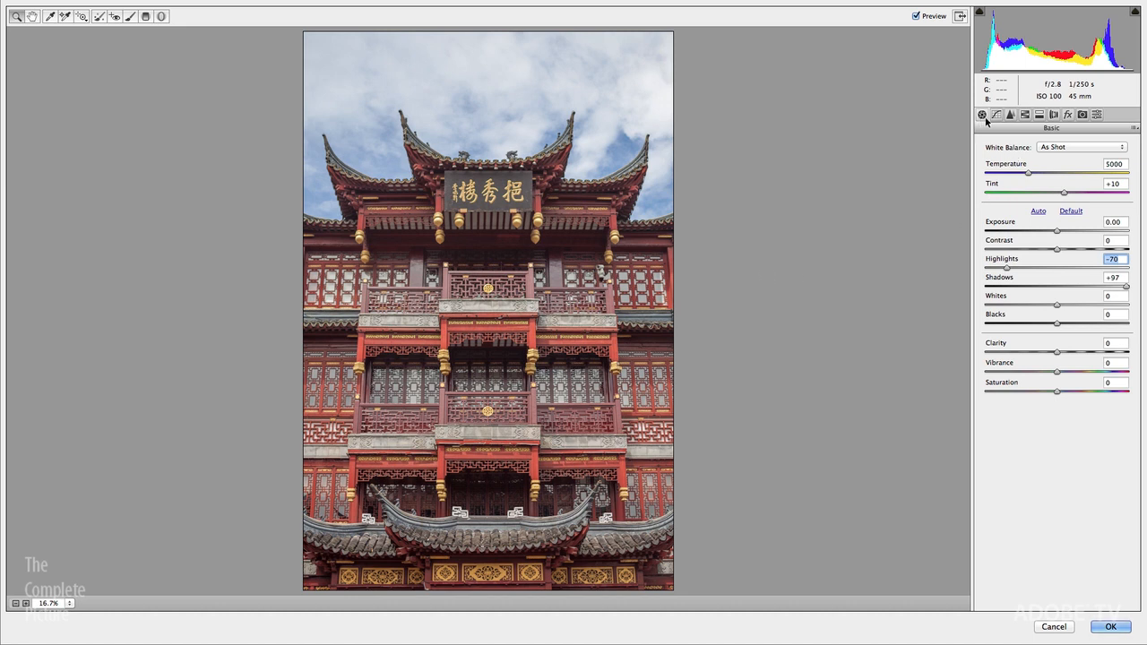
# Show the point tone curve and its channel list
pyautogui.click(996, 115)
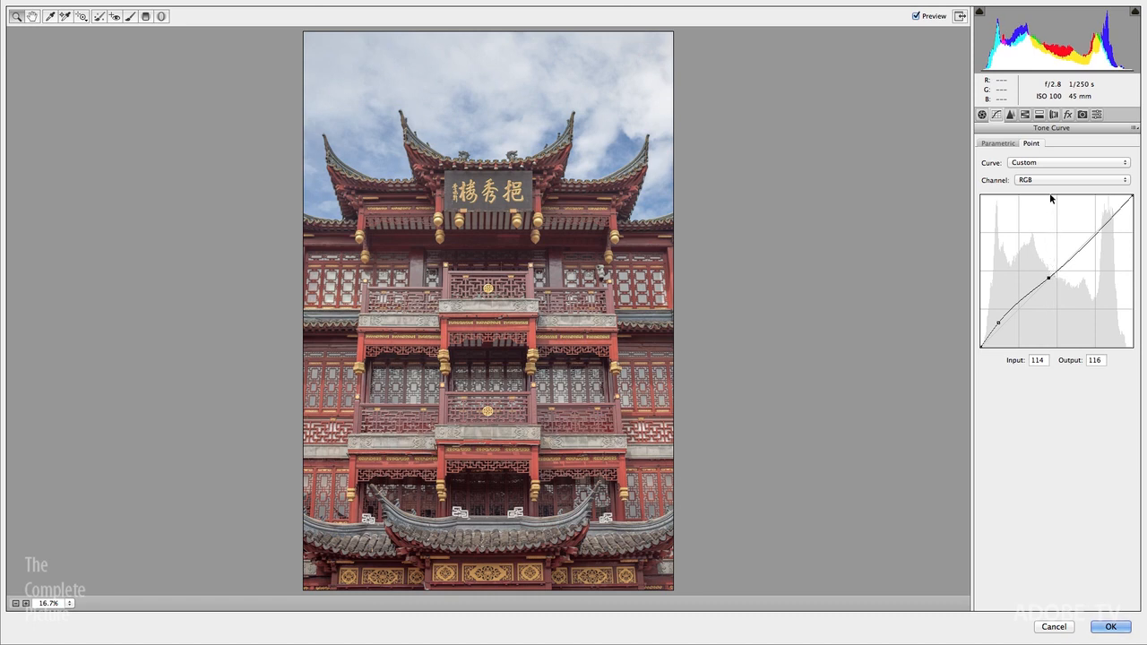
pyautogui.moveTo(1039, 187)
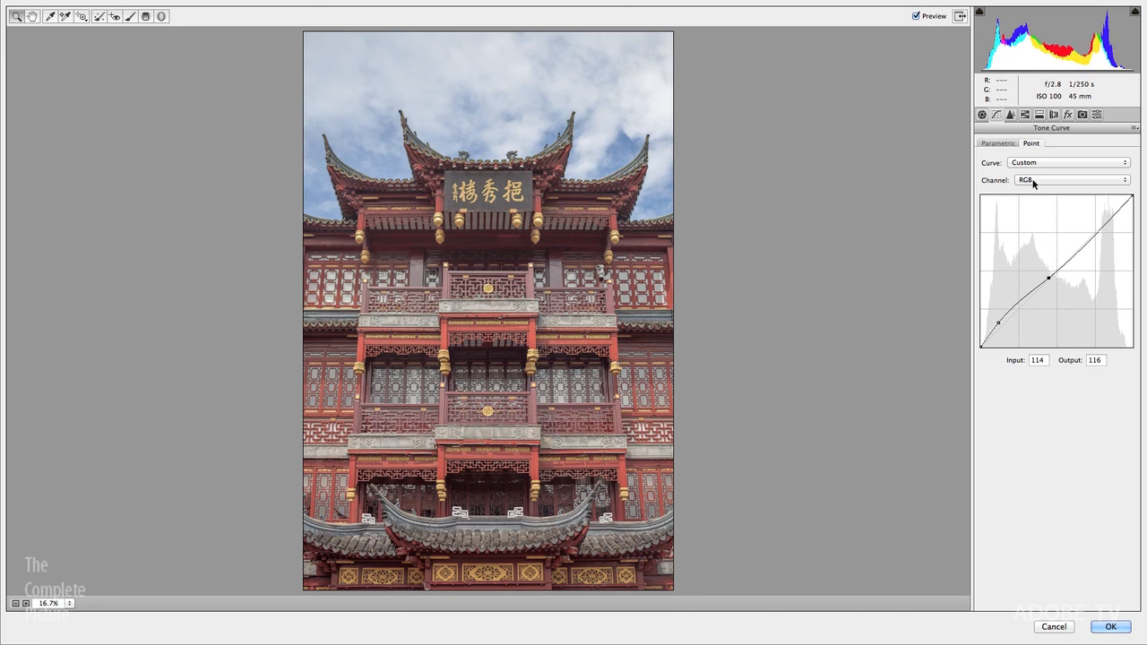
pyautogui.click(1071, 179)
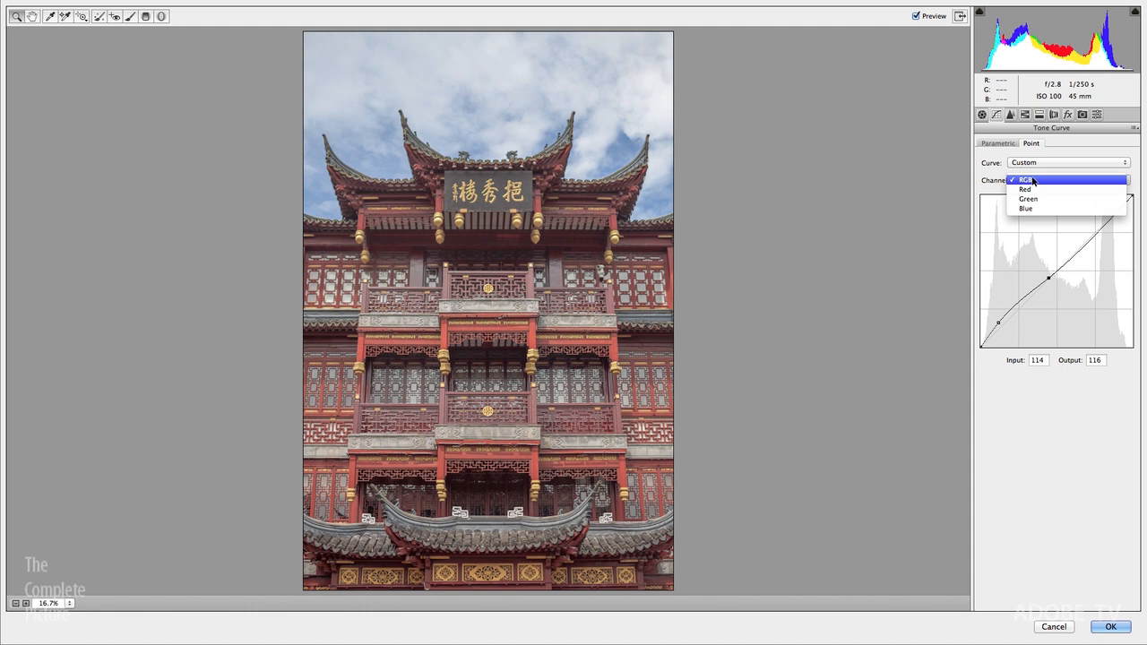
# Keep the curve on the RGB channel and switch to the HSL/Grayscale adjustments
pyautogui.click(1022, 180)
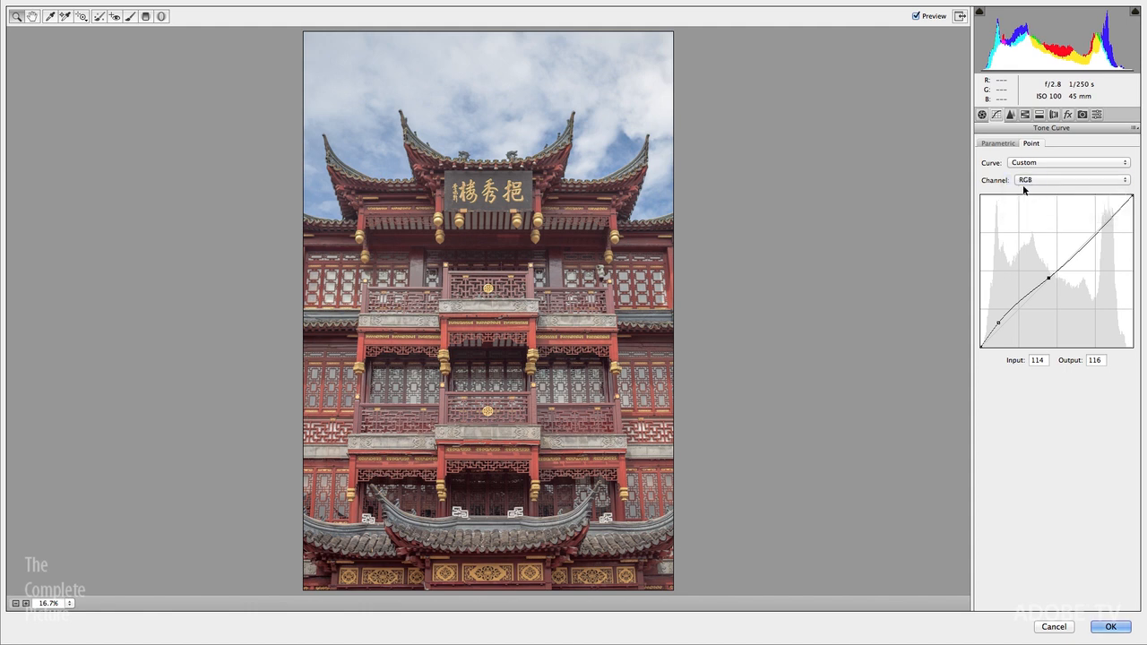
pyautogui.click(1025, 115)
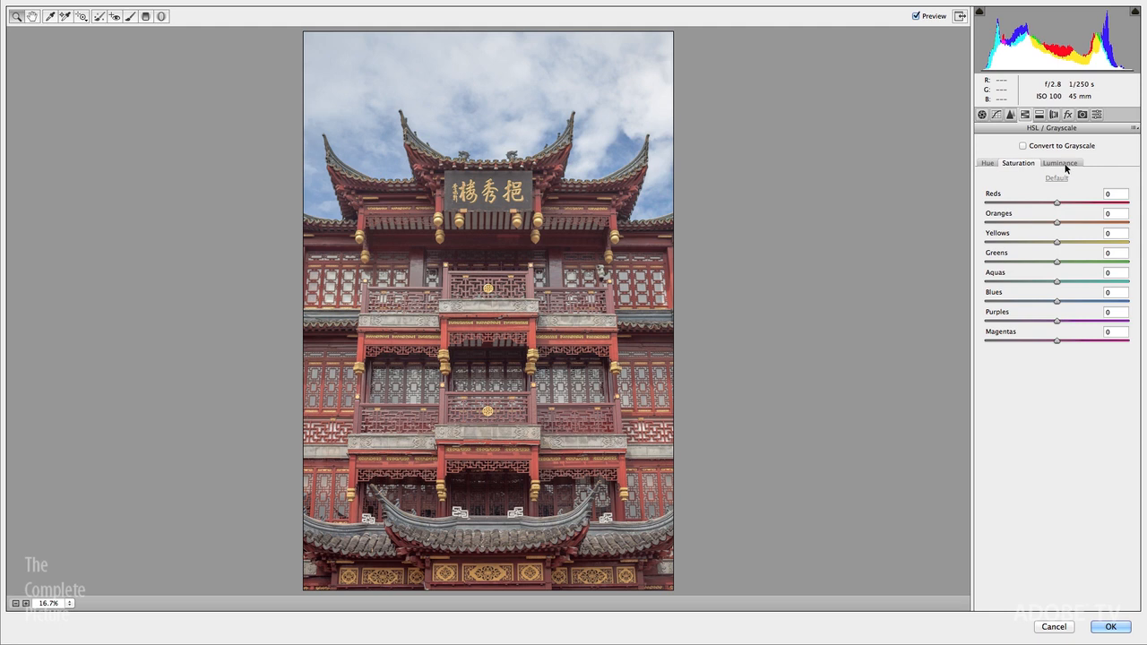
pyautogui.moveTo(373, 185)
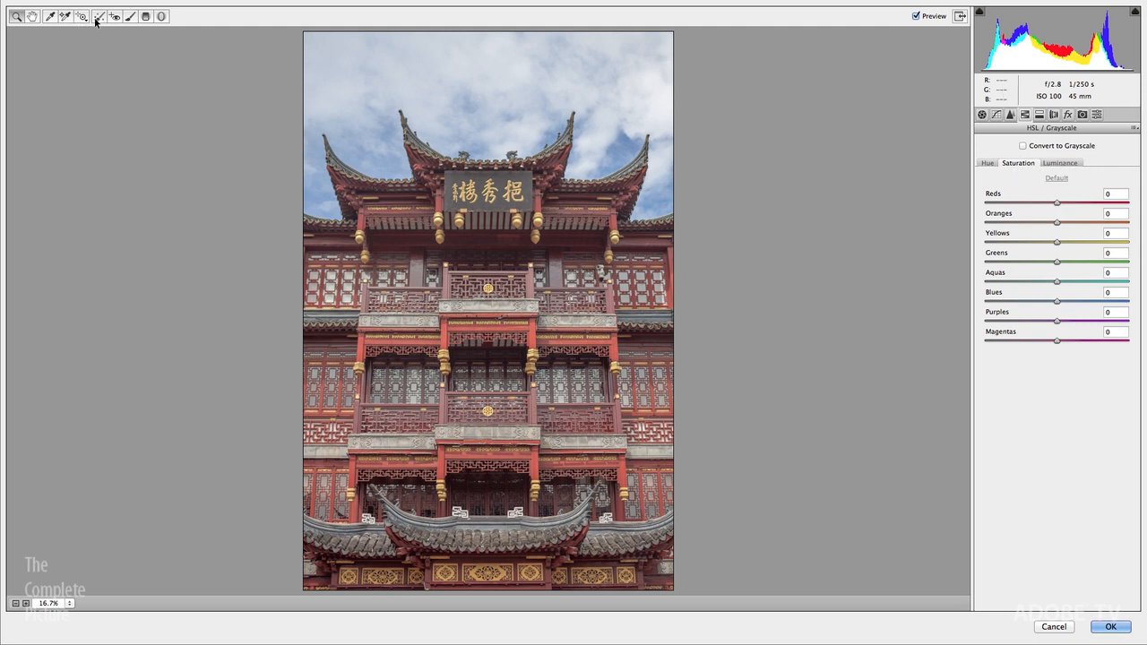
# Shift the woodwork hue with the Targeted Adjustment tool to Reds -9 and Oranges -13
pyautogui.click(83, 18)
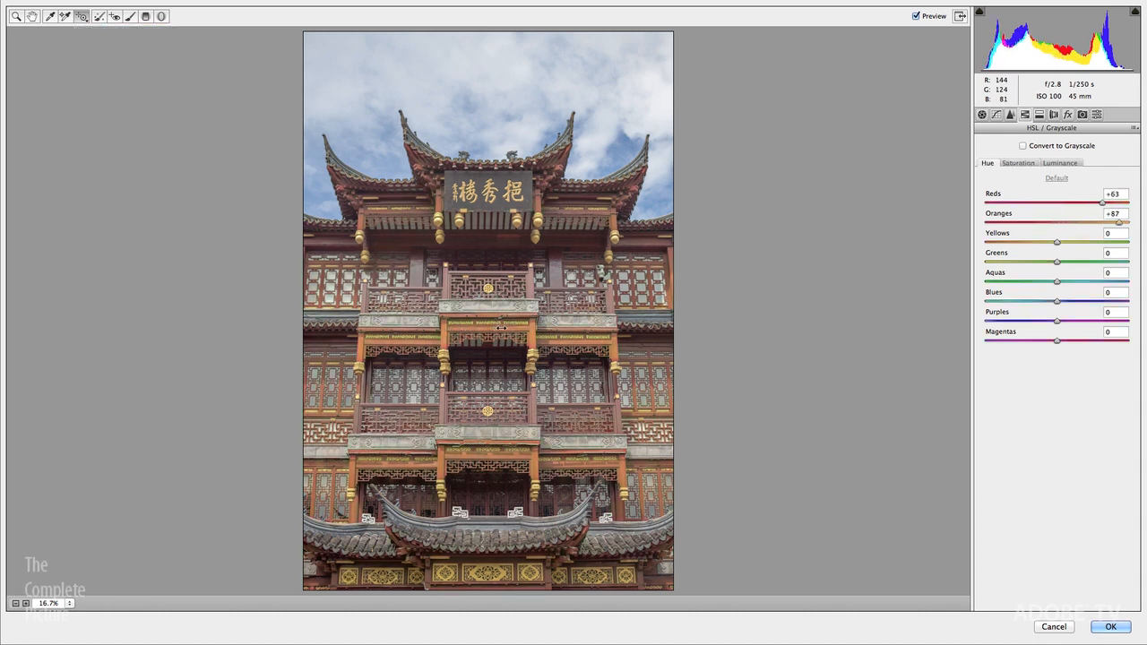
pyautogui.moveTo(1104, 204); pyautogui.dragTo(987, 204)
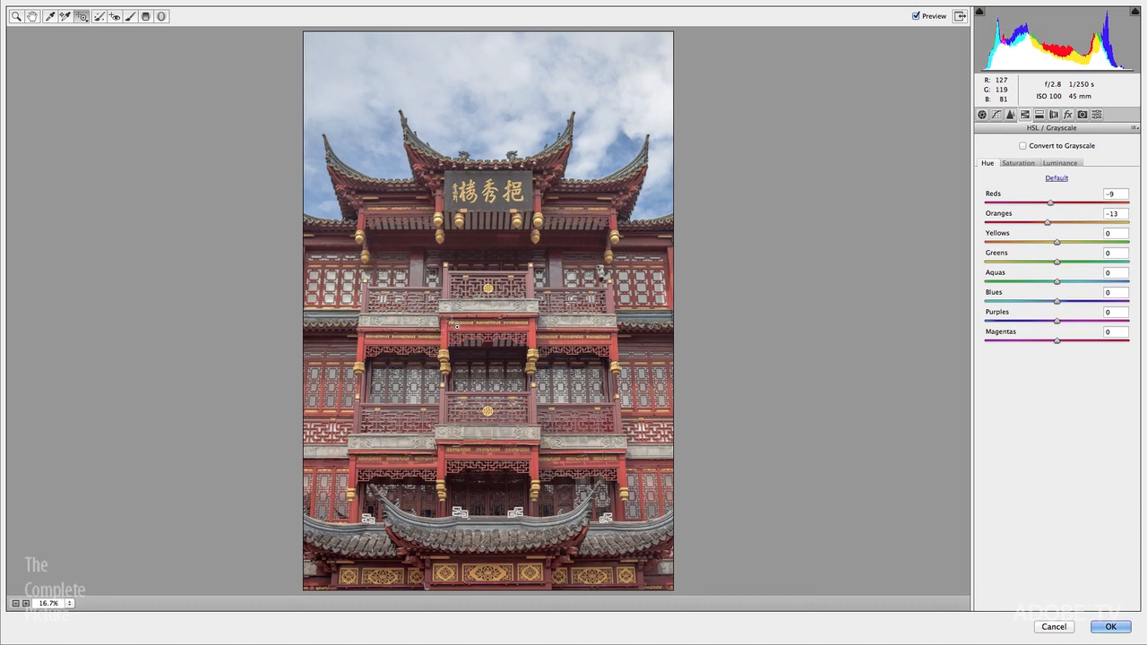
pyautogui.click(1018, 163)
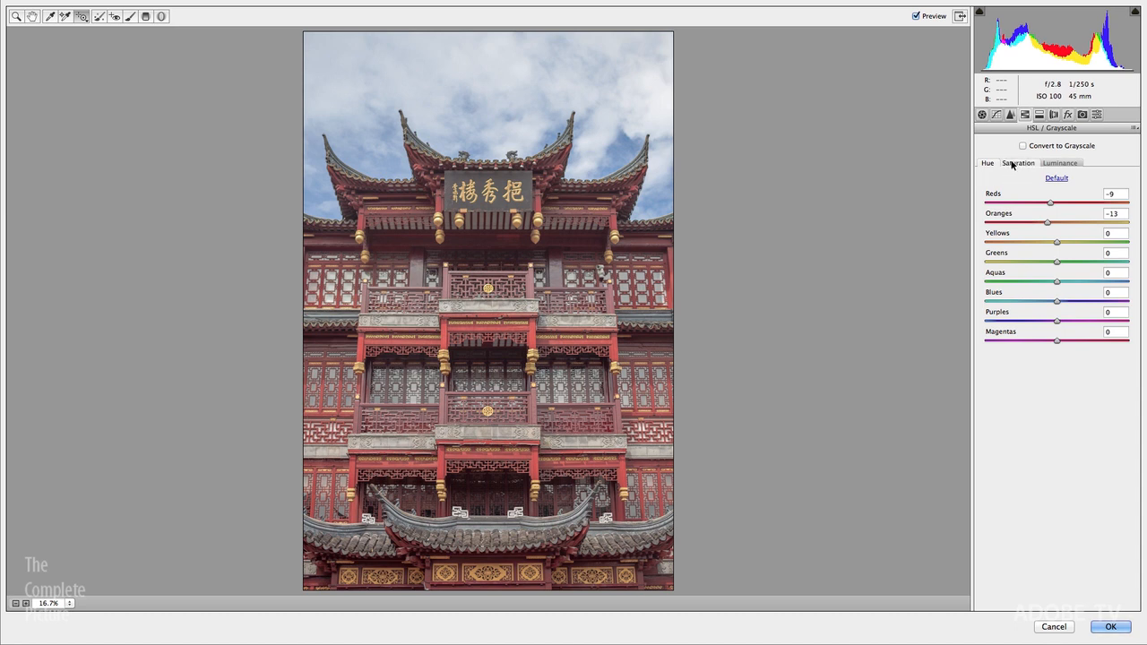
# Boost saturation to Reds +59, Oranges +87, Yellows +60 and cut Blues to -54 on the image
pyautogui.click(1055, 177)
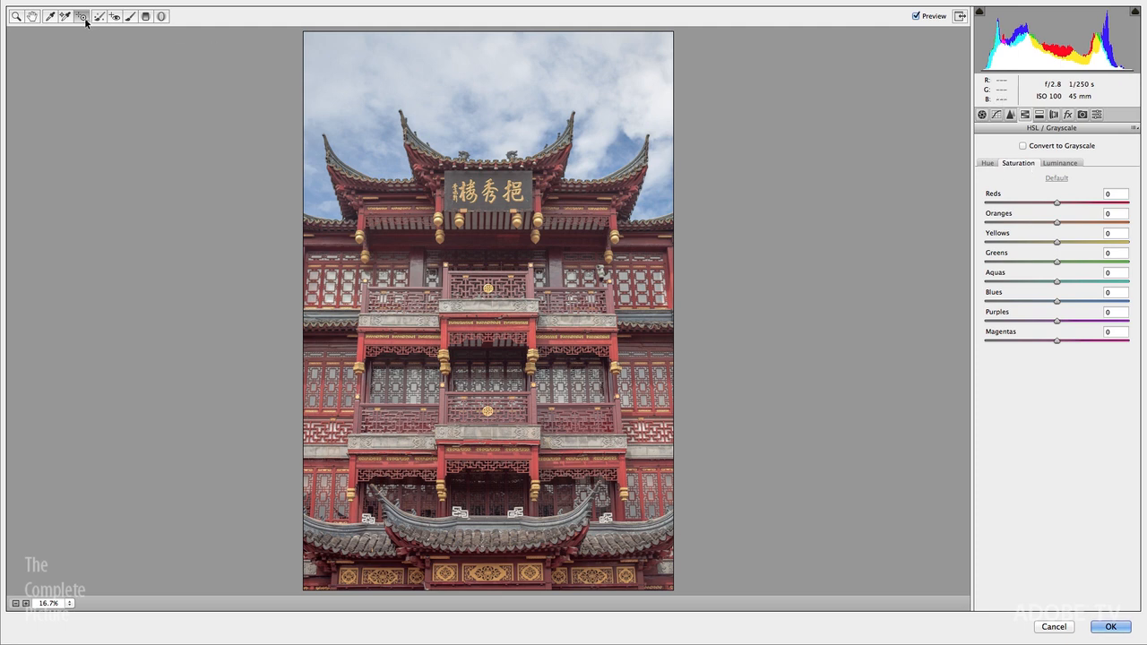
pyautogui.click(82, 17)
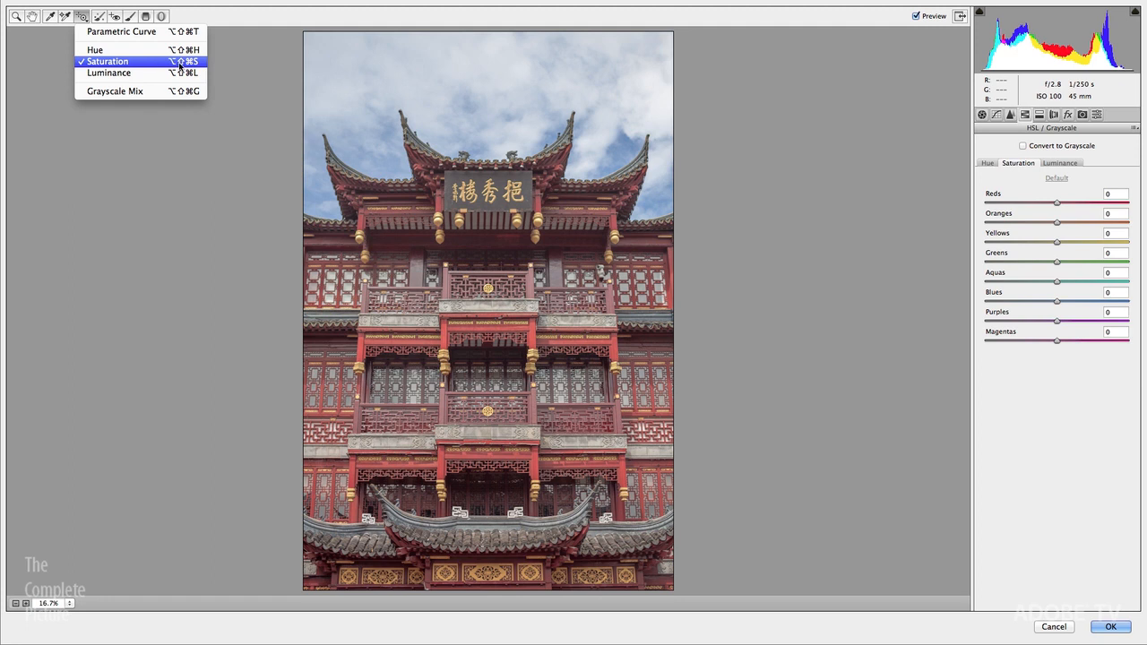
pyautogui.moveTo(159, 65)
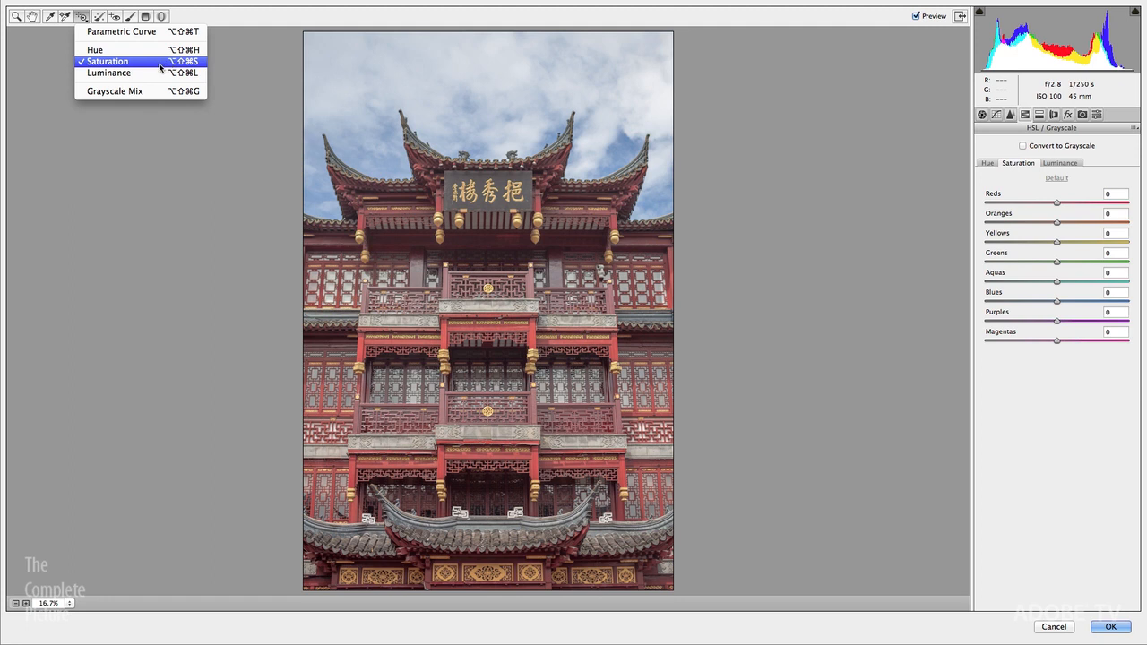
pyautogui.moveTo(158, 64)
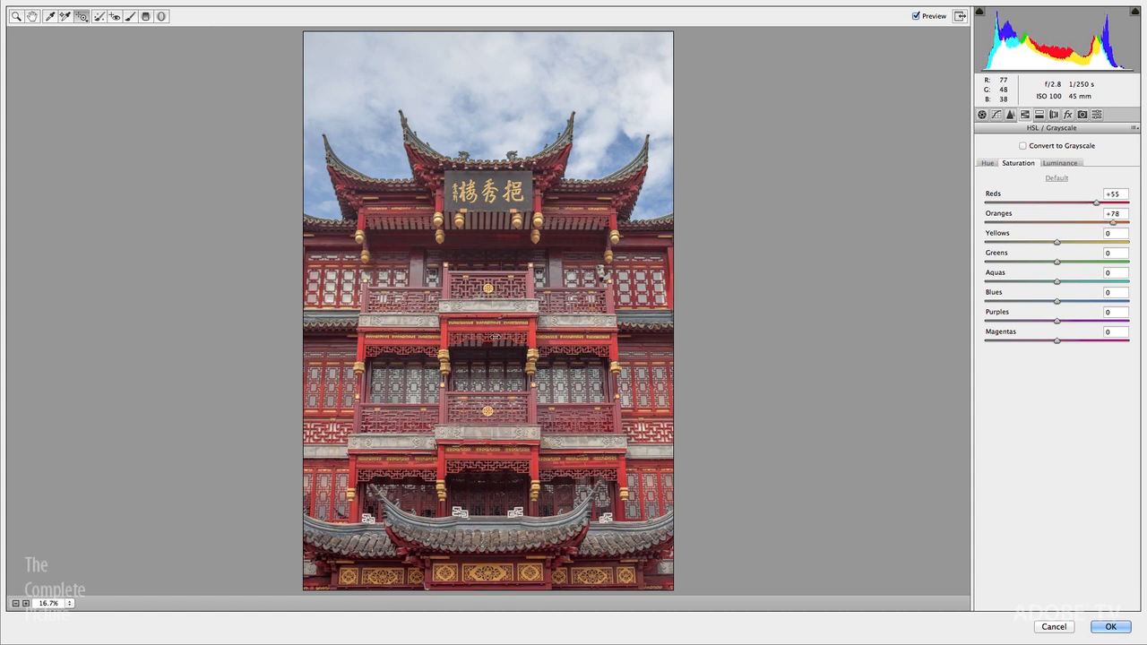
pyautogui.moveTo(1097, 222); pyautogui.dragTo(1118, 223)
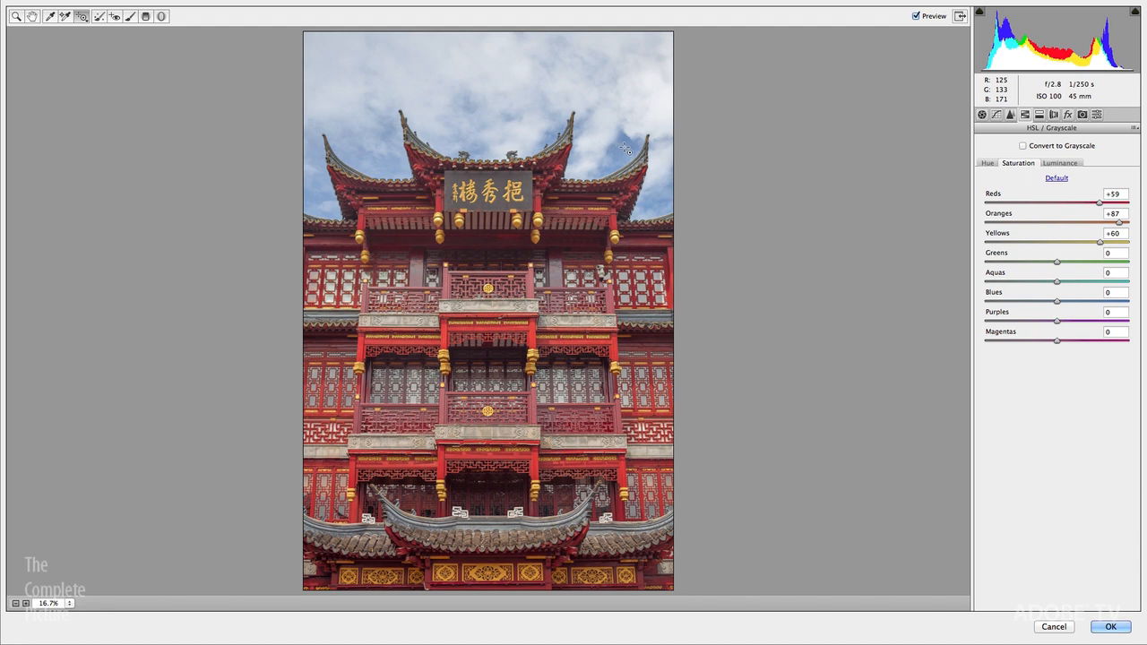
pyautogui.moveTo(1055, 301); pyautogui.dragTo(1049, 301)
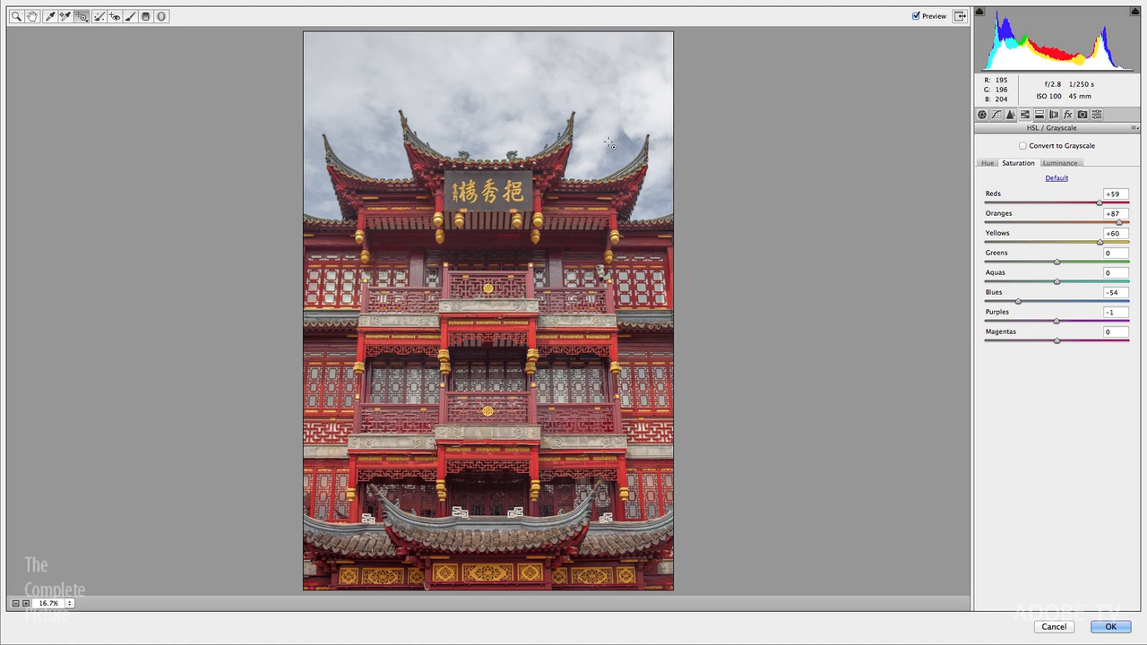
pyautogui.click(1060, 161)
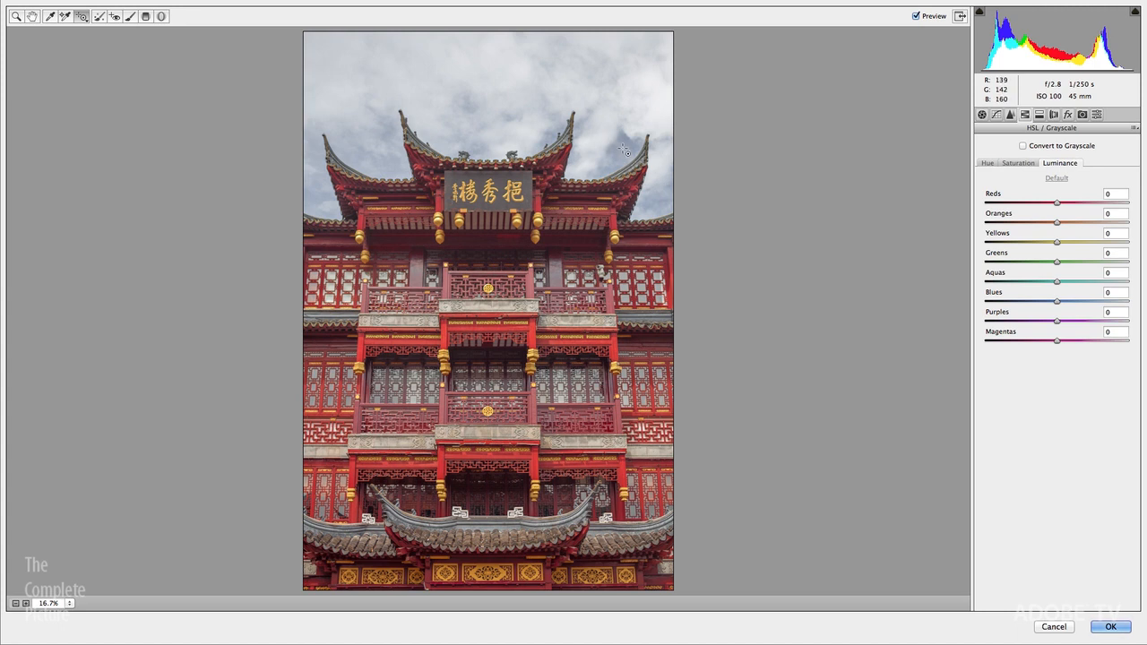
# Lower Blues luminance to -70 to darken the sky, then accept the Camera Raw edits
pyautogui.moveTo(1056, 301); pyautogui.dragTo(1038, 301)
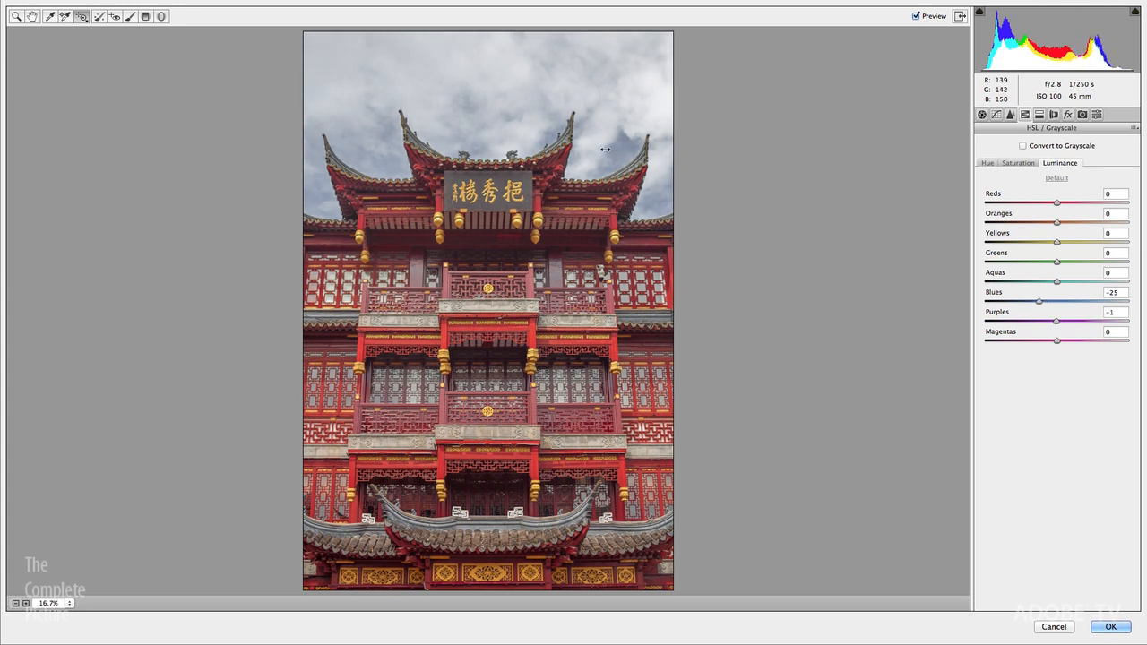
pyautogui.moveTo(1039, 301); pyautogui.dragTo(1016, 301)
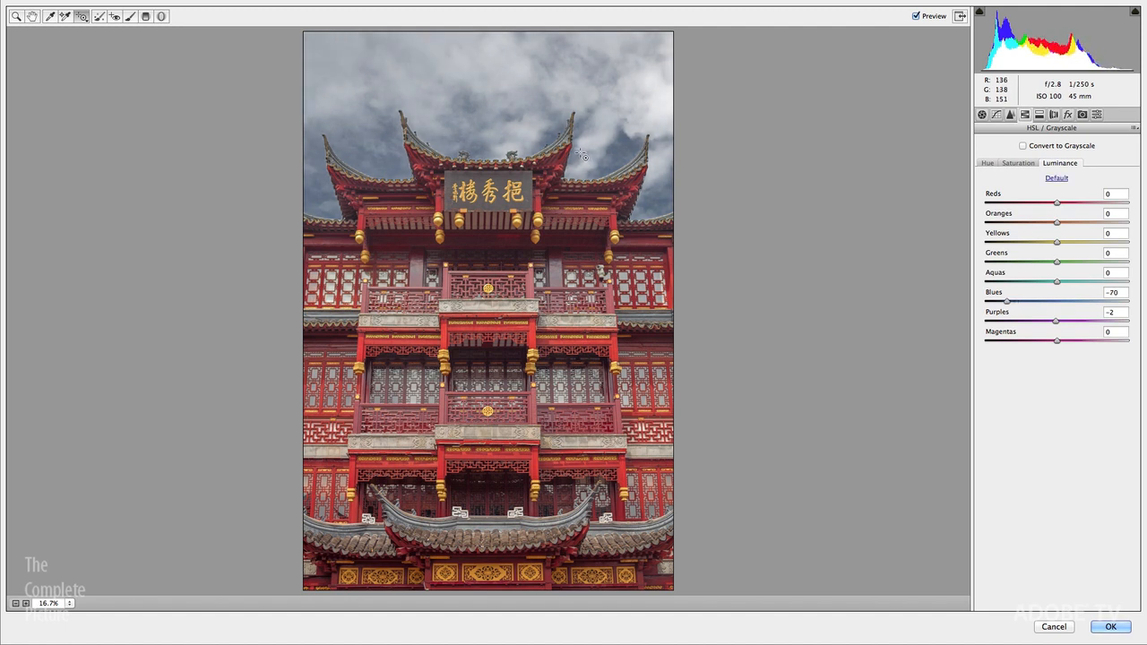
pyautogui.moveTo(835, 423)
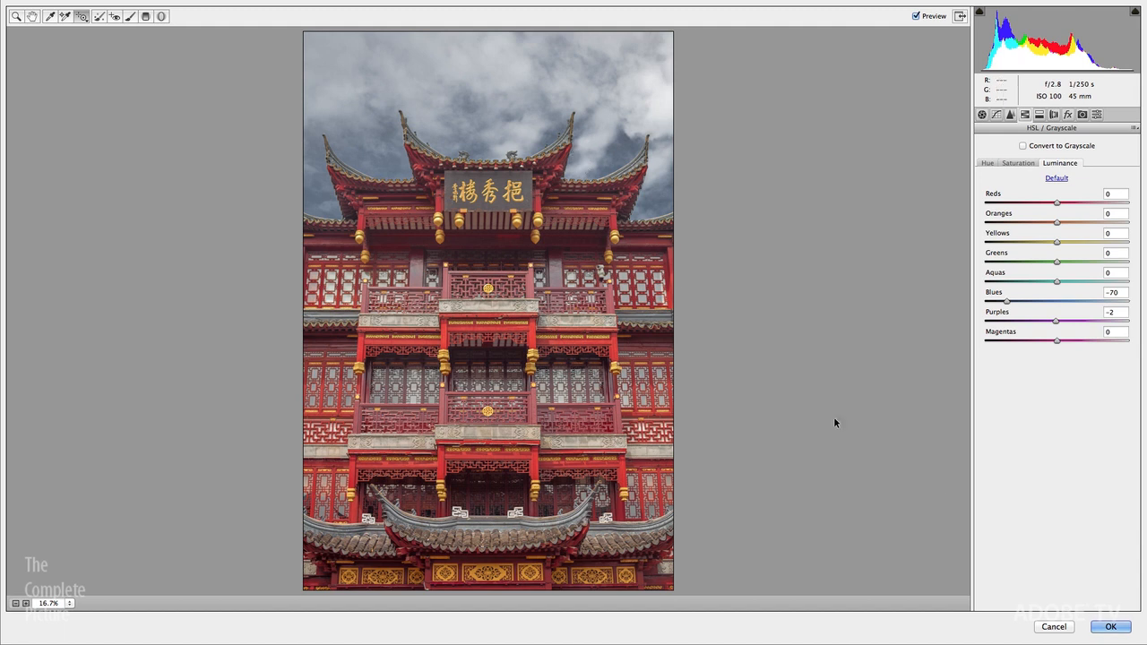
pyautogui.click(1109, 627)
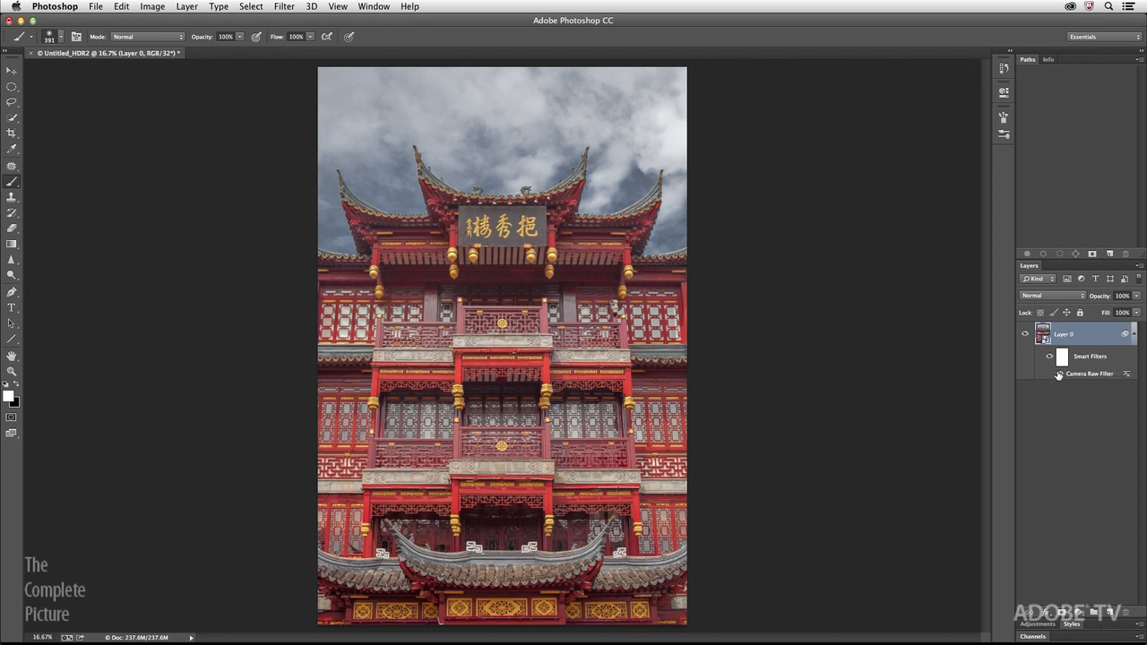
# Reopen the pagoda layer's Camera Raw smart filter from the Layers panel
pyautogui.click(1028, 371)
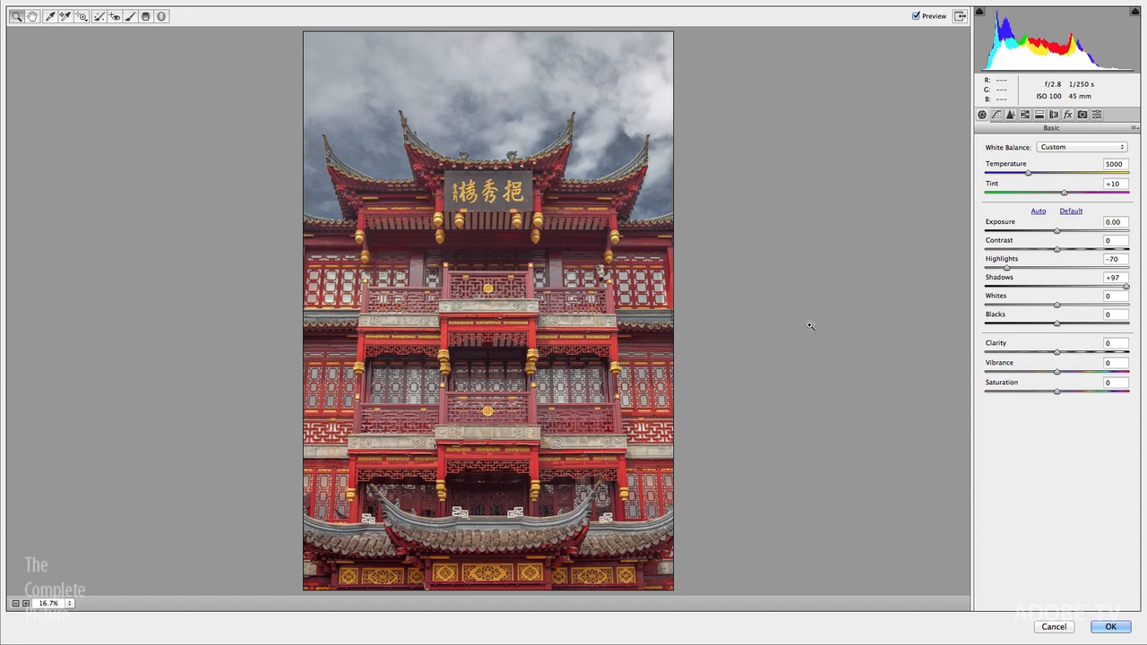
pyautogui.moveTo(122, 36)
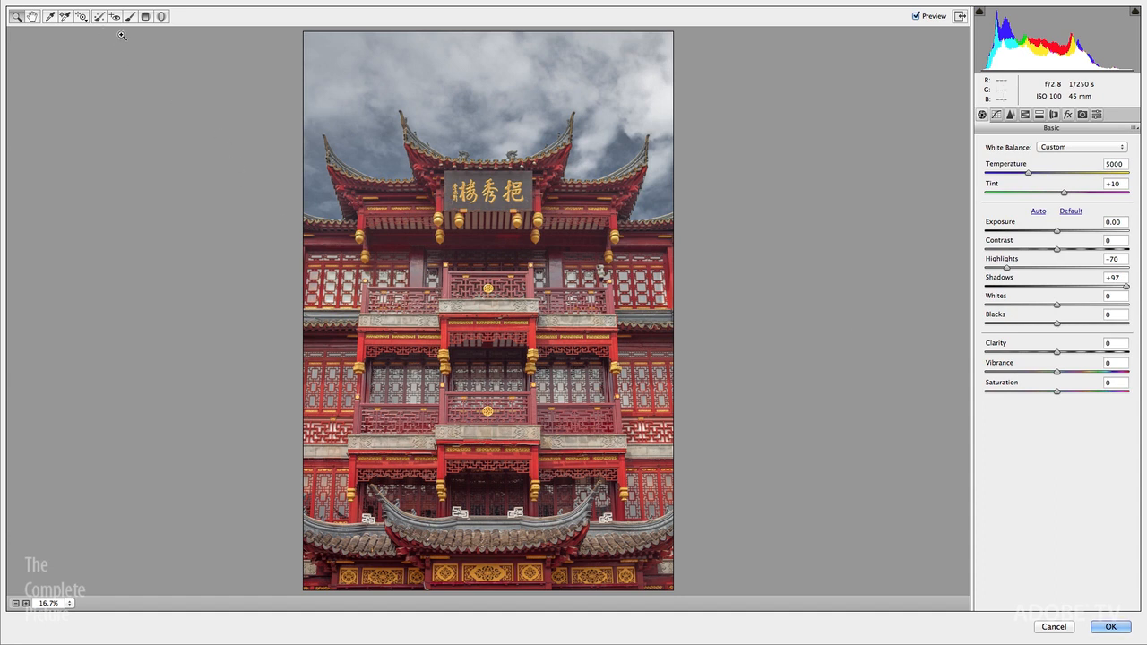
pyautogui.moveTo(121, 29)
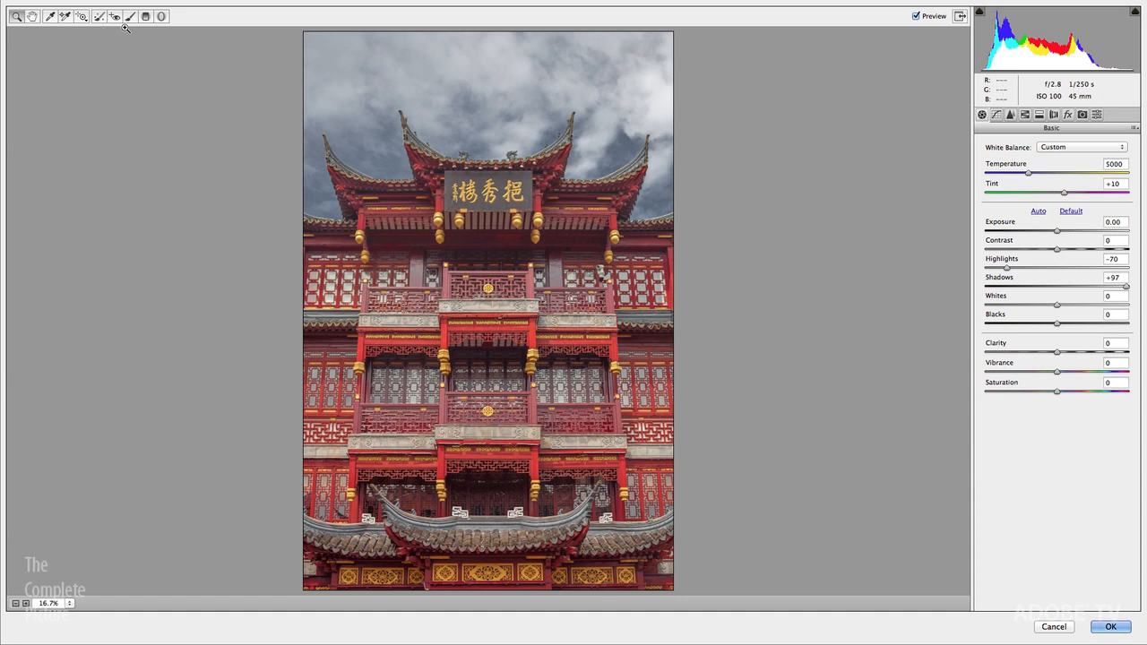
pyautogui.moveTo(129, 19)
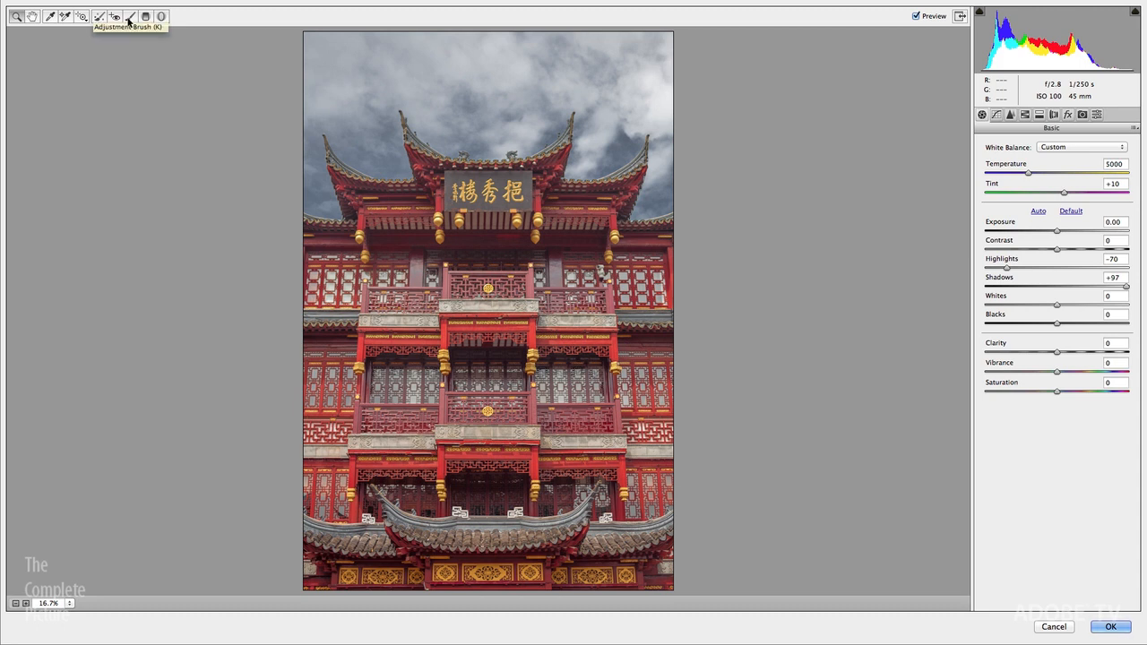
pyautogui.moveTo(147, 18)
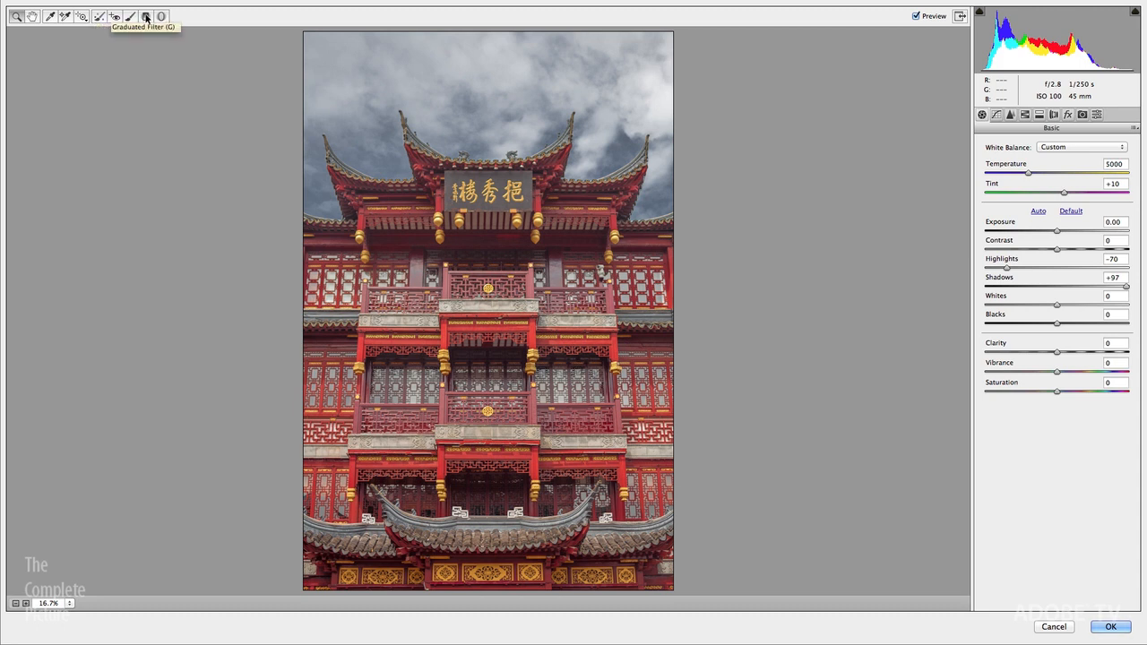
pyautogui.moveTo(161, 18)
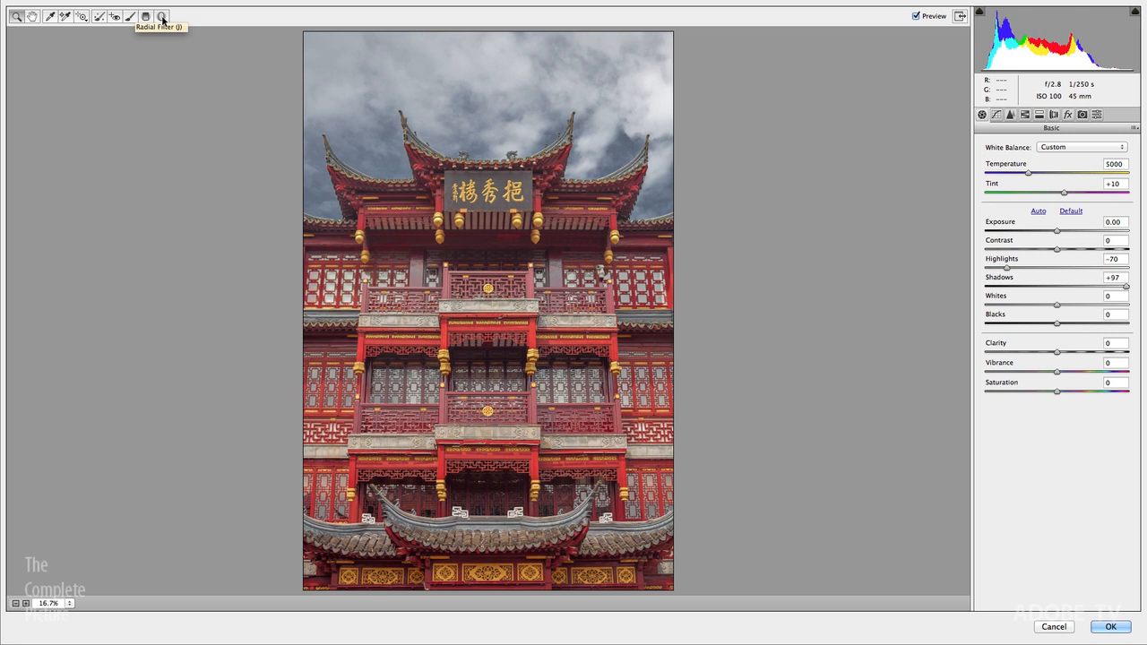
pyautogui.moveTo(131, 18)
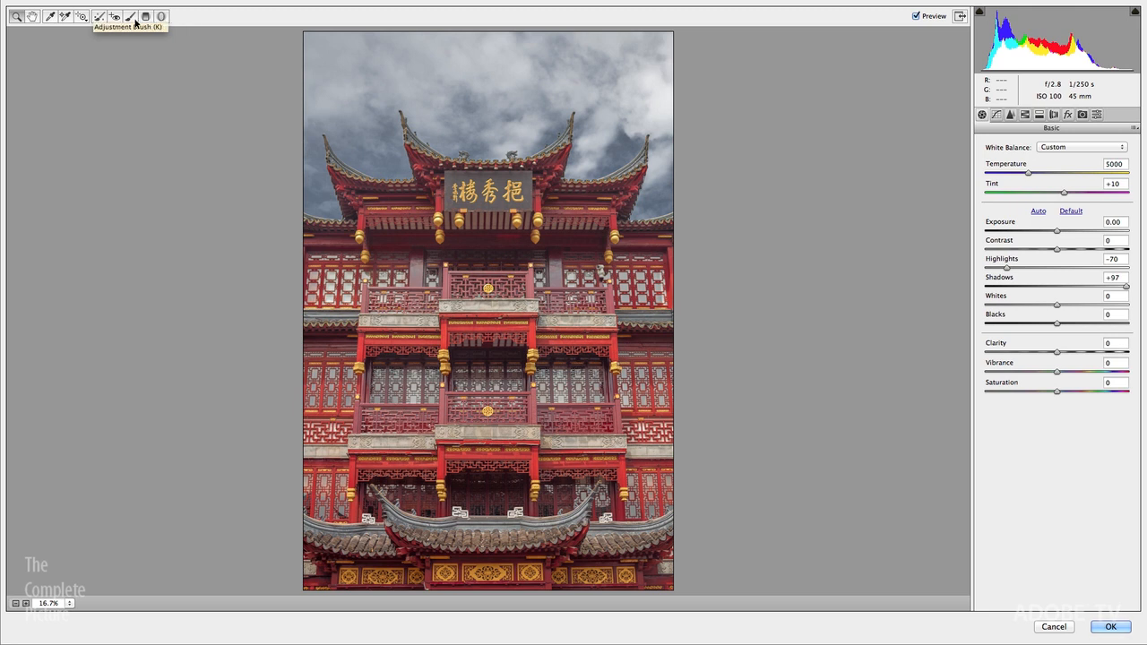
# Activate the Adjustment Brush for local edits on the pagoda photo
pyautogui.click(129, 18)
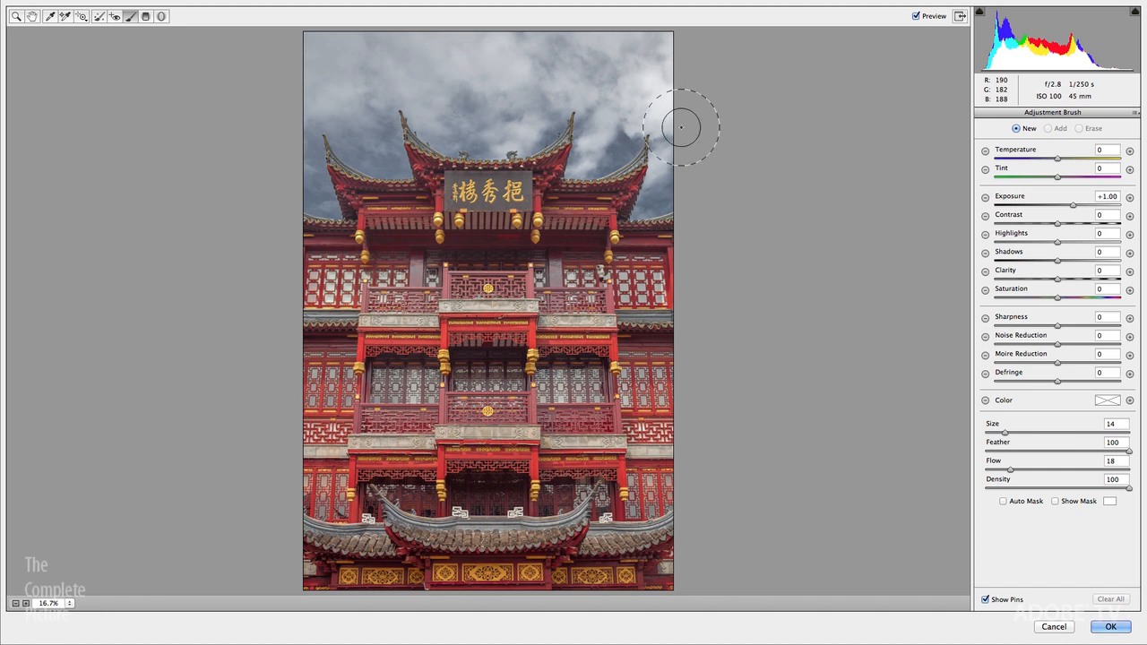
# Paint a sky adjustment with exposure -0.59, contrast +41, clarity +23, then compare before/after
pyautogui.moveTo(1075, 206); pyautogui.dragTo(1061, 206)
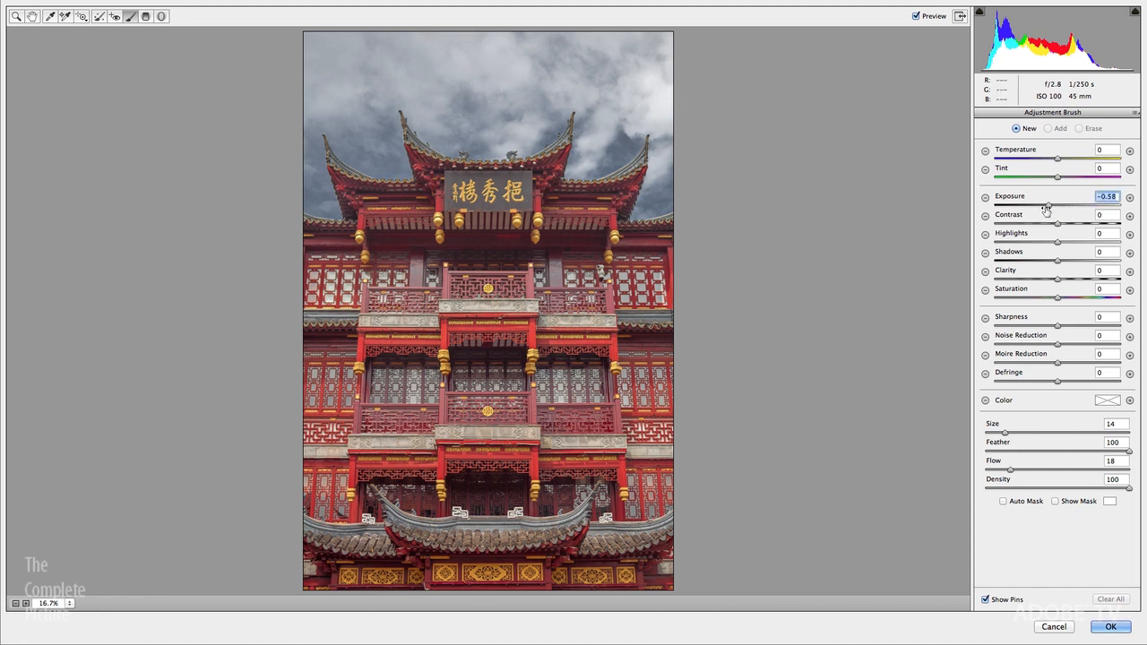
pyautogui.moveTo(1057, 224); pyautogui.dragTo(1084, 224)
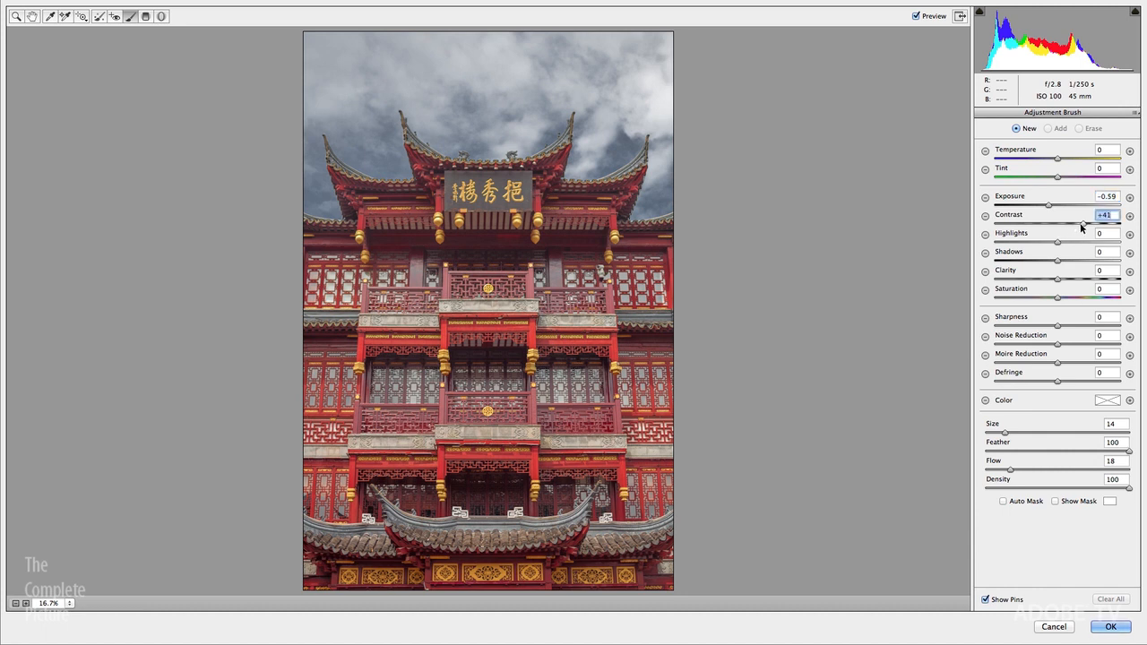
pyautogui.moveTo(1061, 294)
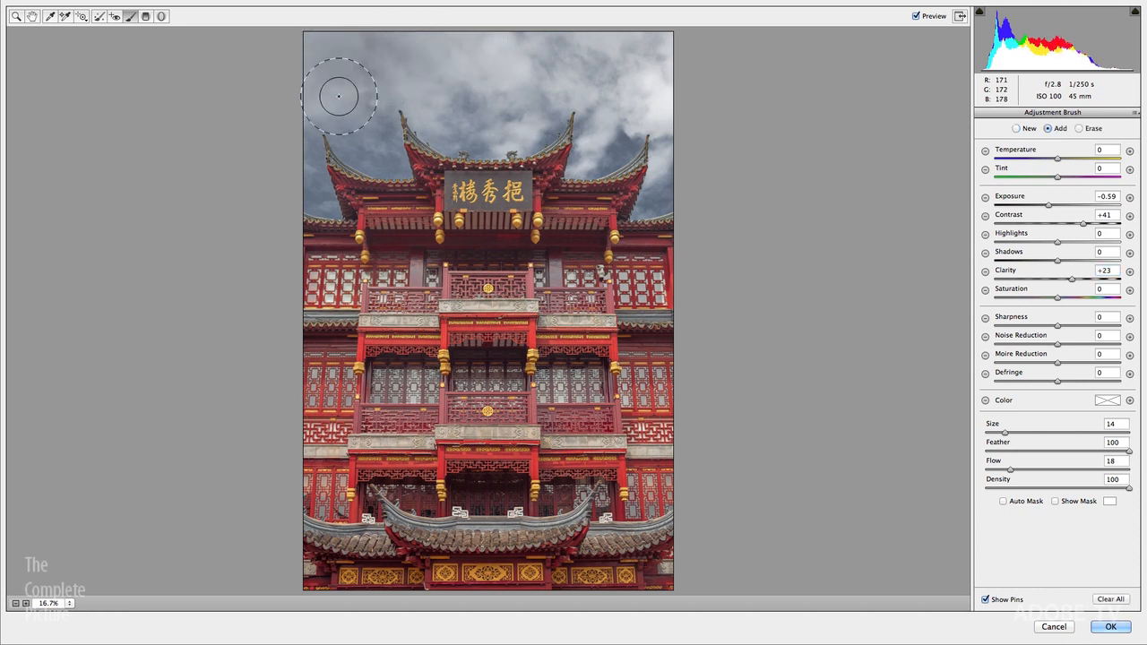
pyautogui.moveTo(500, 64)
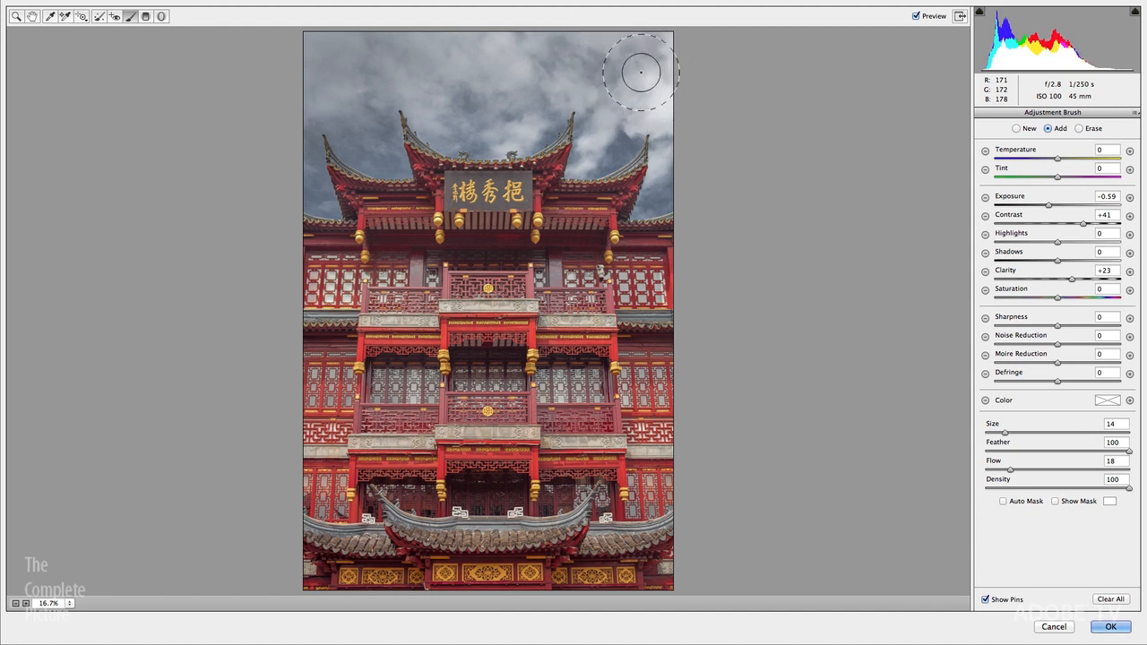
pyautogui.moveTo(831, 398)
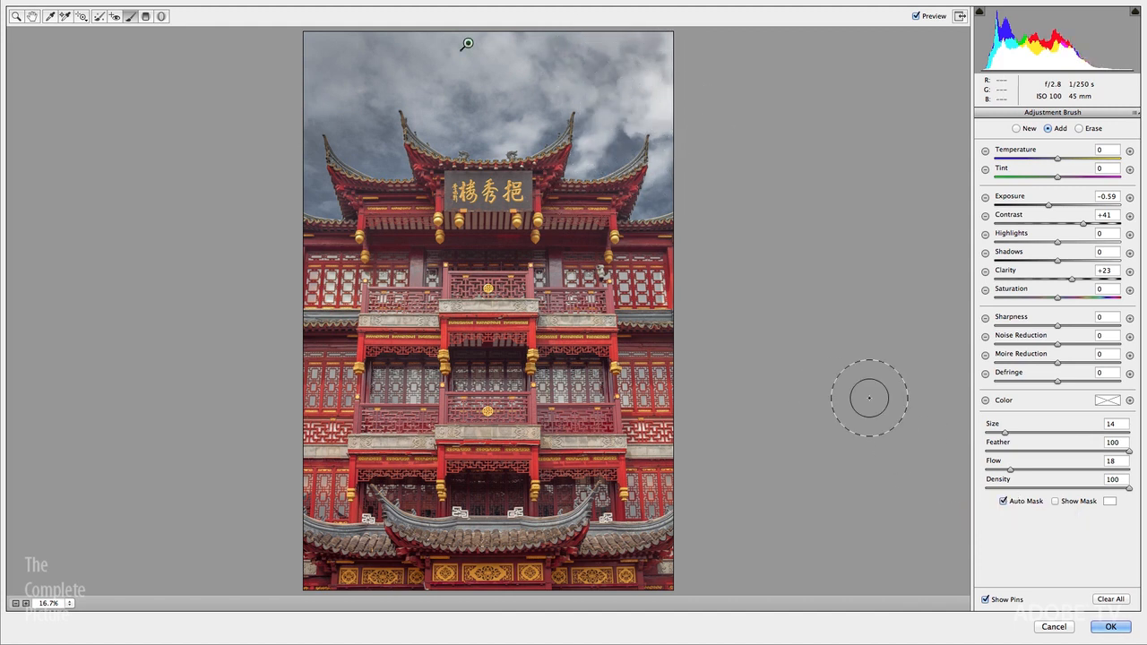
pyautogui.moveTo(631, 96)
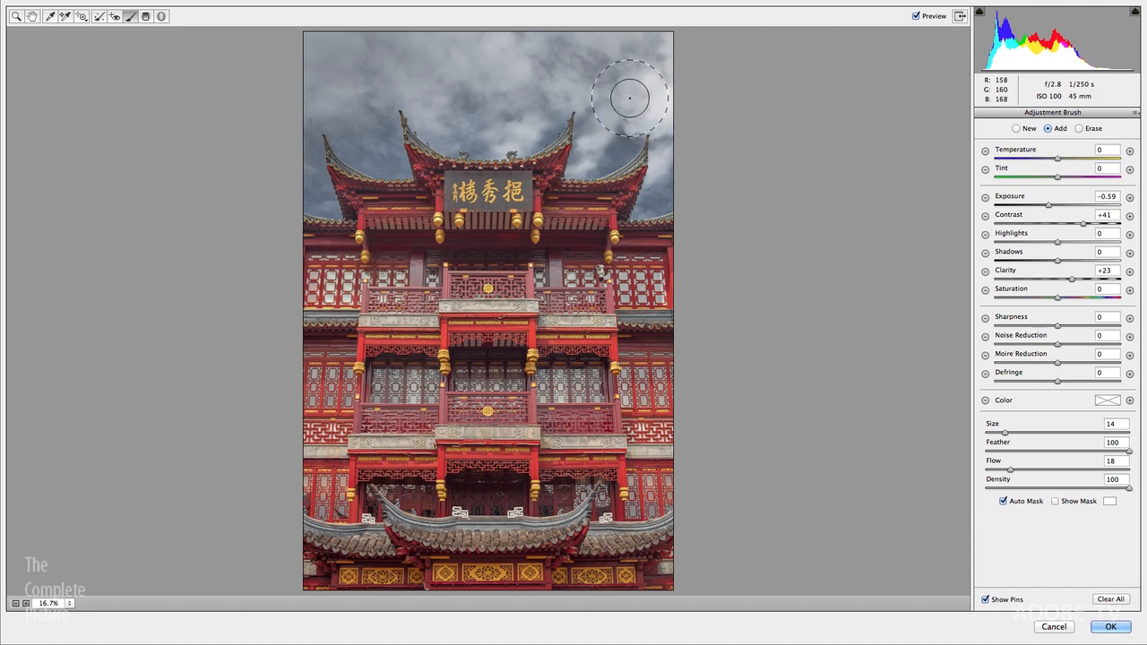
pyautogui.moveTo(351, 122)
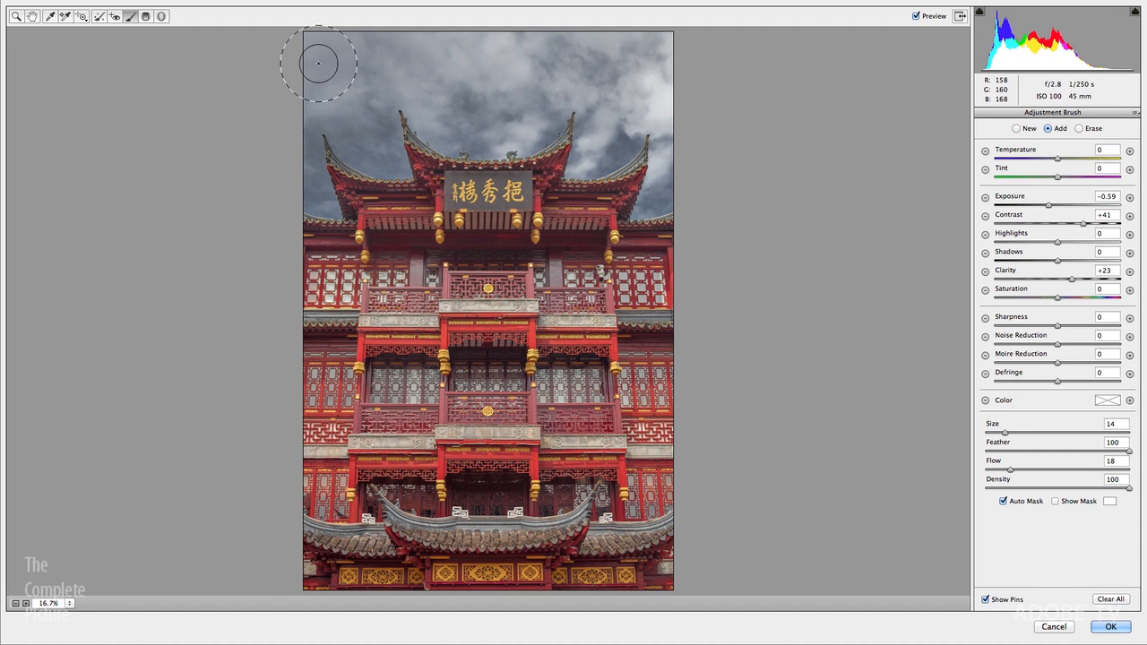
pyautogui.moveTo(683, 169)
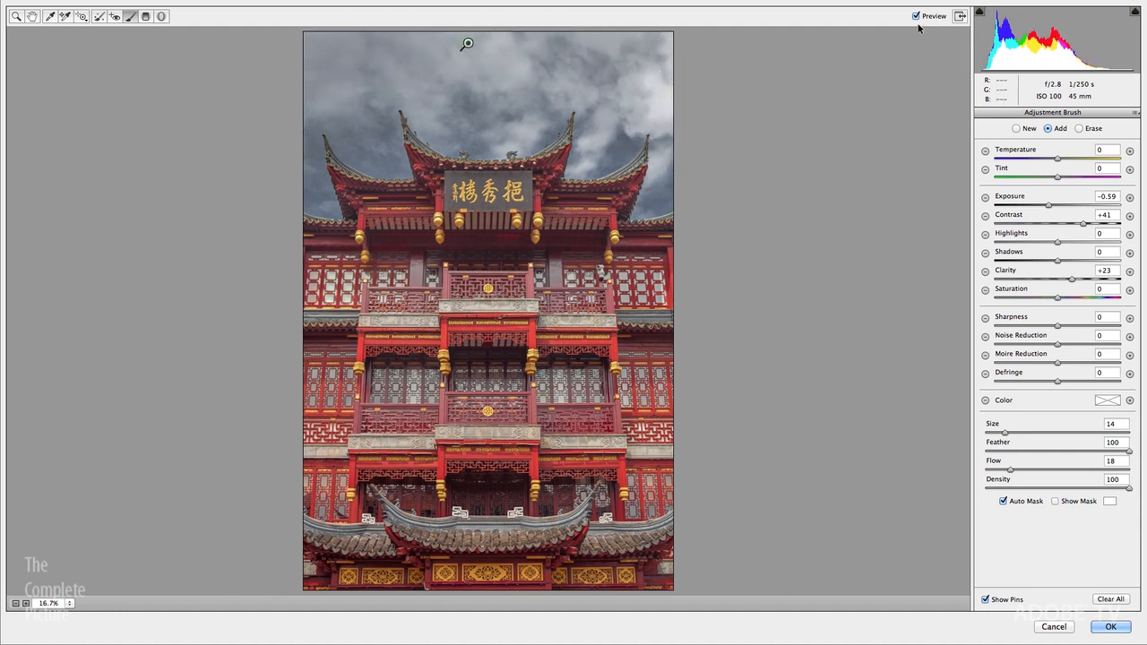
pyautogui.click(912, 14)
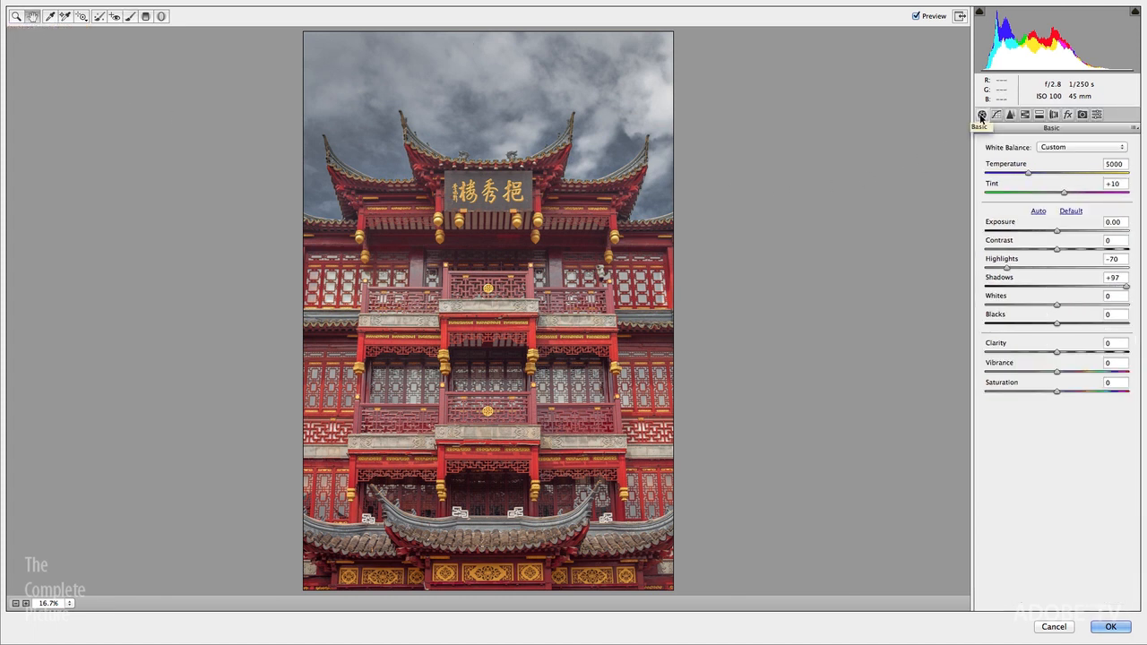
# Raise overall clarity to +48 and saturation to +13, then apply the Camera Raw edits
pyautogui.moveTo(1056, 351); pyautogui.dragTo(1068, 351)
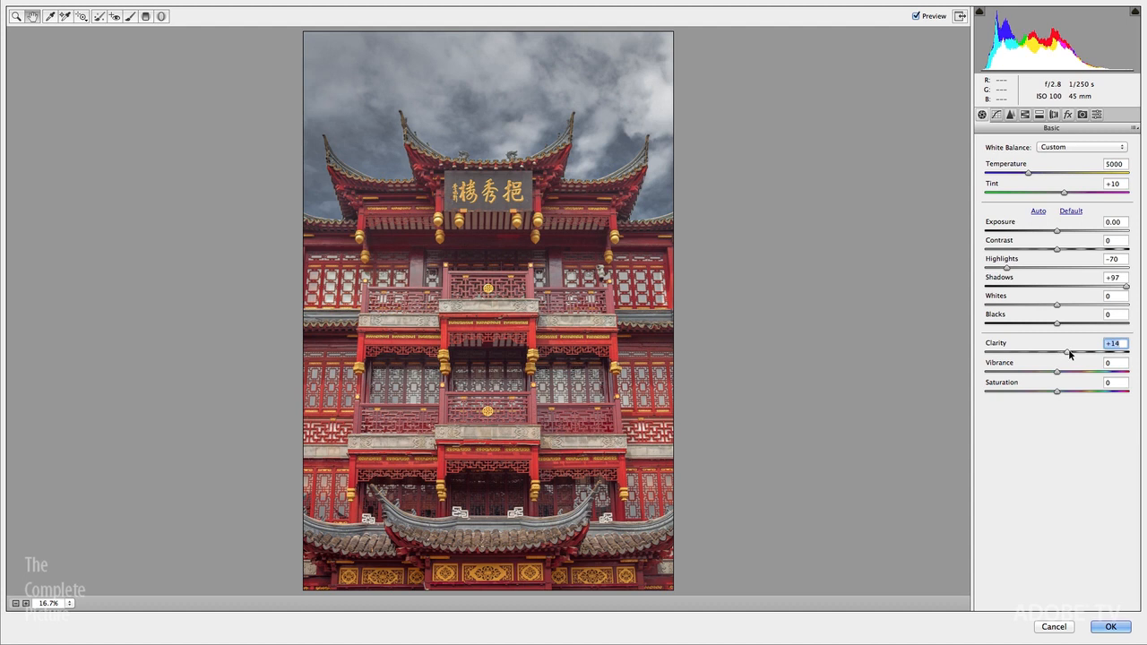
pyautogui.moveTo(1067, 351); pyautogui.dragTo(1086, 351)
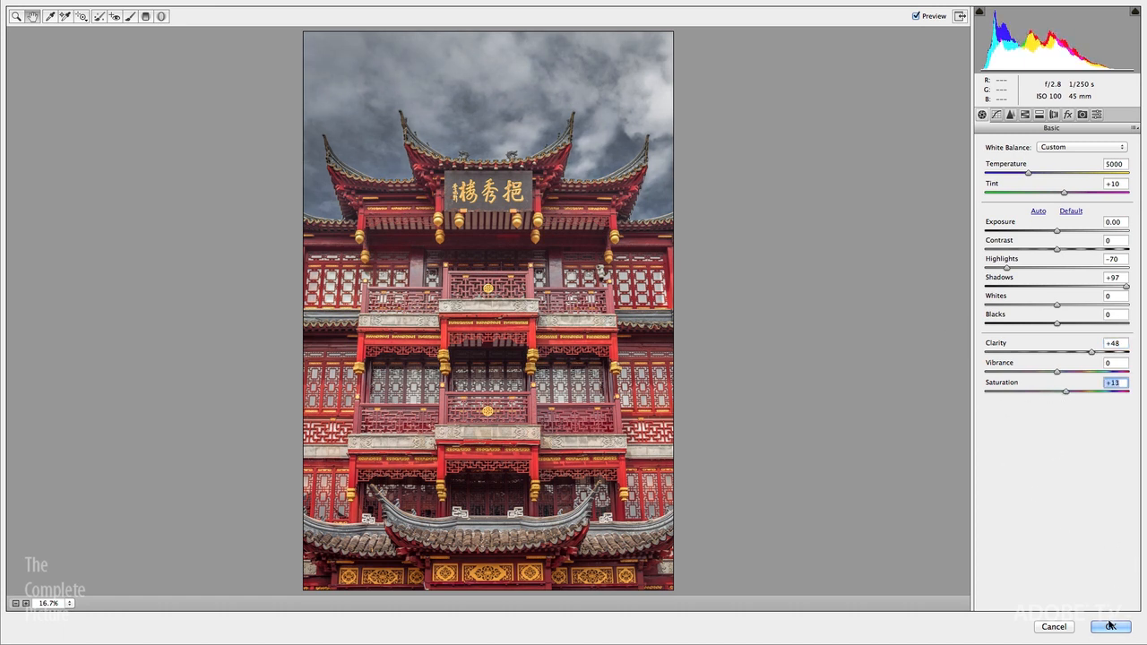
pyautogui.click(1109, 627)
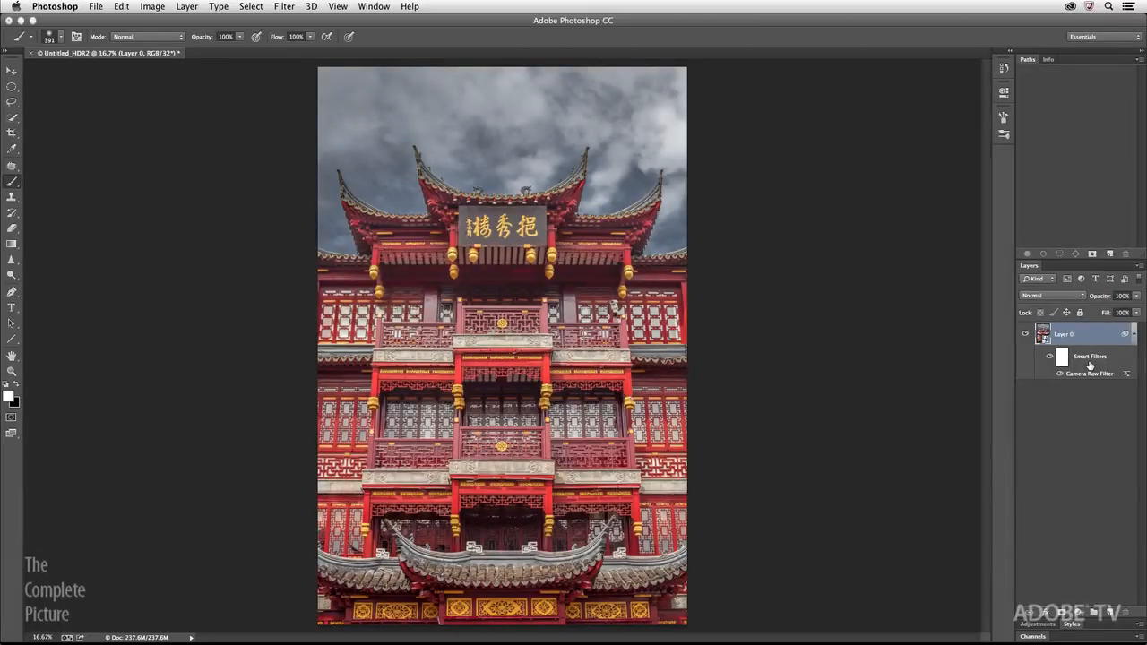
pyautogui.moveTo(1071, 366)
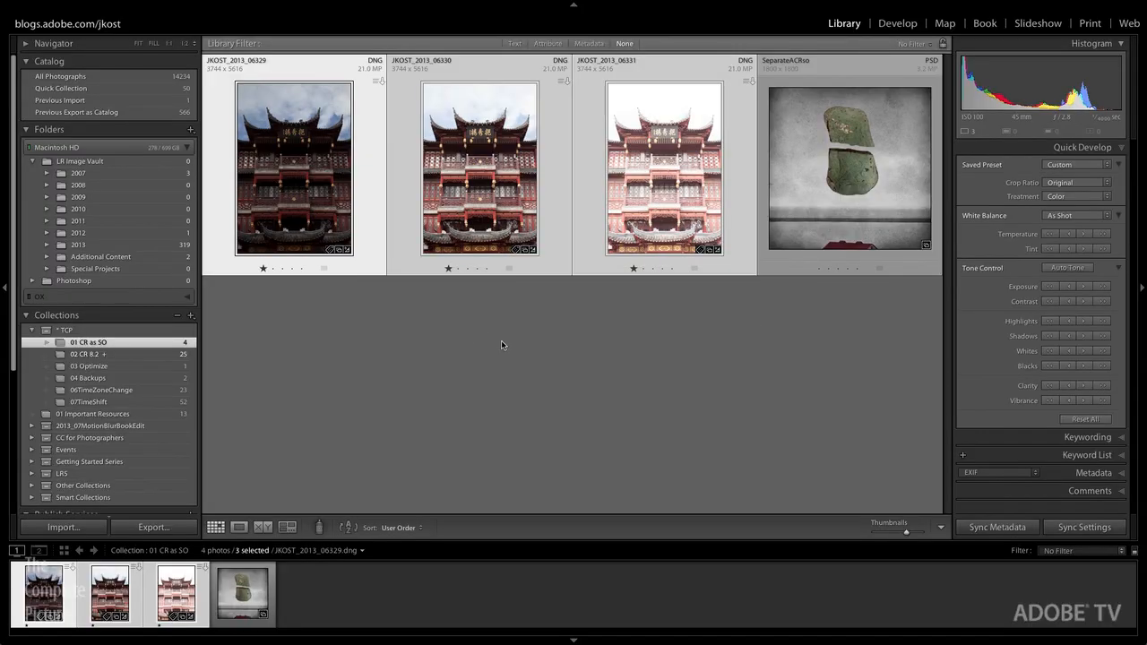
# Send the SeparatedCRso rock PSD to Photoshop using Edit Original
pyautogui.click(849, 169)
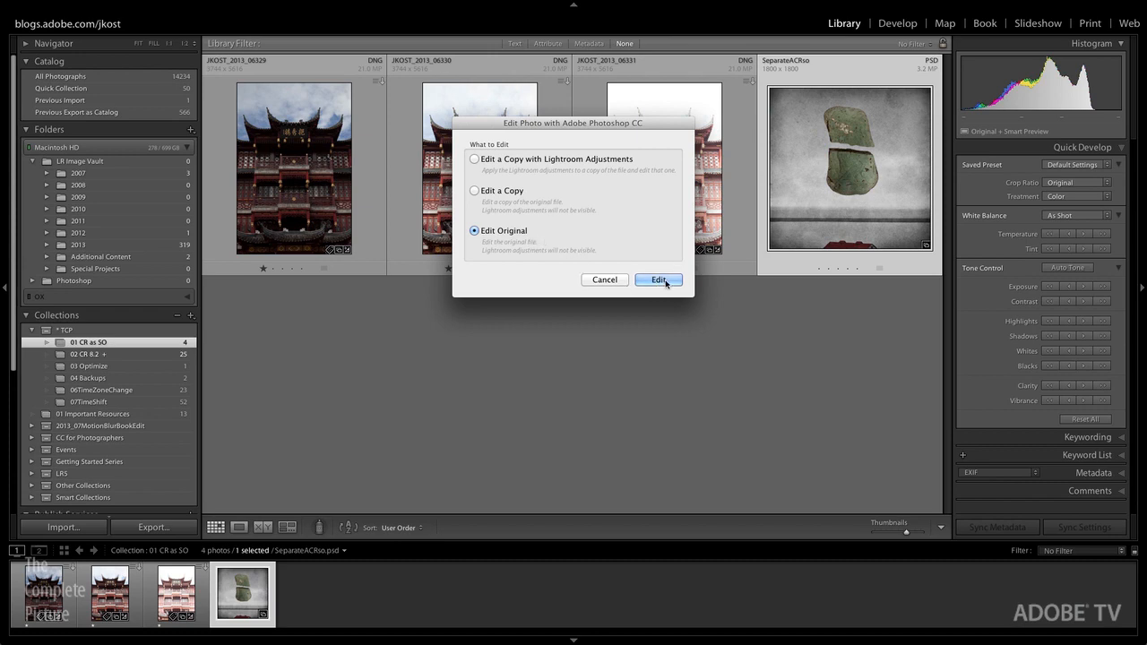
pyautogui.click(659, 280)
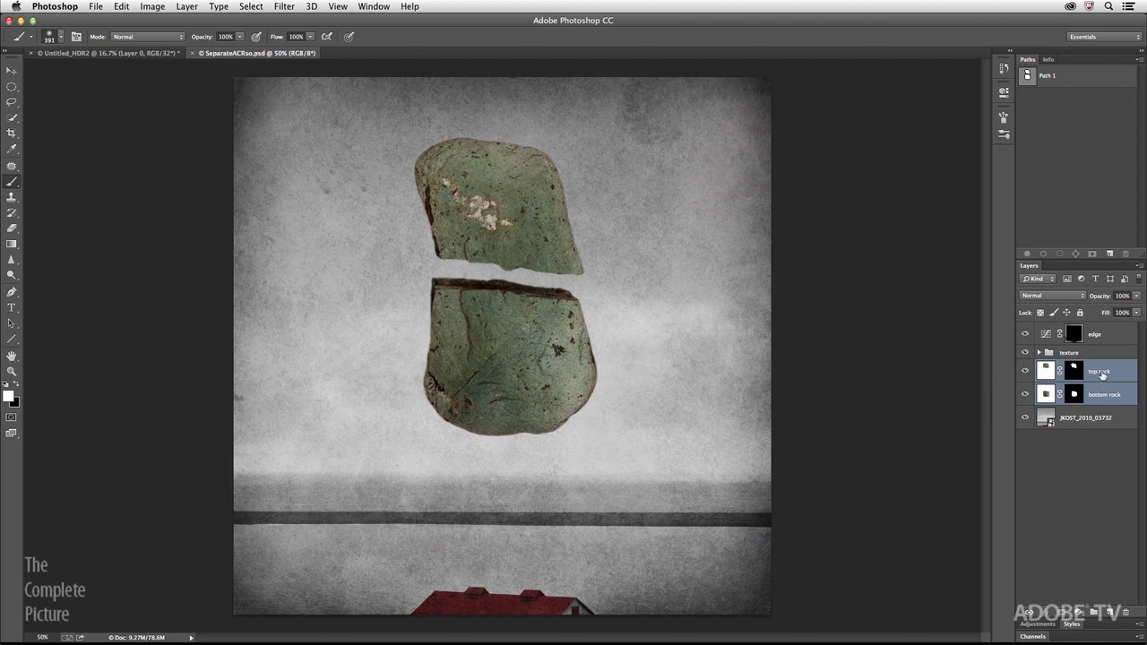
# Select the top rock and bottom rock layers together in the Layers panel
pyautogui.click(1022, 371)
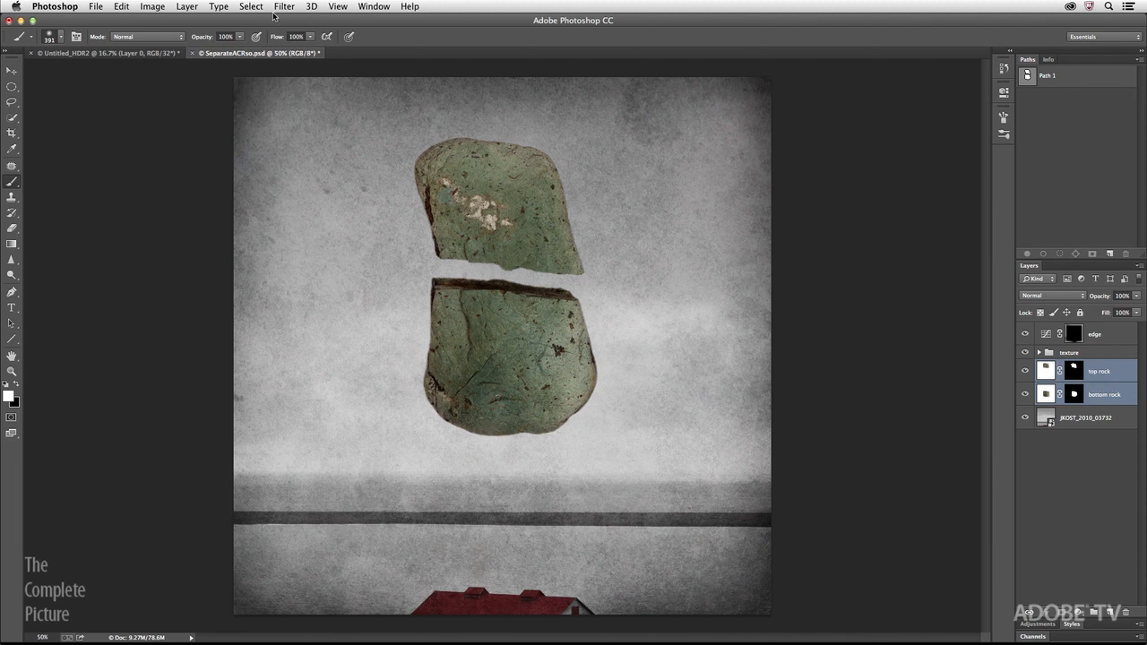
# Convert the selected rock layers into a single smart object named top rock
pyautogui.click(283, 7)
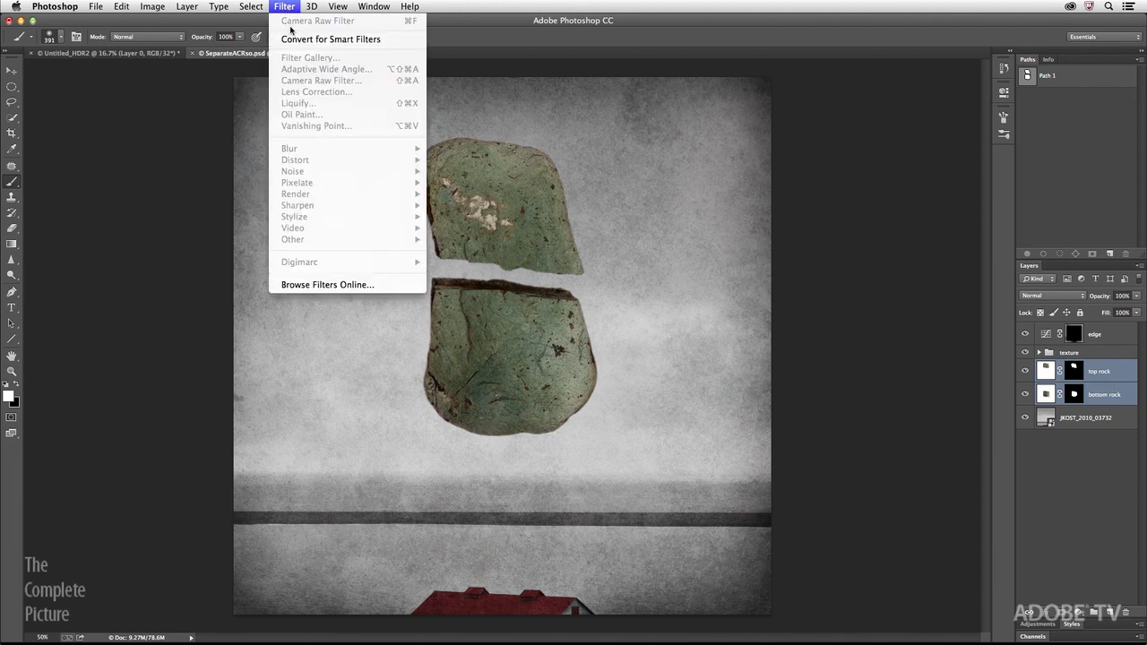
pyautogui.moveTo(383, 39)
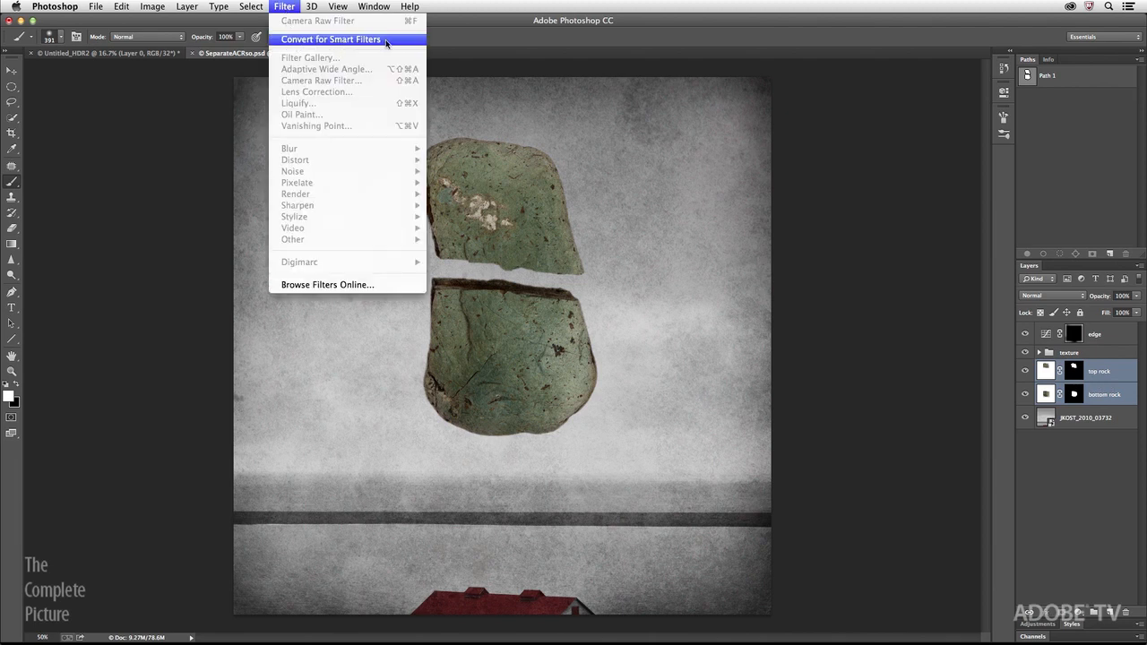
pyautogui.click(330, 40)
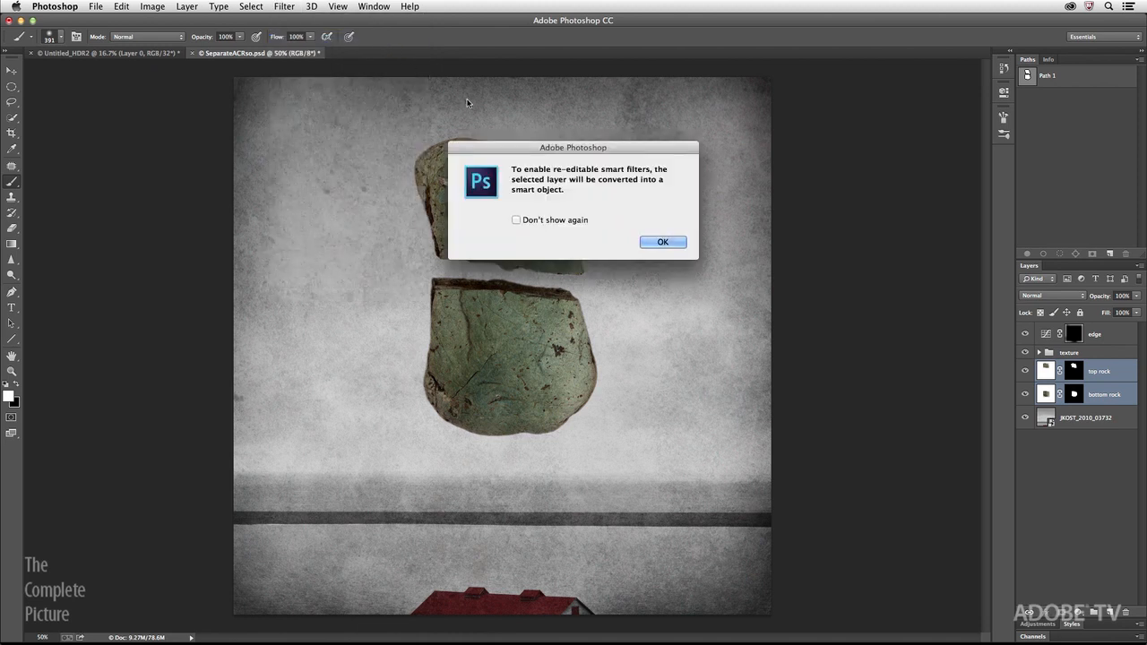
pyautogui.click(663, 242)
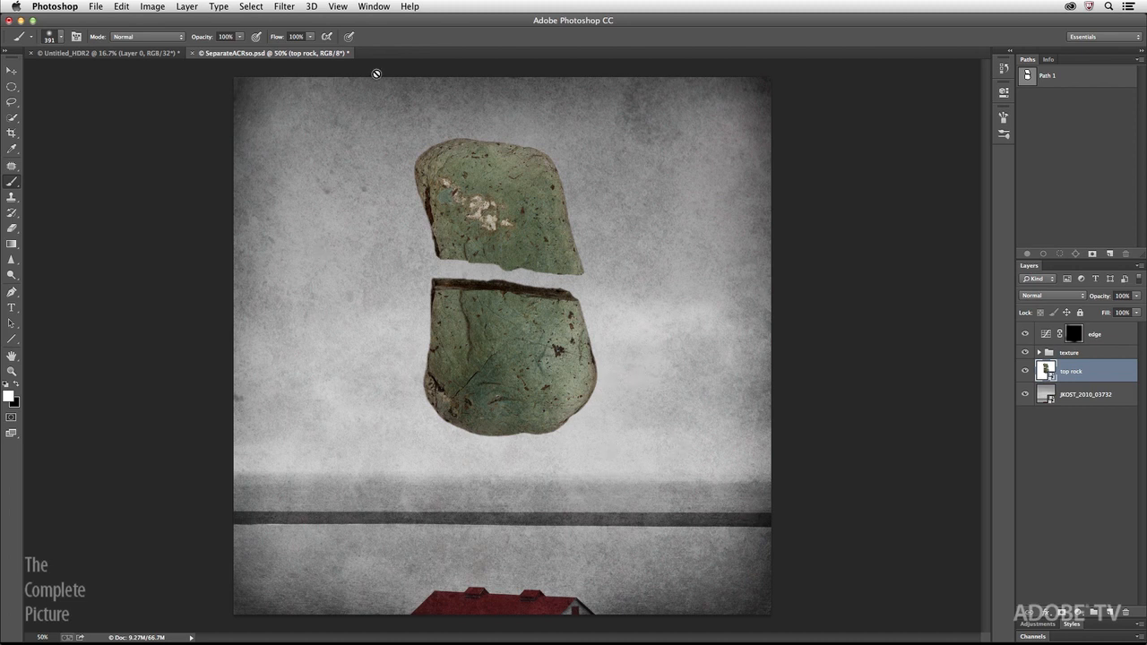
# Add a Camera Raw filter to the rock with exposure +0.60, highlights +55, clarity -42
pyautogui.click(283, 7)
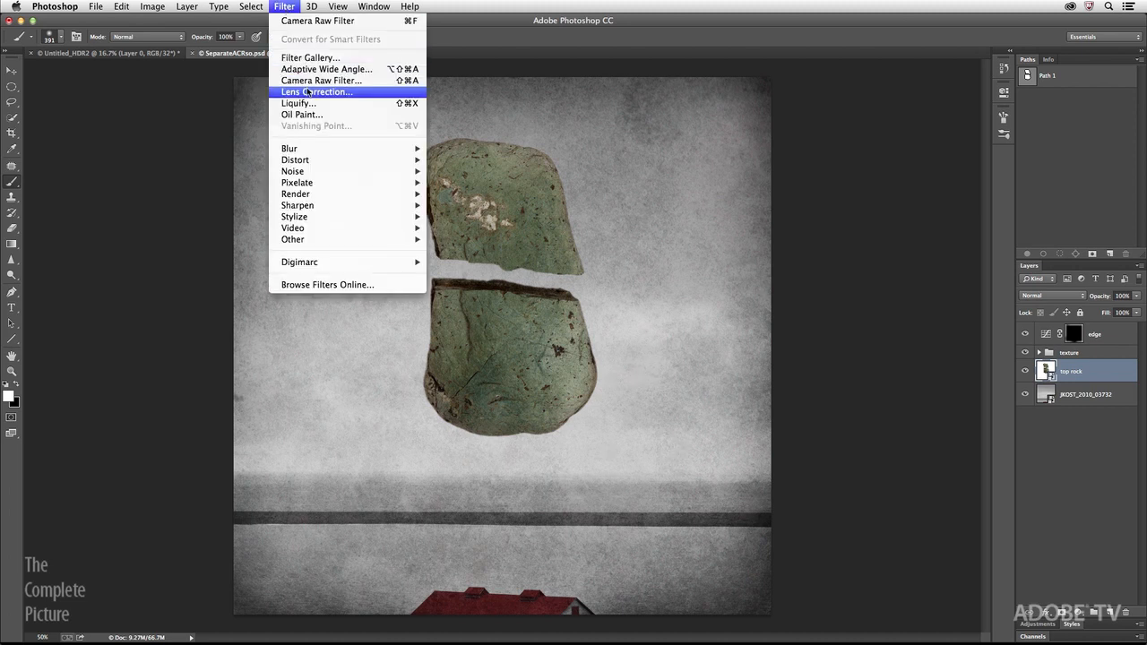
pyautogui.moveTo(321, 79)
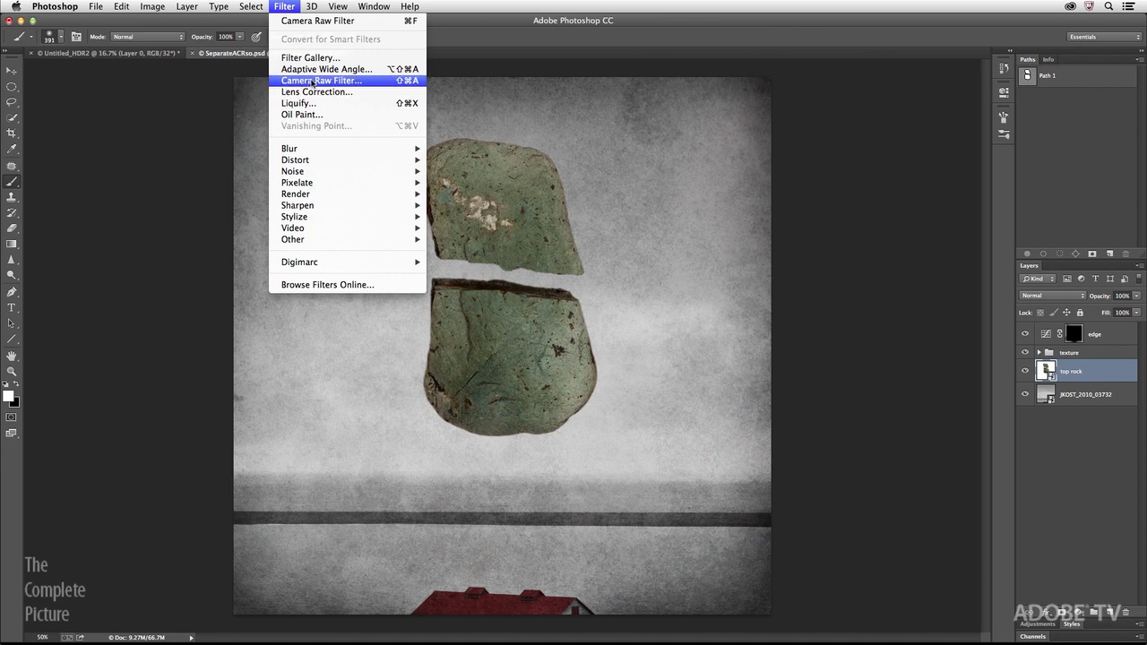
pyautogui.click(323, 80)
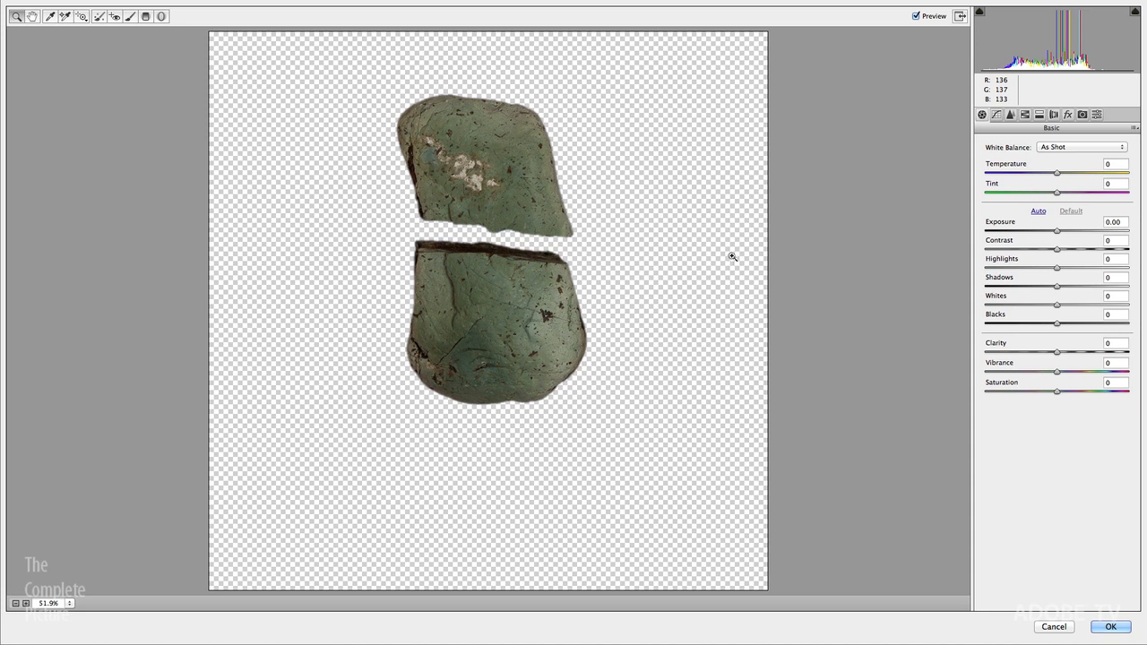
pyautogui.moveTo(1057, 269)
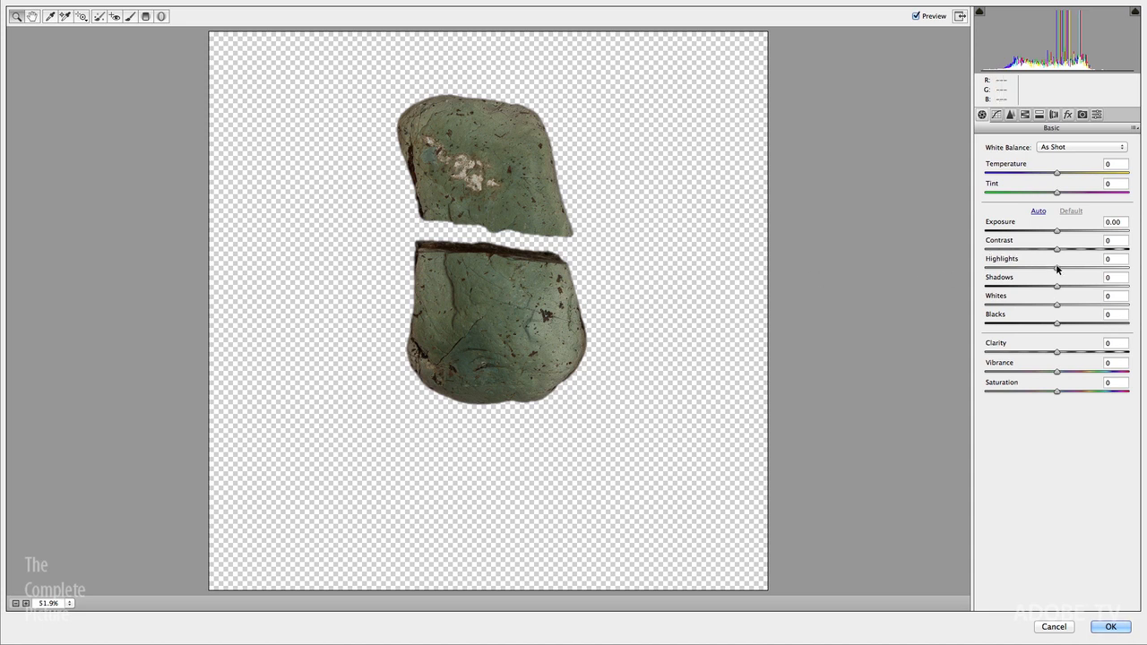
pyautogui.moveTo(1032, 231)
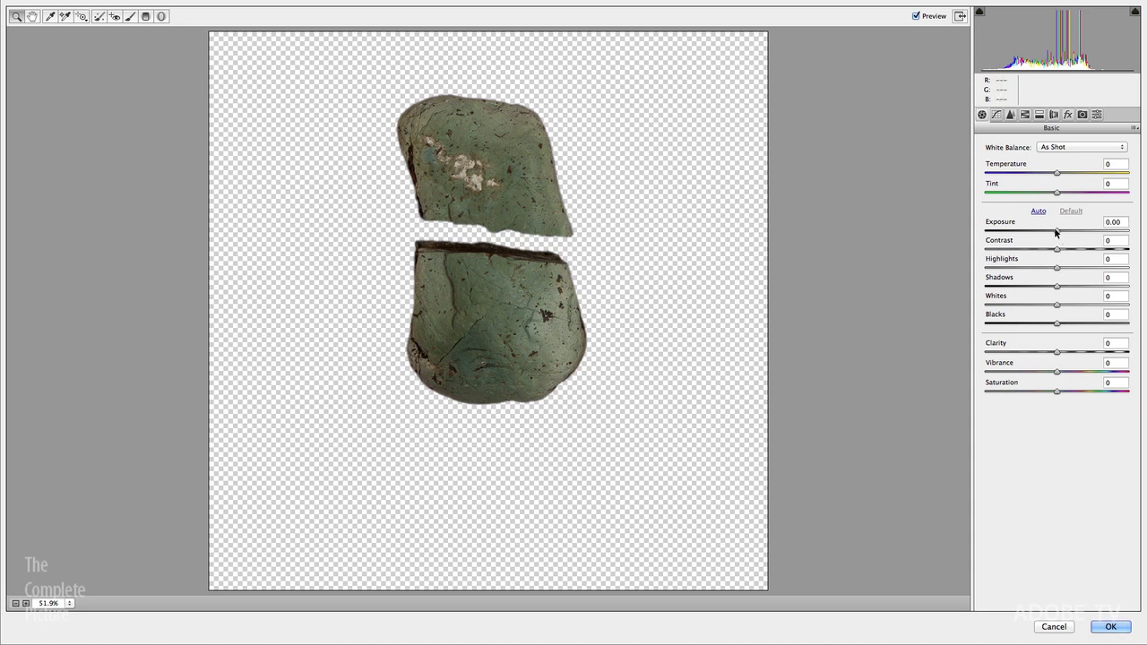
pyautogui.moveTo(1057, 231); pyautogui.dragTo(1089, 231)
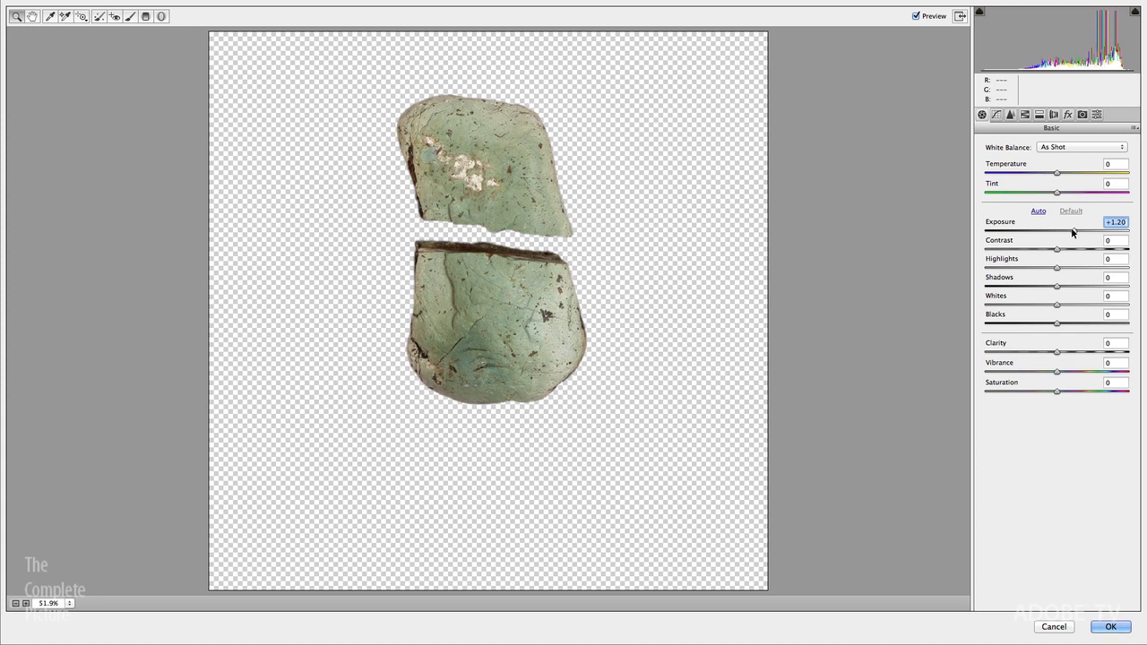
pyautogui.moveTo(1071, 229); pyautogui.dragTo(1064, 230)
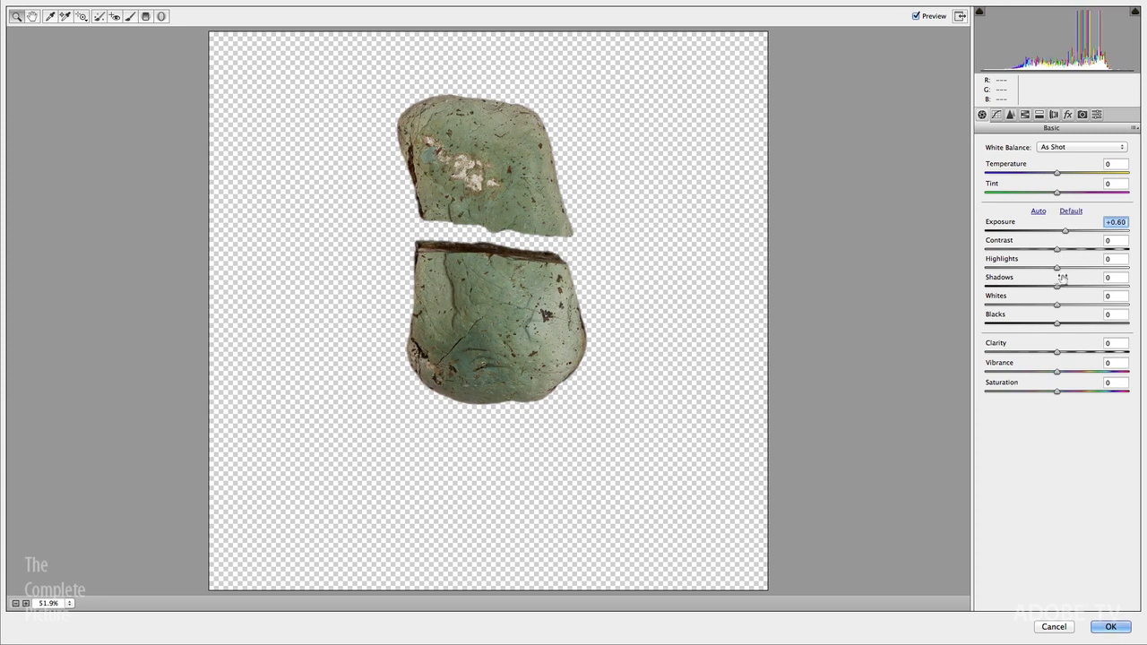
pyautogui.moveTo(1057, 269); pyautogui.dragTo(1089, 269)
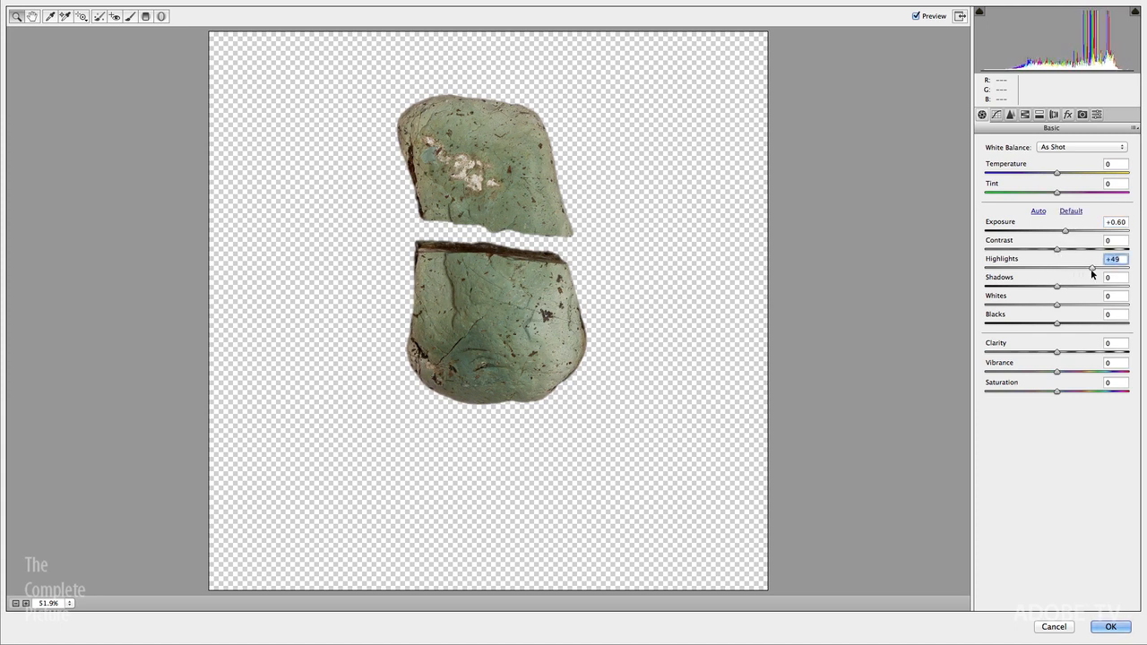
pyautogui.moveTo(1091, 268); pyautogui.dragTo(1096, 269)
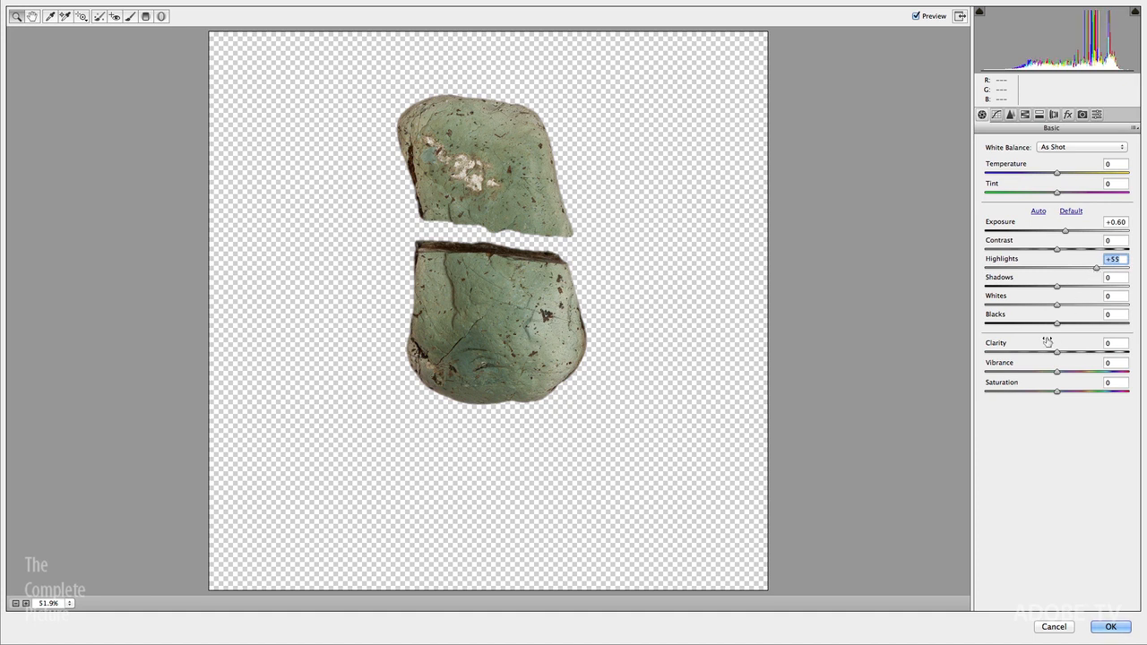
pyautogui.moveTo(1055, 358)
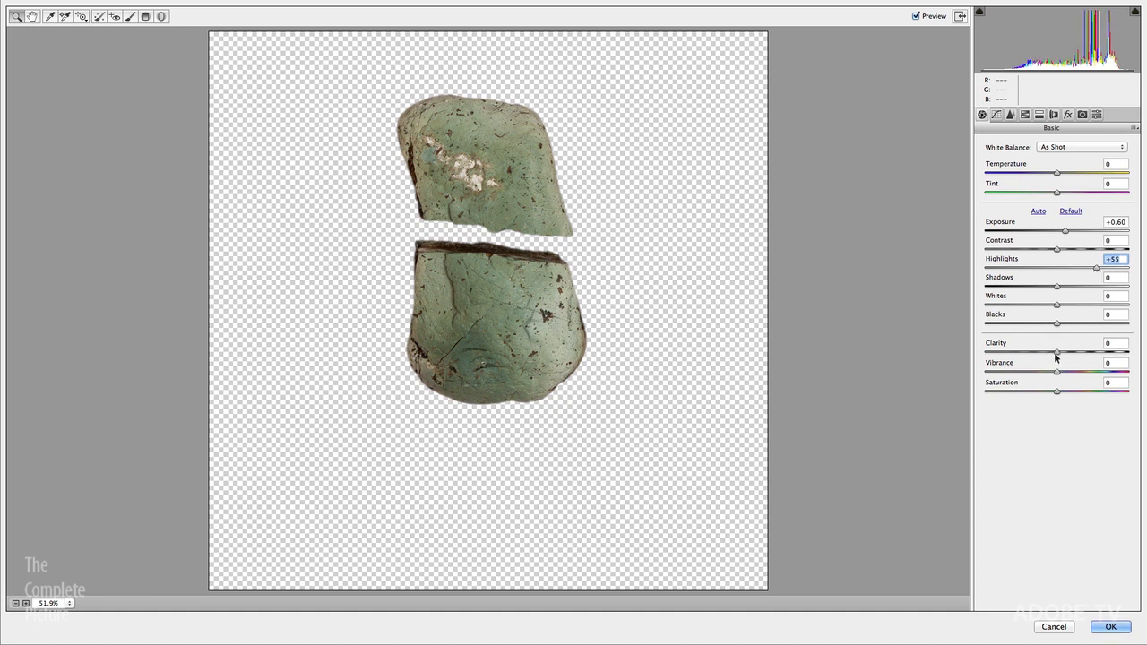
pyautogui.moveTo(1057, 351); pyautogui.dragTo(1043, 351)
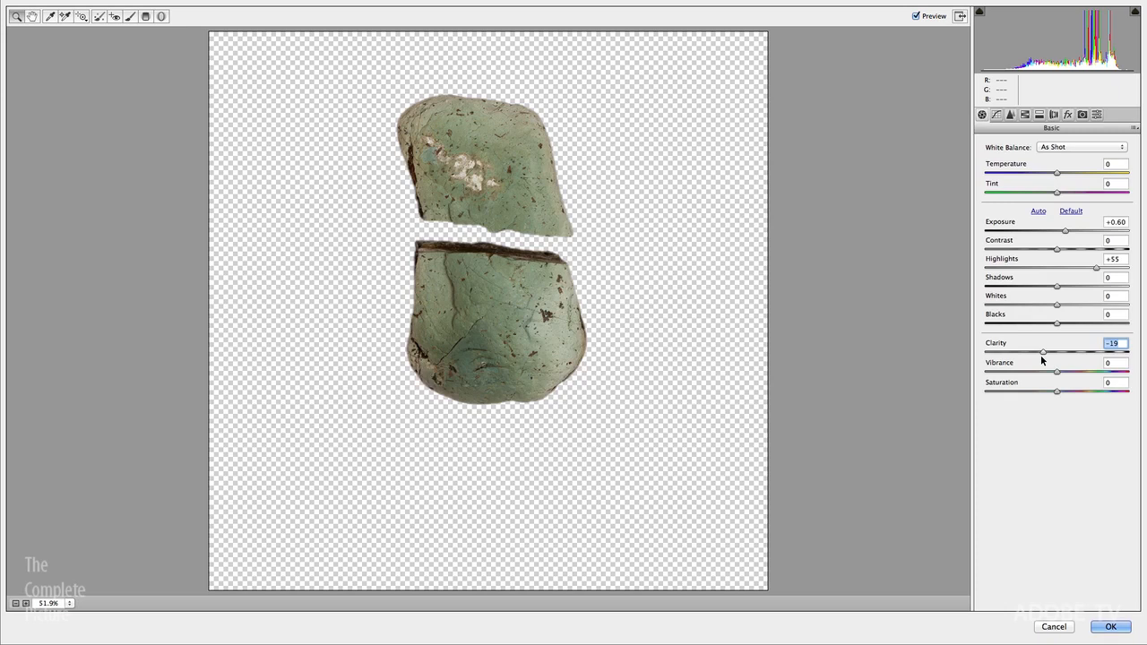
pyautogui.moveTo(1043, 351); pyautogui.dragTo(1125, 351)
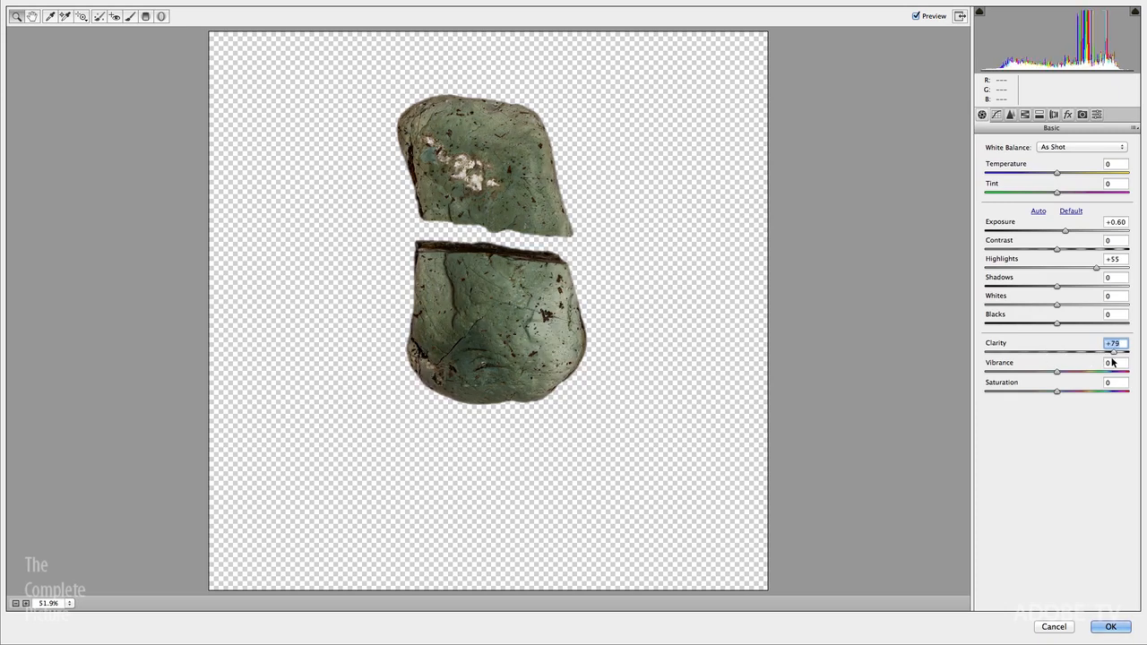
pyautogui.moveTo(1096, 353); pyautogui.dragTo(1025, 353)
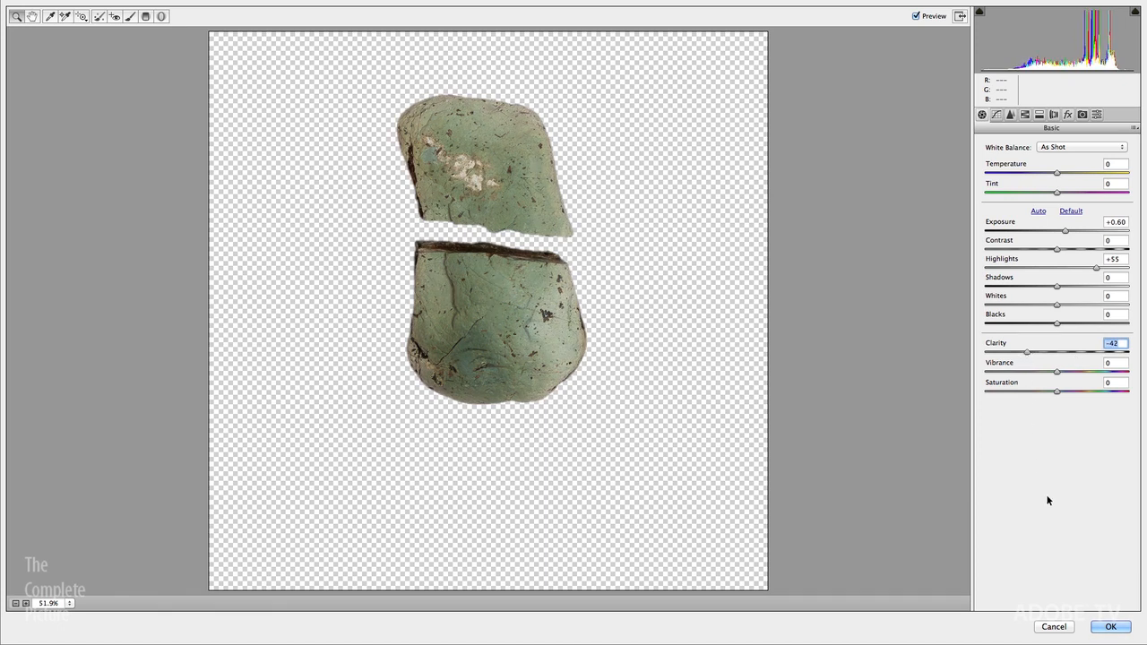
# Commit the Camera Raw adjustments as a smart filter on the top rock layer
pyautogui.click(1111, 627)
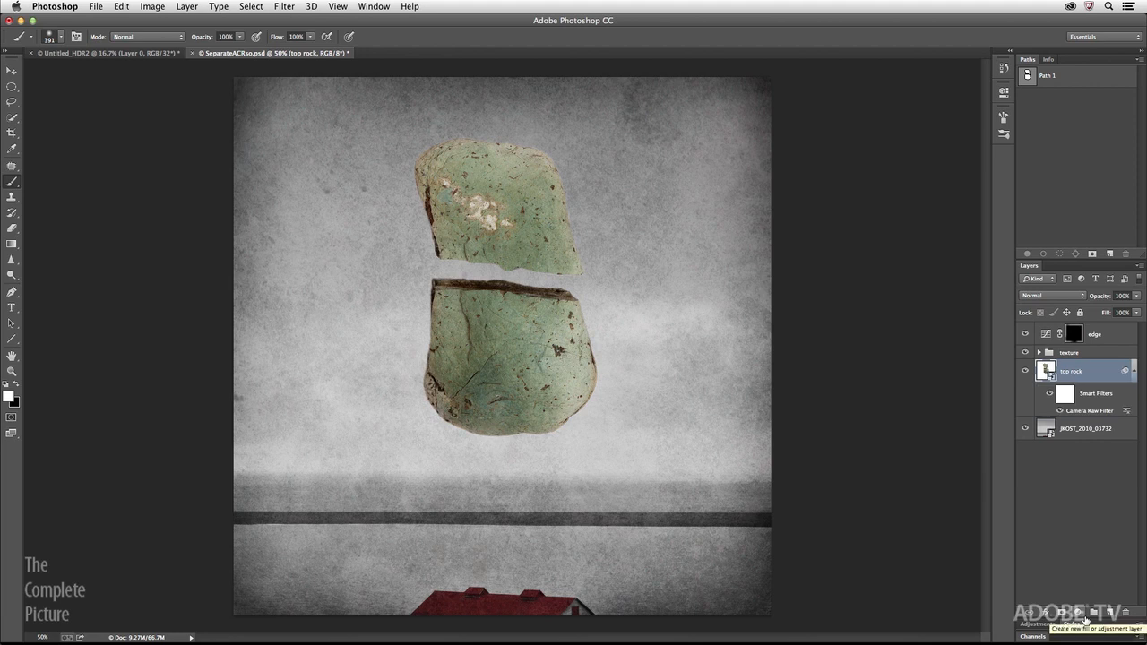
pyautogui.moveTo(849, 314)
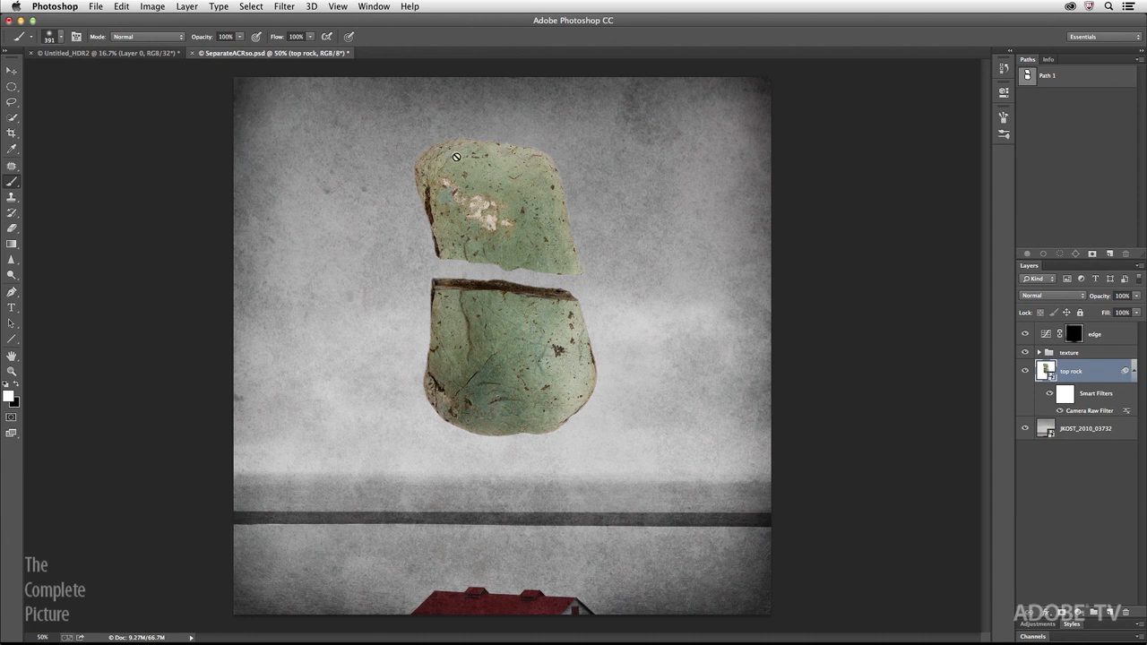
pyautogui.moveTo(525, 339)
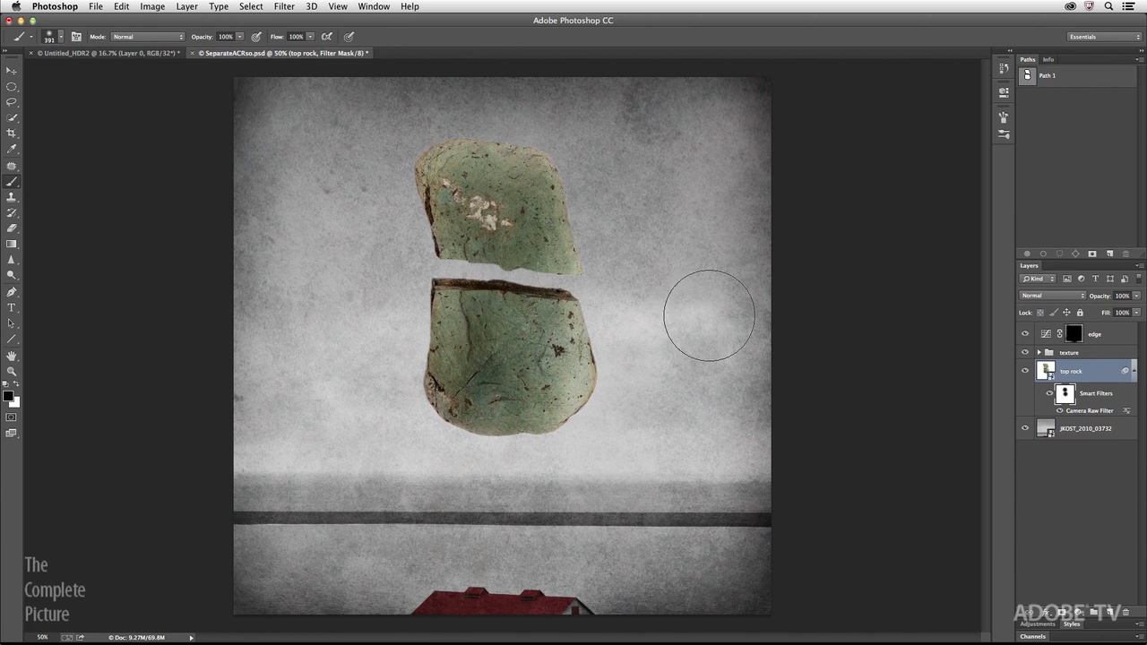
pyautogui.moveTo(640, 332)
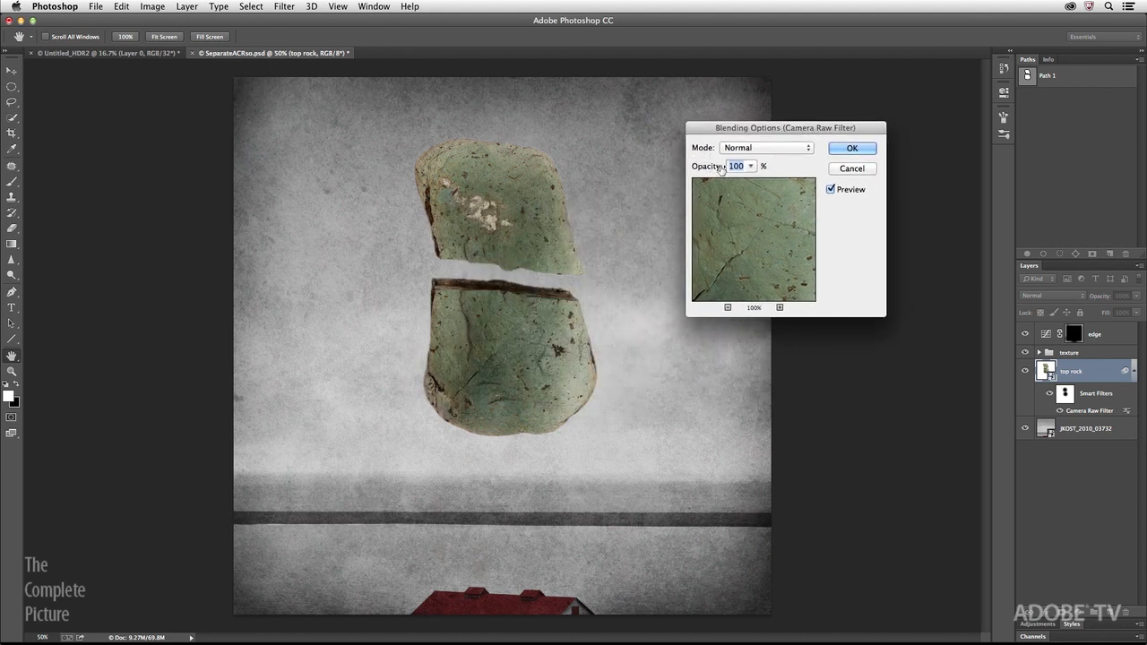
# After trying Lighten and Overlay, blend the filter in Soft Light at reduced opacity
pyautogui.click(767, 147)
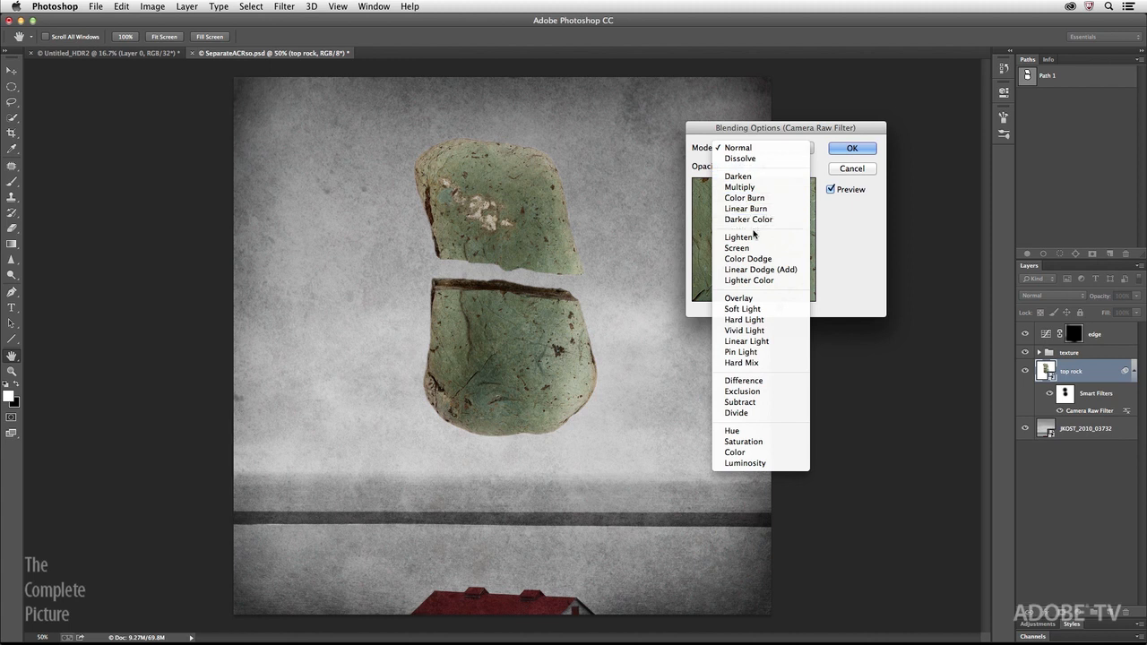
pyautogui.click(734, 237)
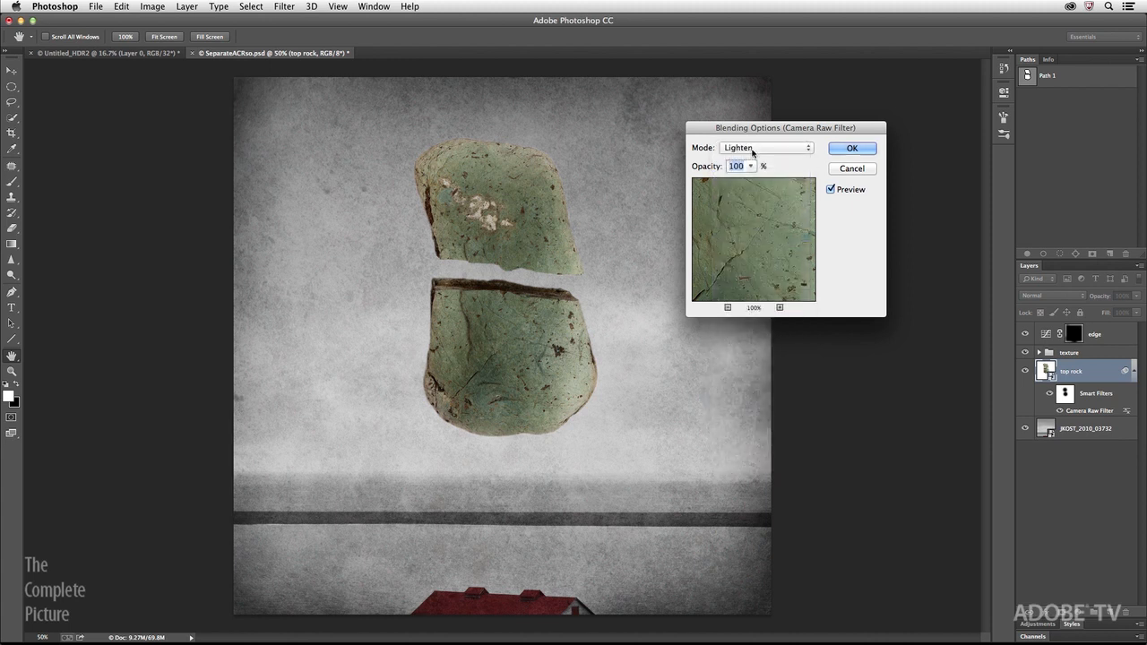
pyautogui.click(763, 146)
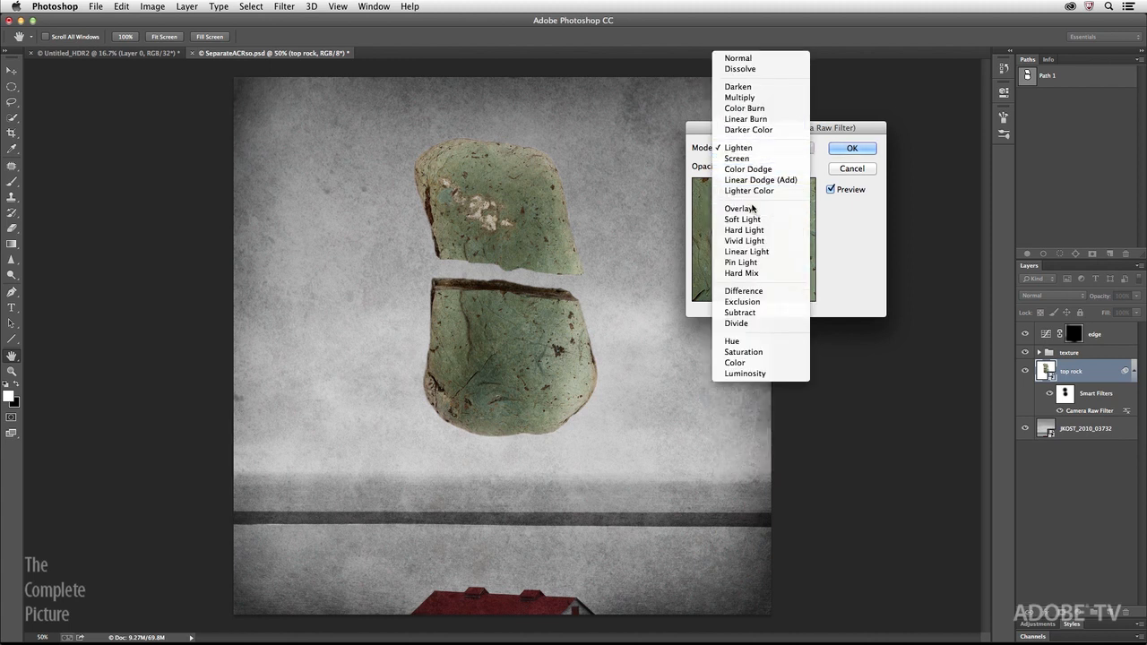
pyautogui.click(739, 208)
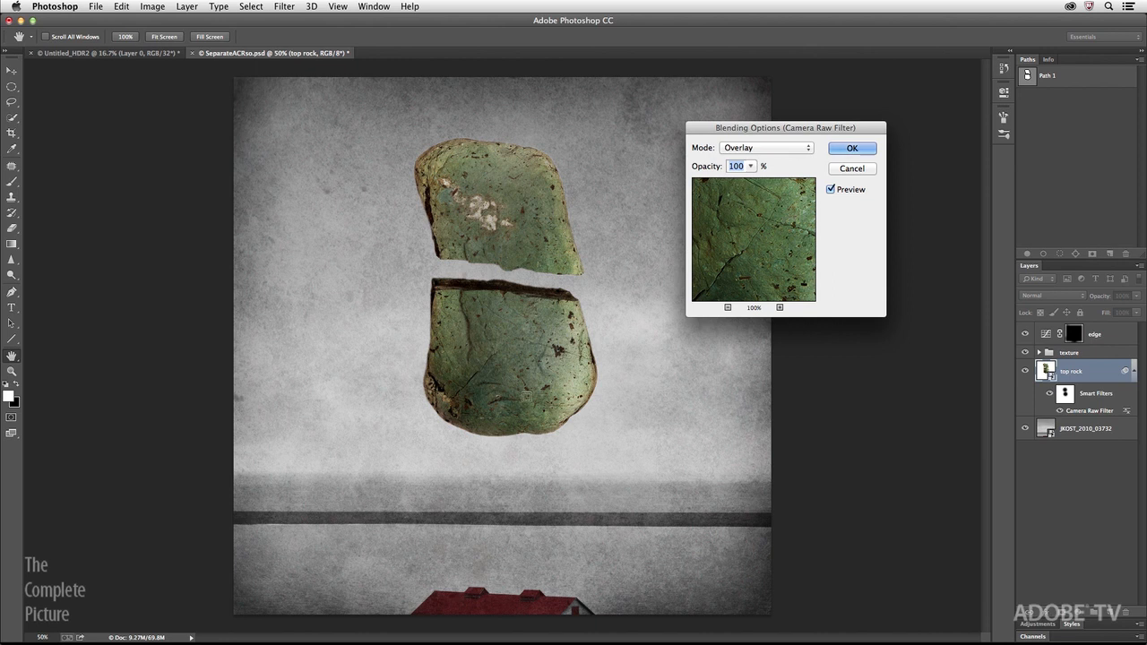
pyautogui.click(767, 147)
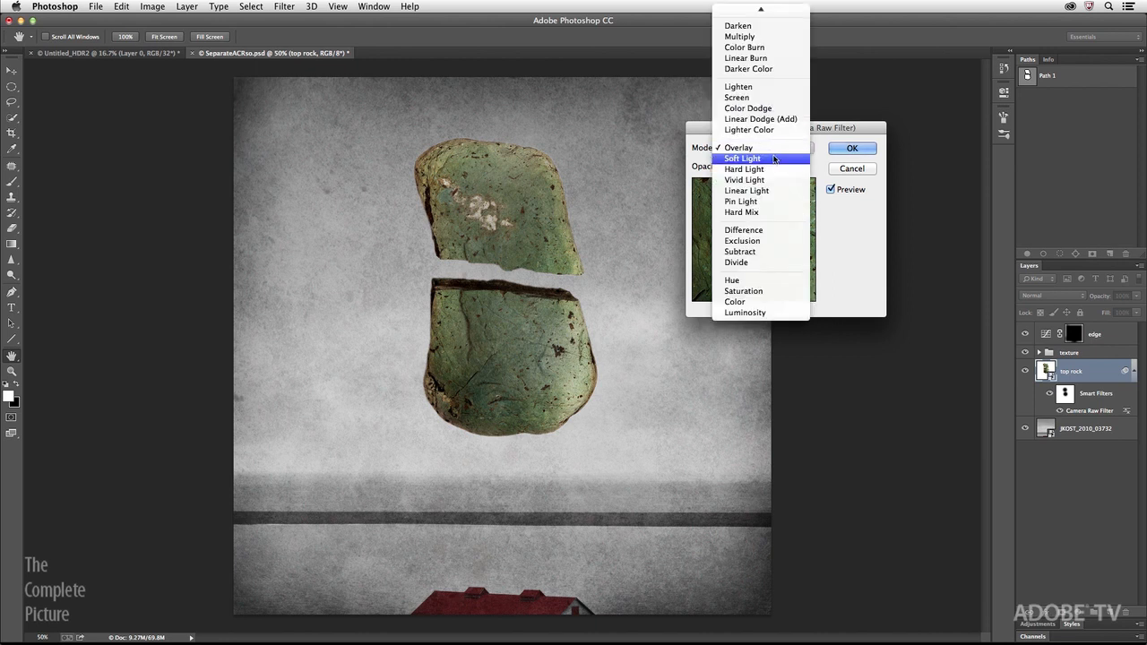
pyautogui.click(741, 158)
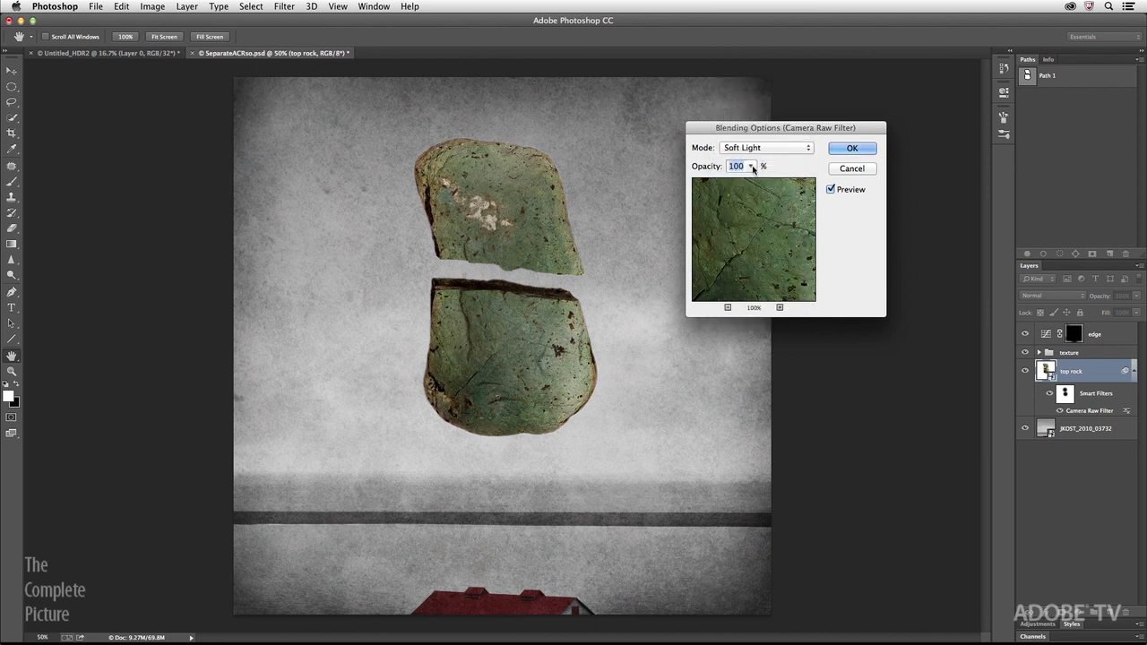
pyautogui.moveTo(751, 181); pyautogui.dragTo(735, 181)
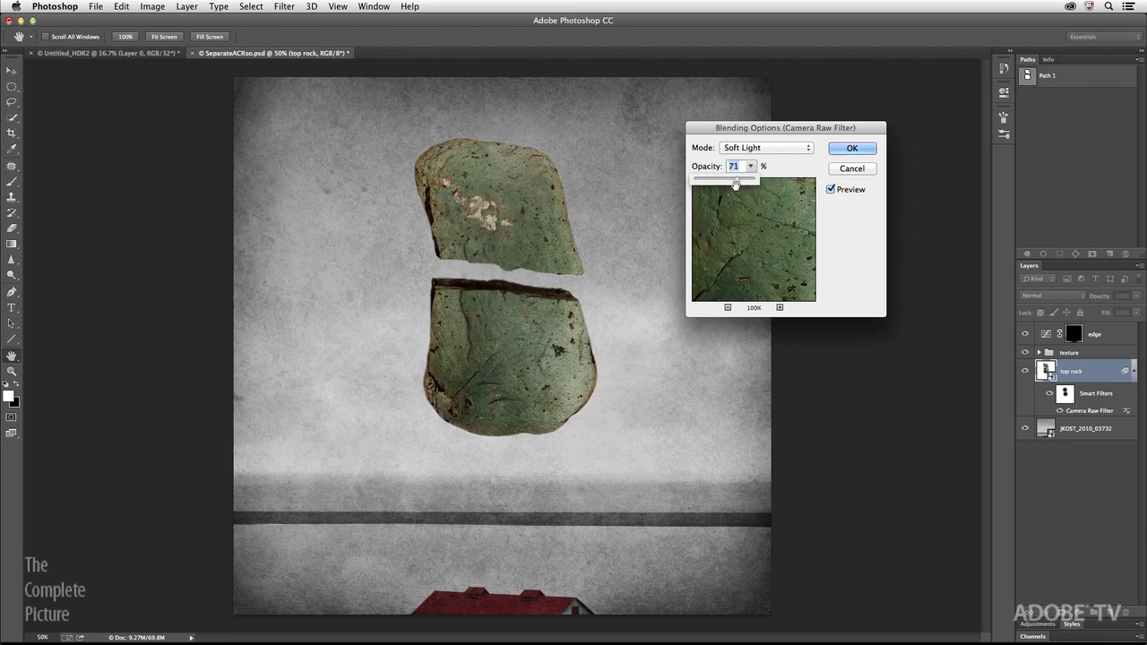
pyautogui.click(851, 147)
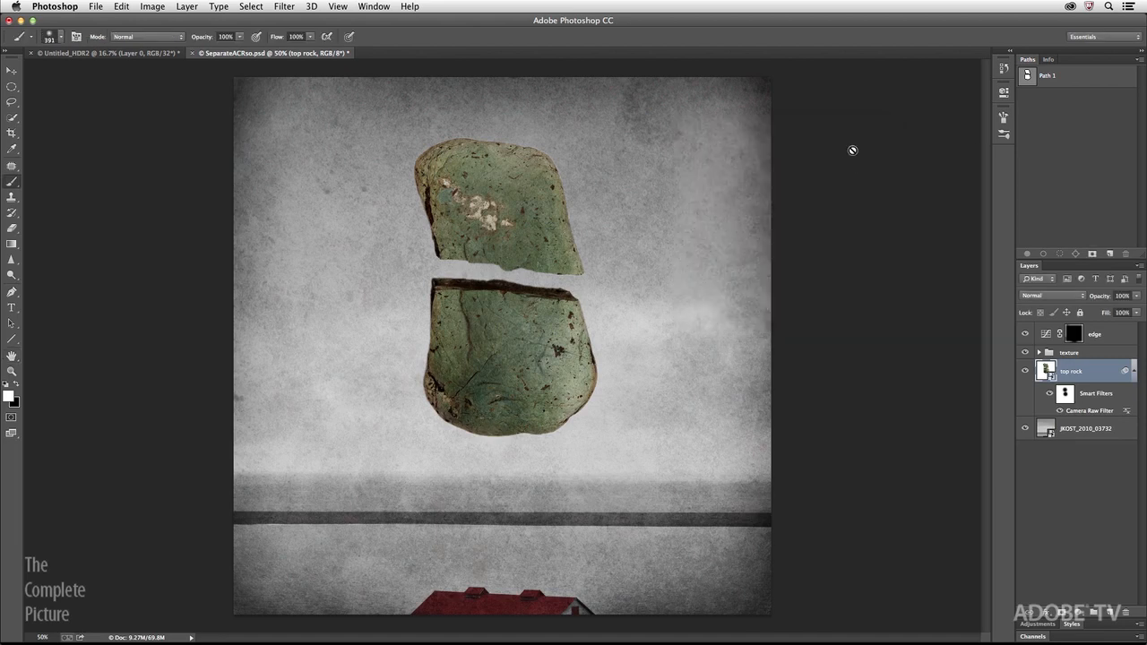
pyautogui.click(1050, 411)
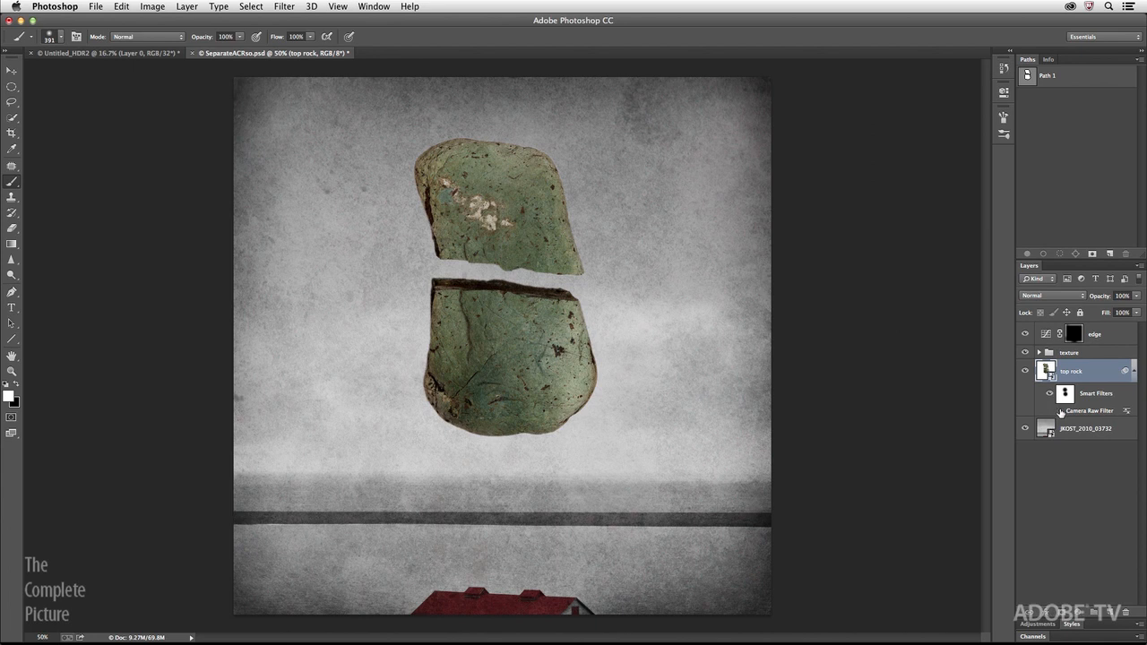